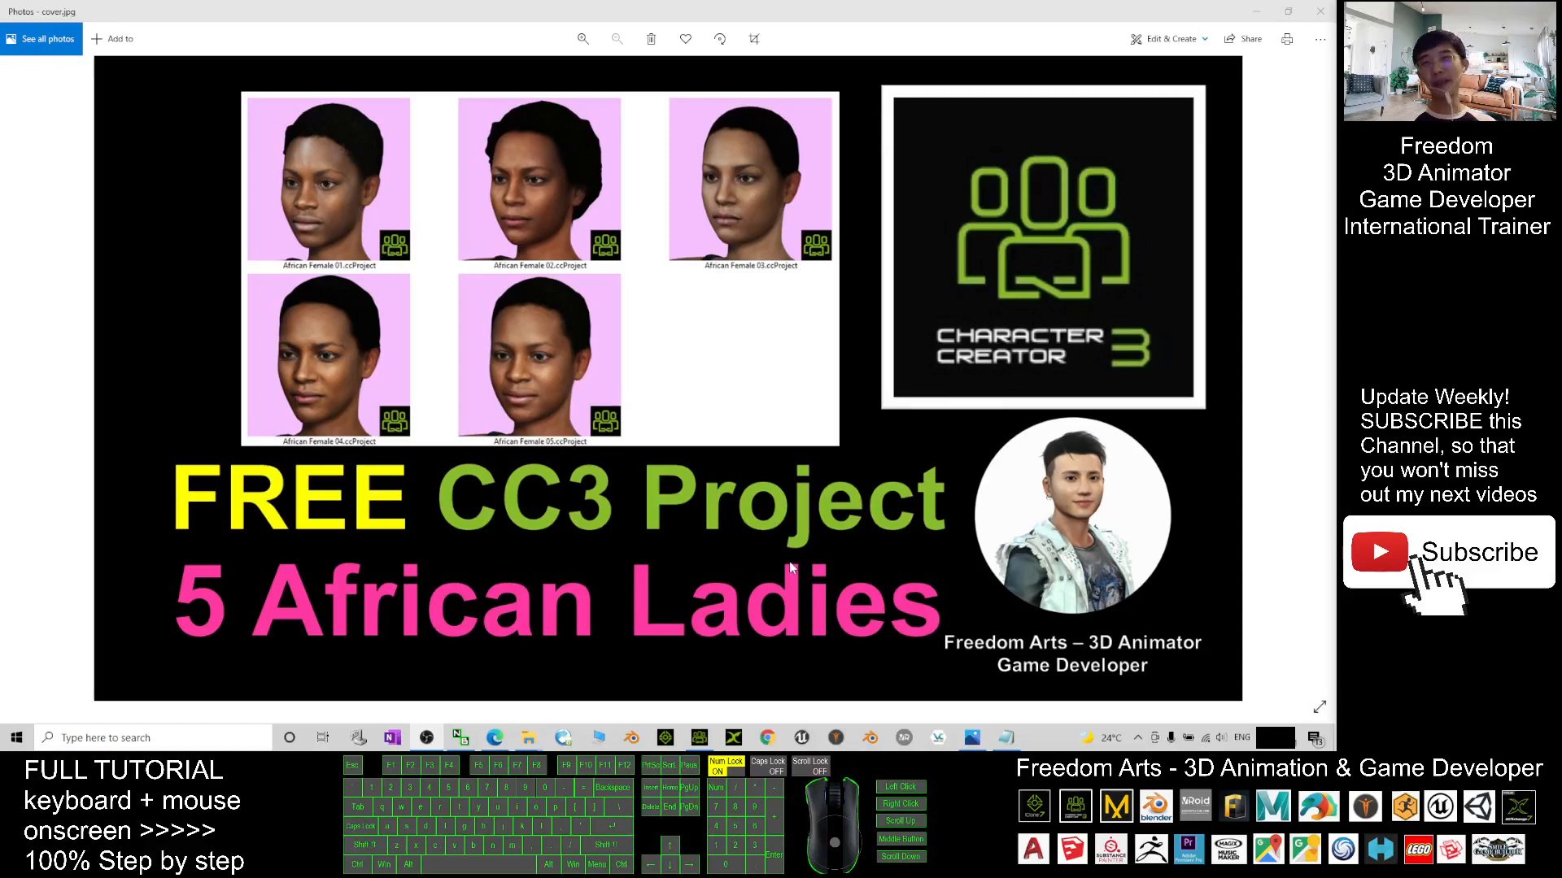
mouse_move(981, 488)
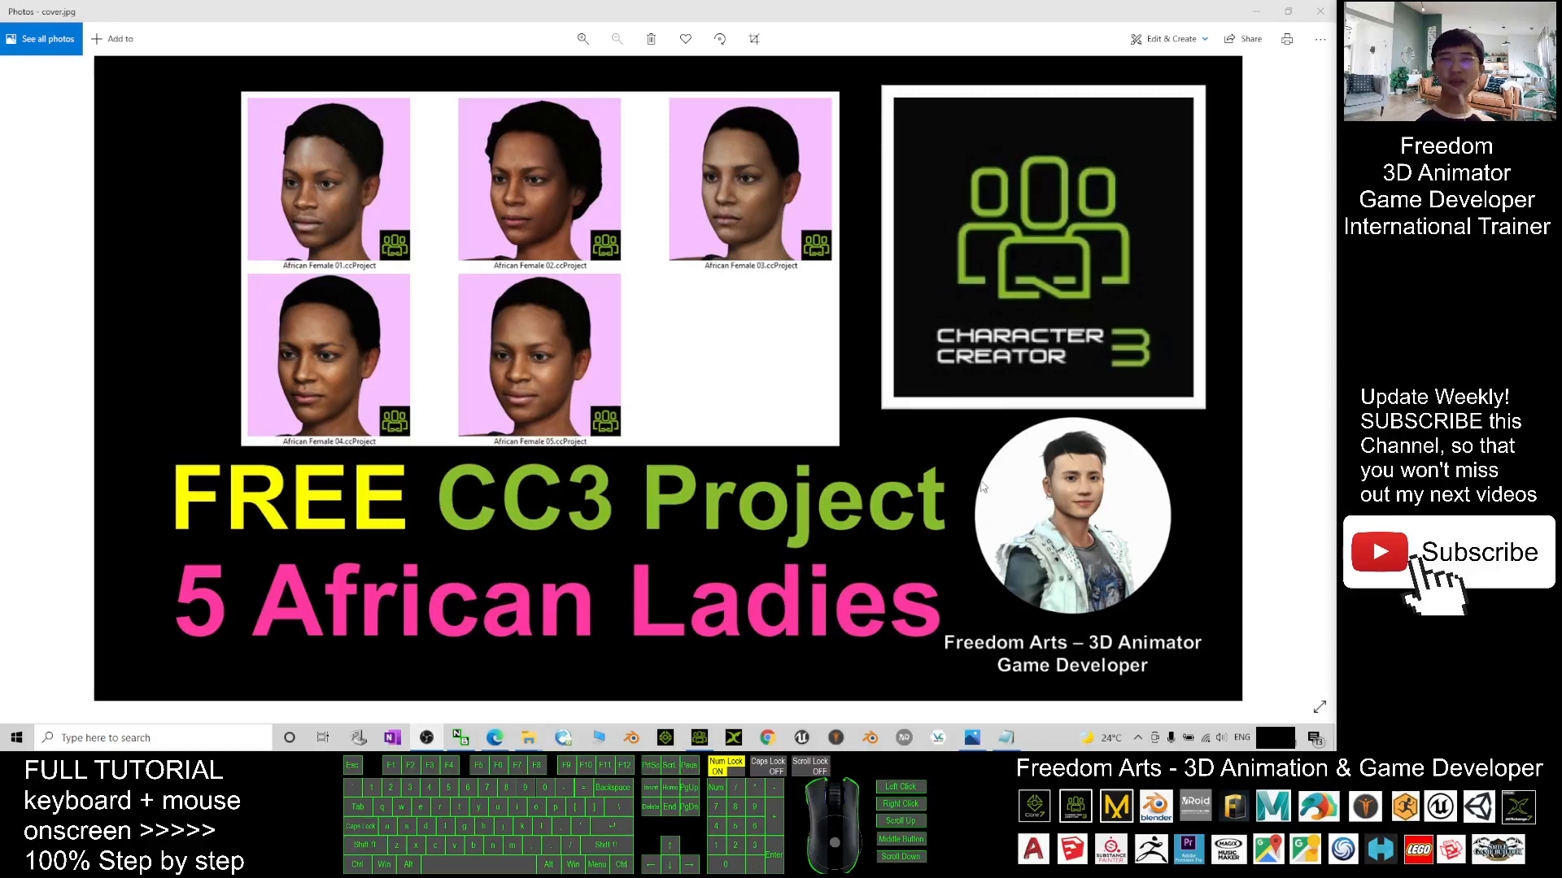
mouse_move(864, 564)
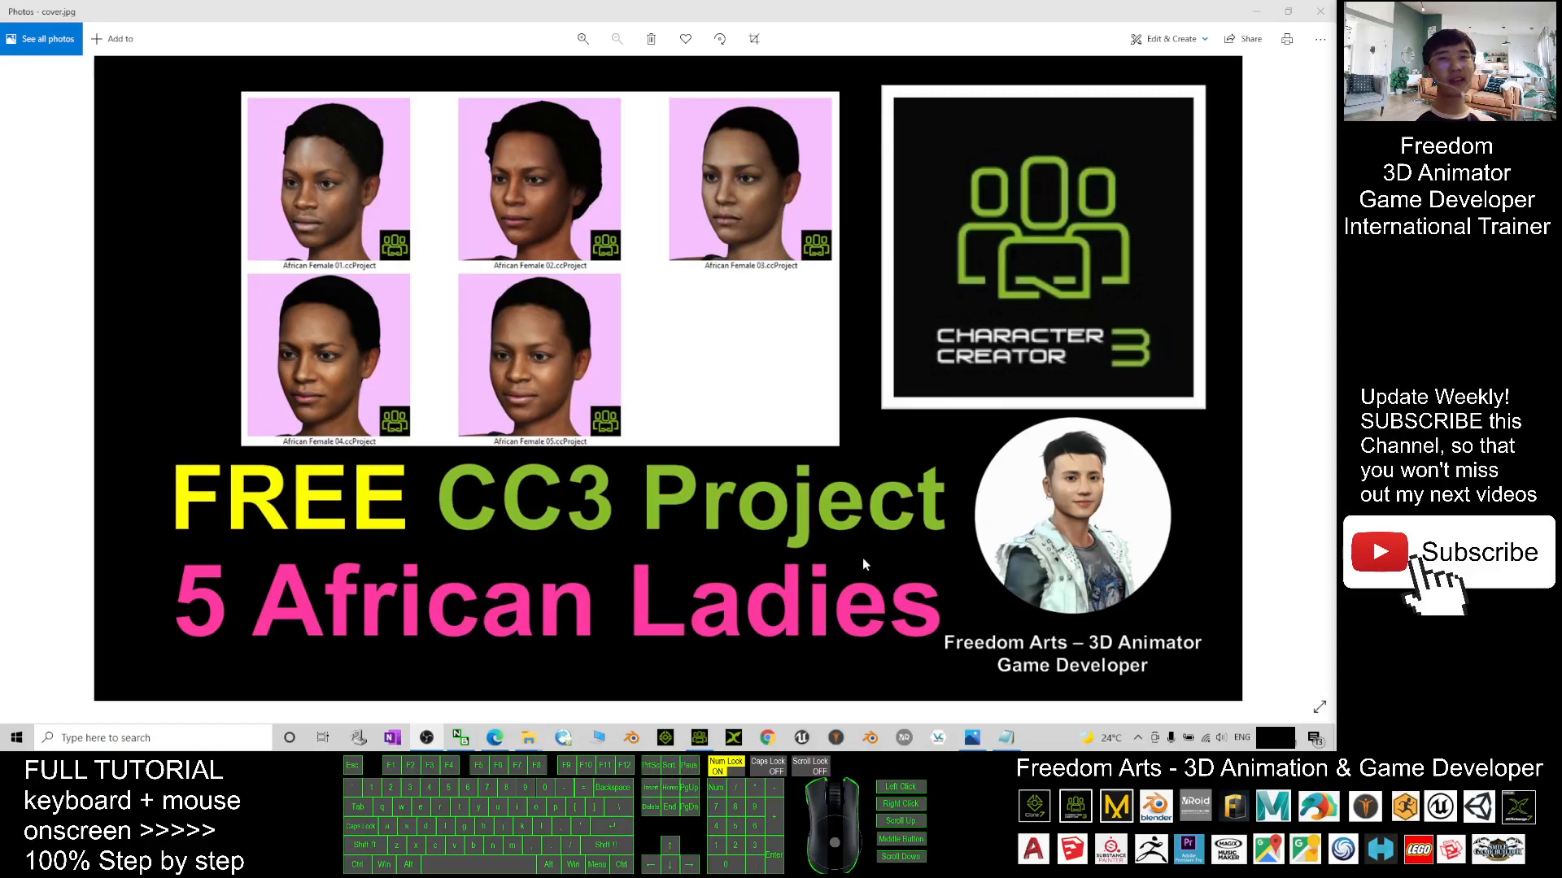
mouse_move(394, 667)
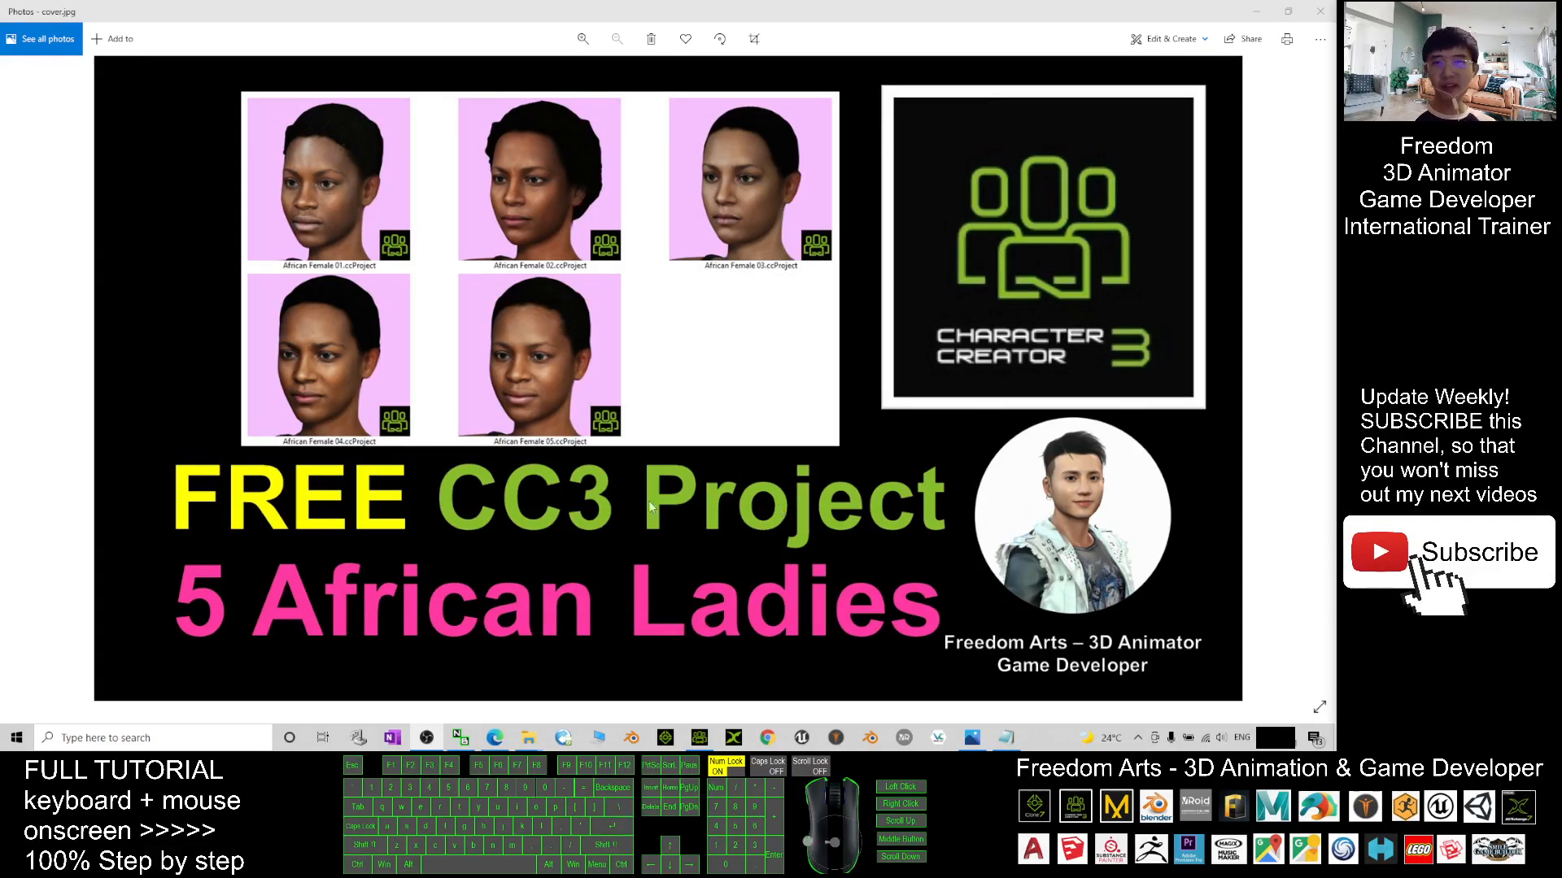
mouse_move(840, 369)
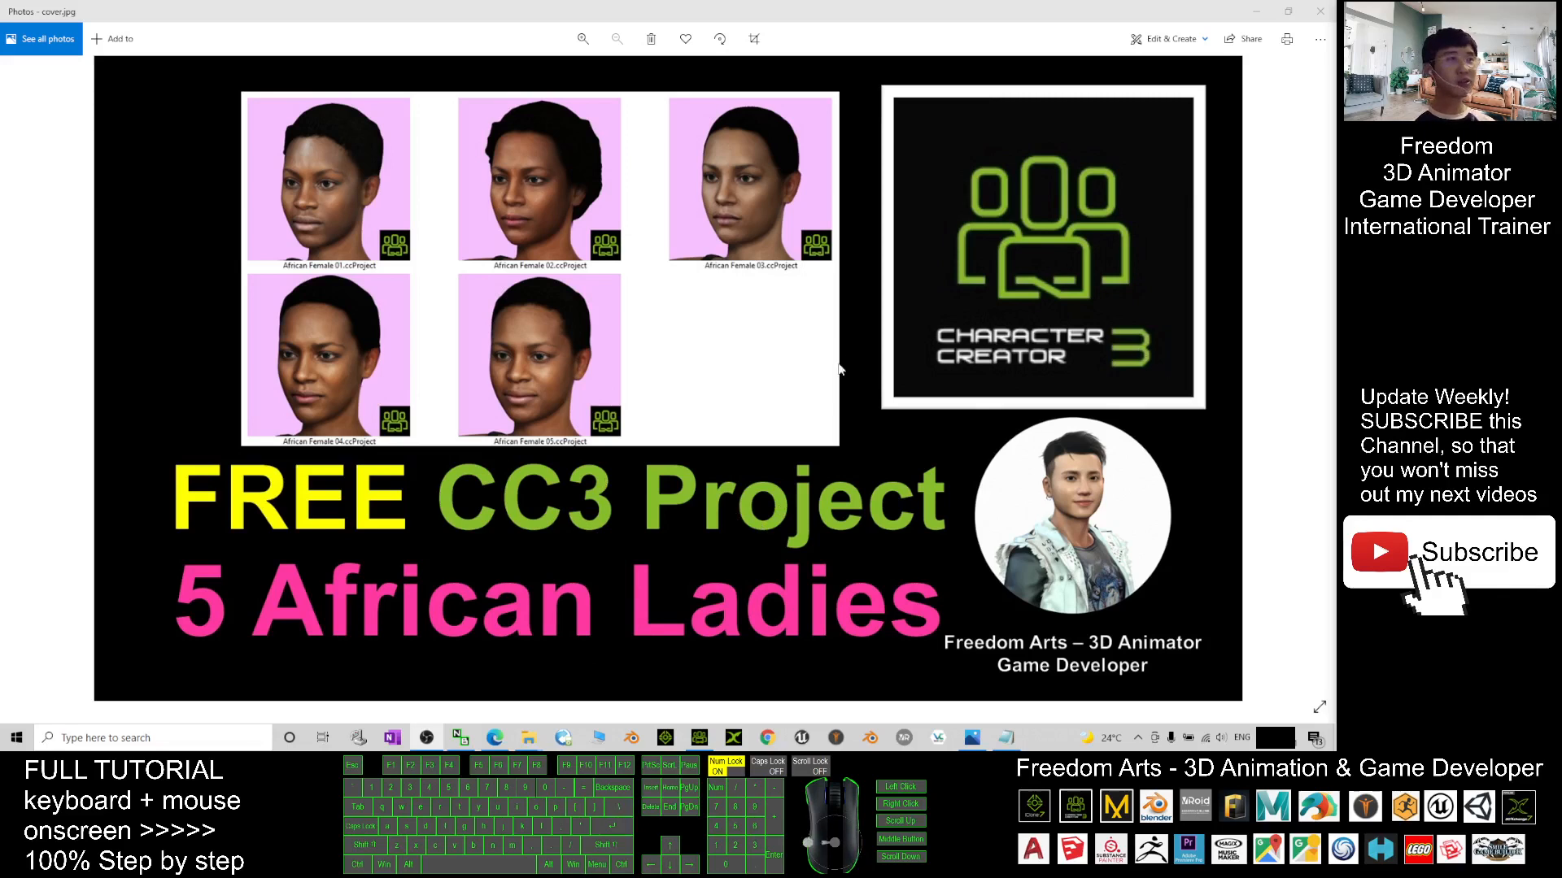
mouse_move(753, 231)
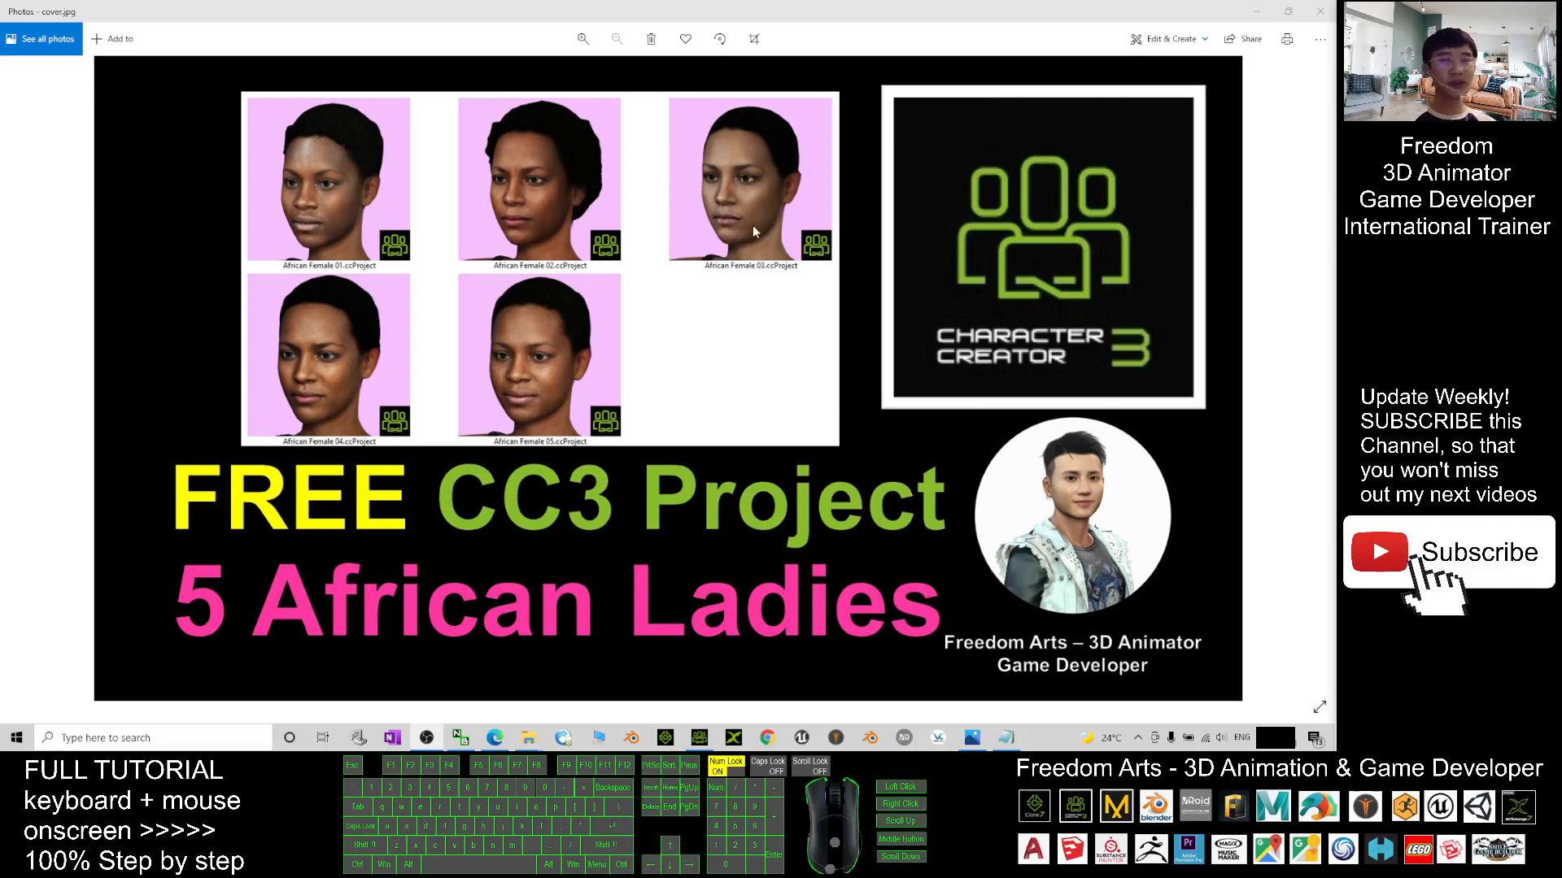
mouse_move(764, 231)
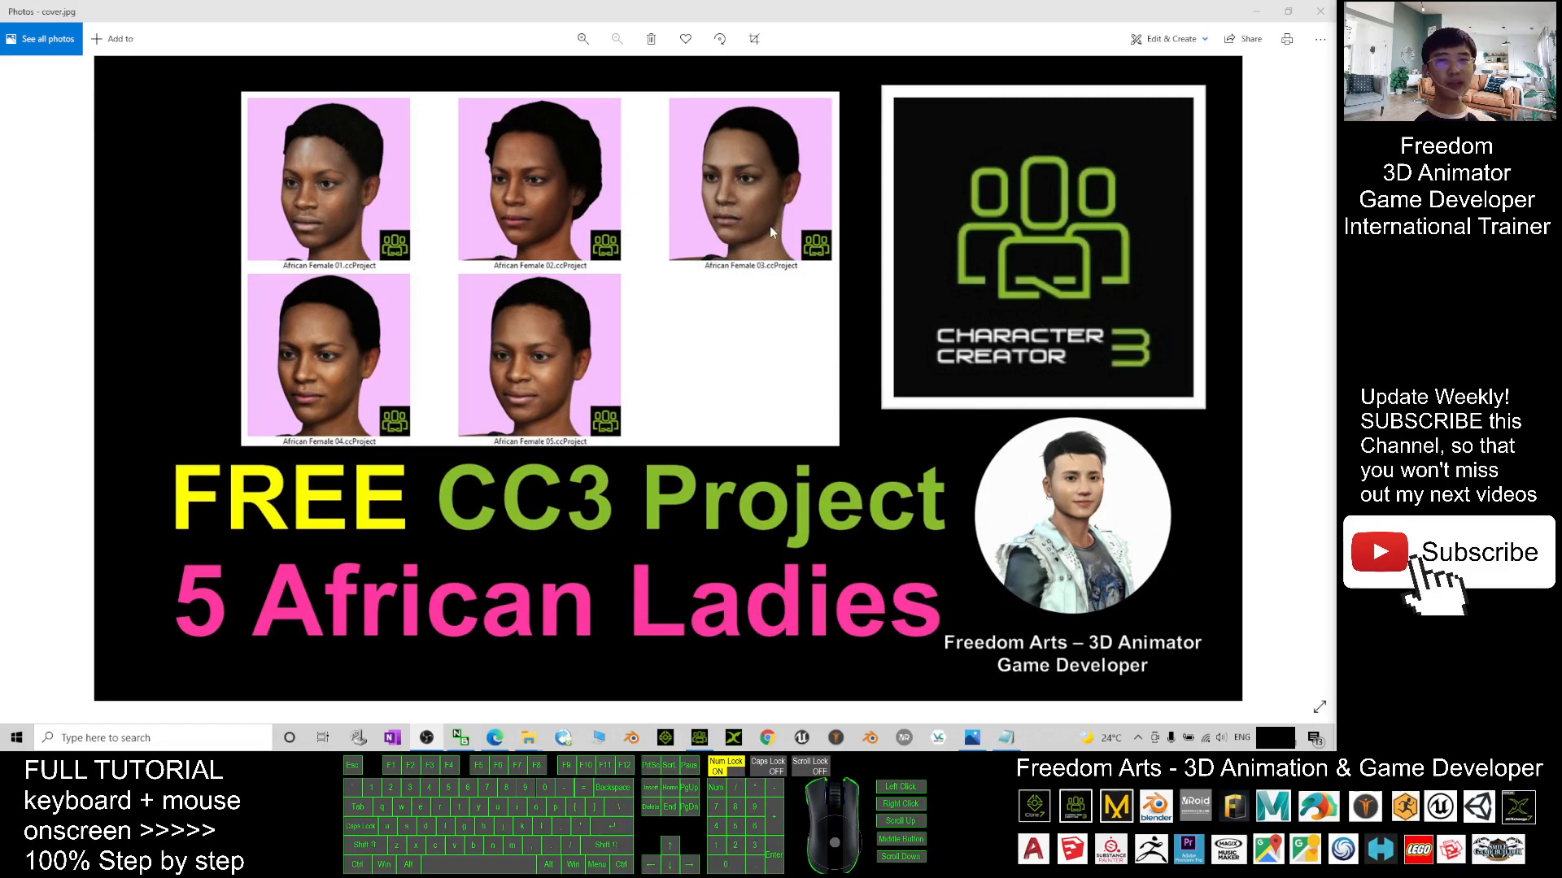
mouse_move(493, 348)
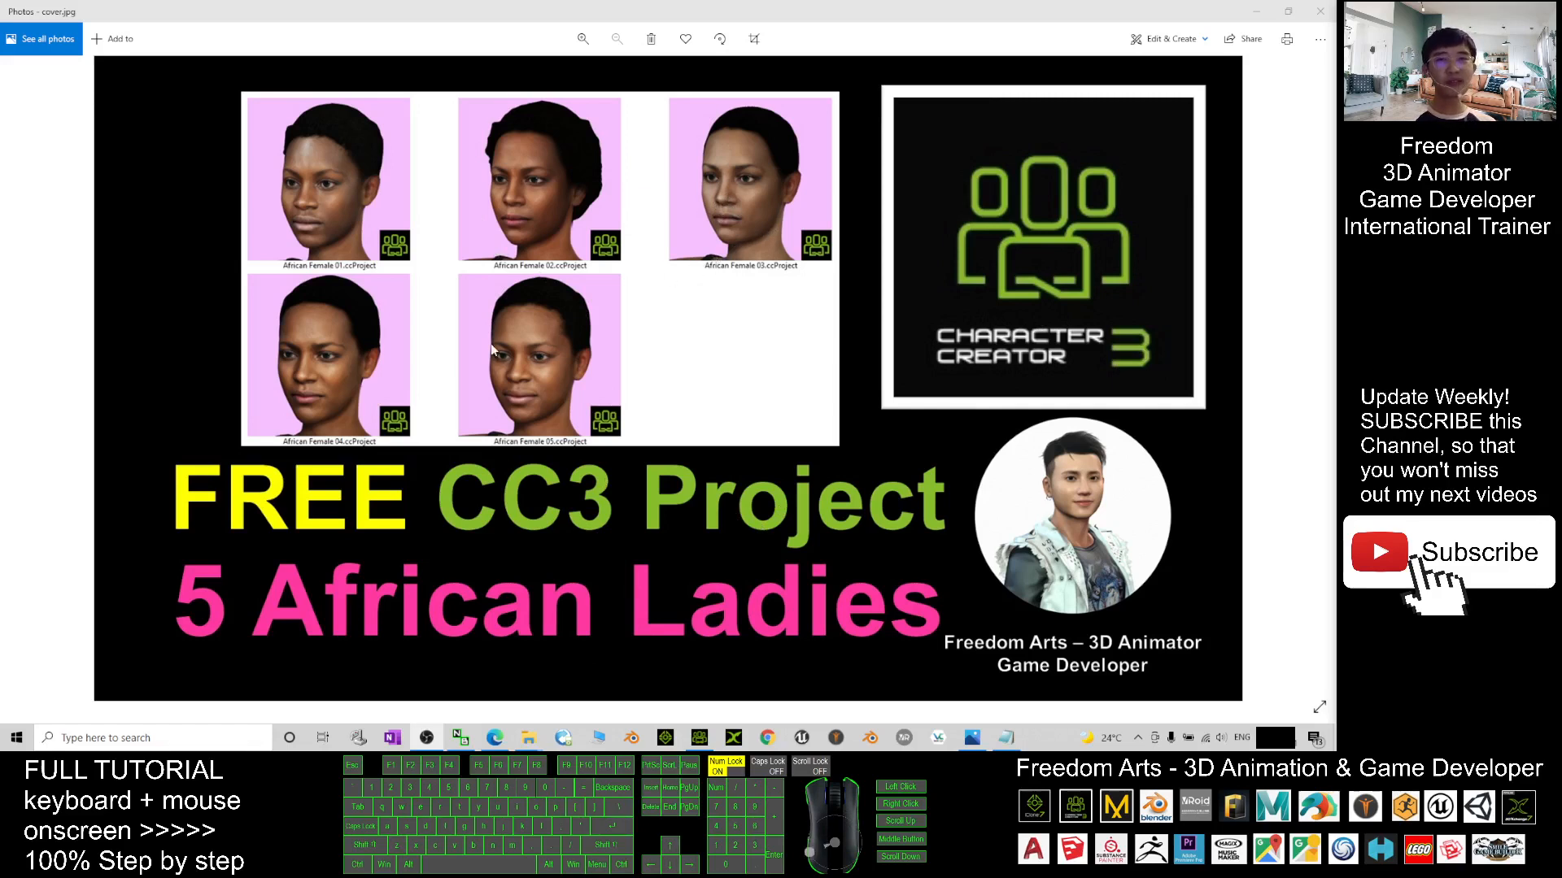
mouse_move(655, 350)
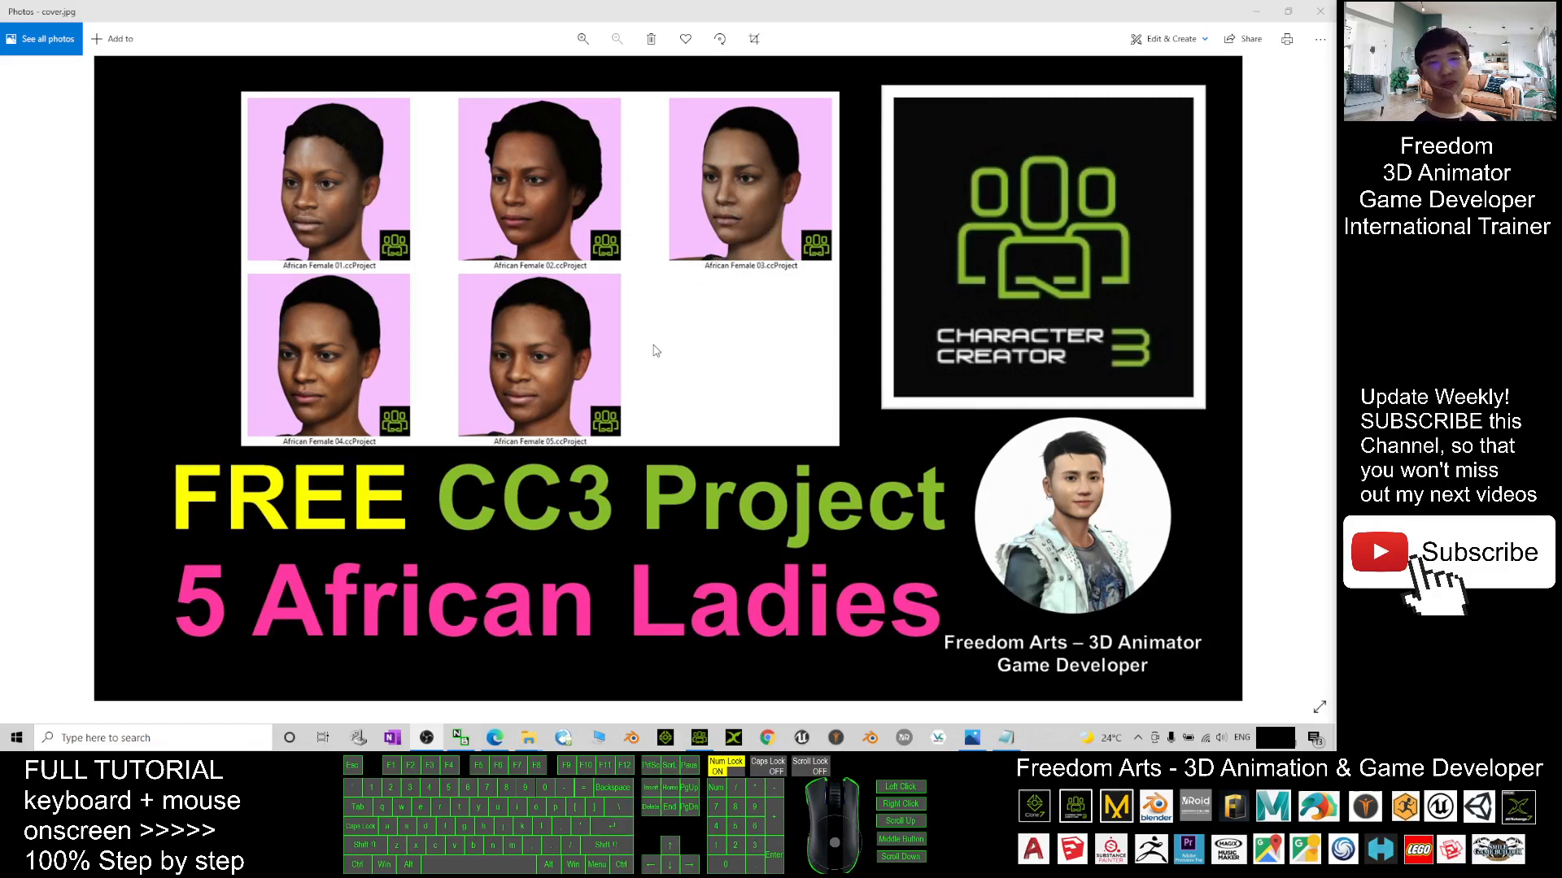
mouse_move(1031, 742)
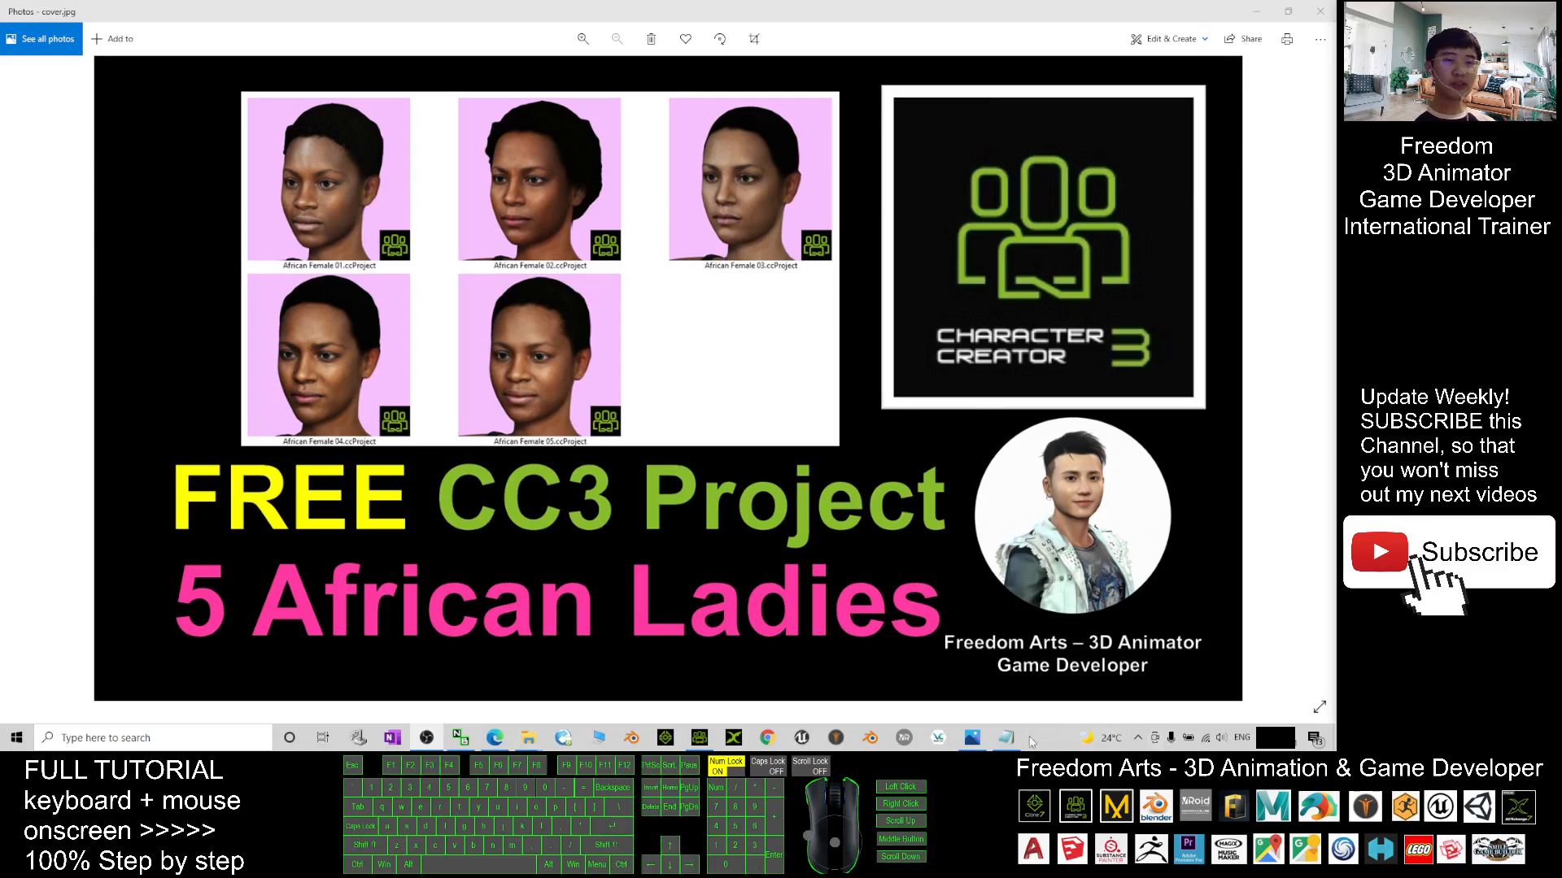
Show notes.txt with the pack links, then the African Male Pack 01 marketplace page
click(1005, 737)
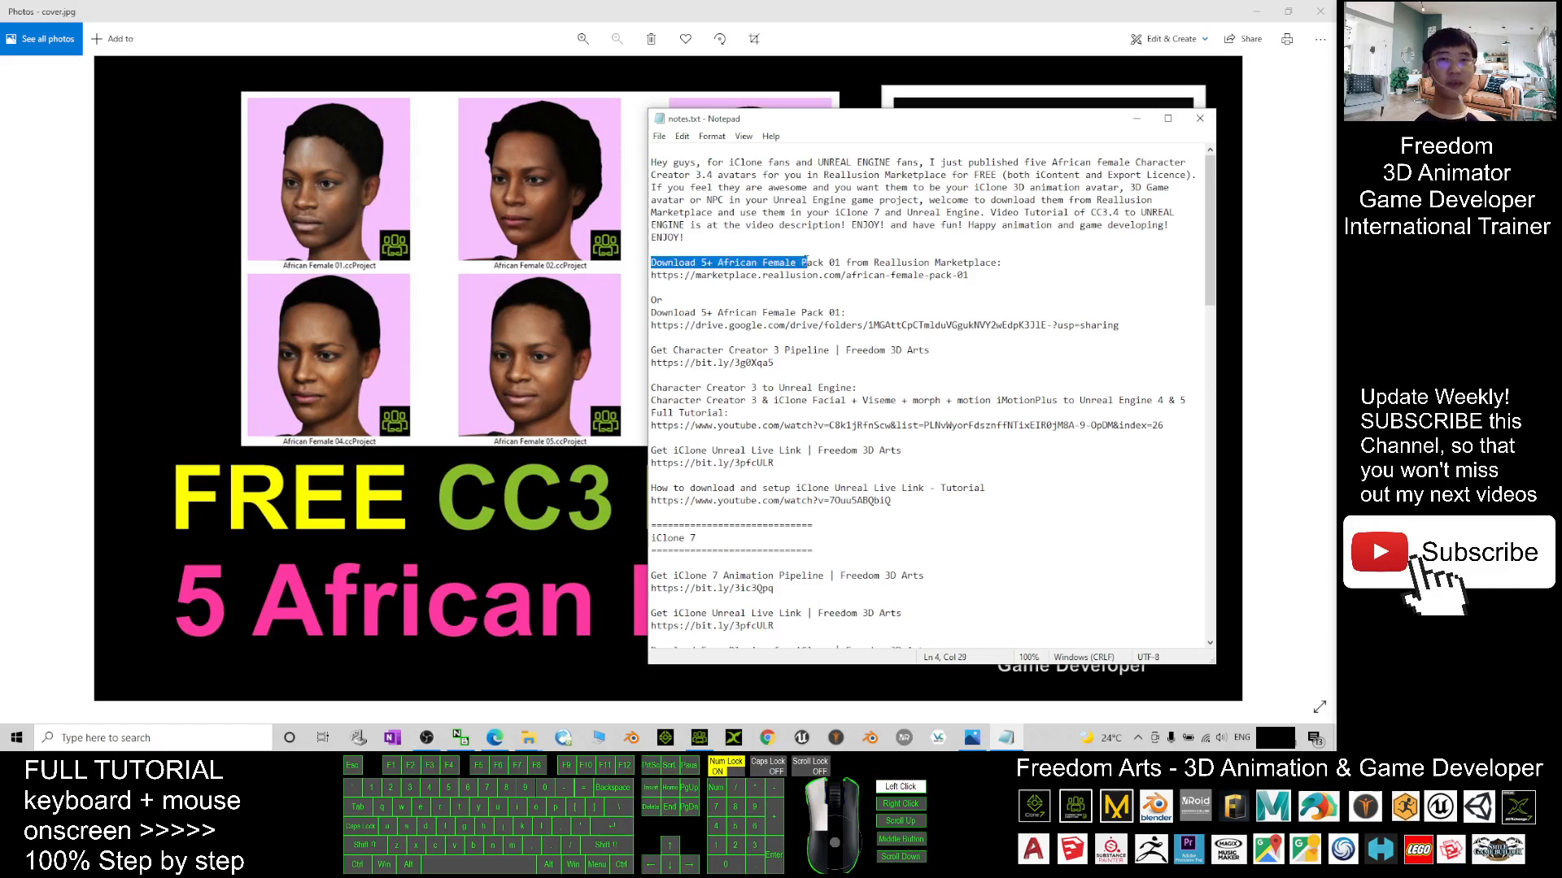
click(1001, 262)
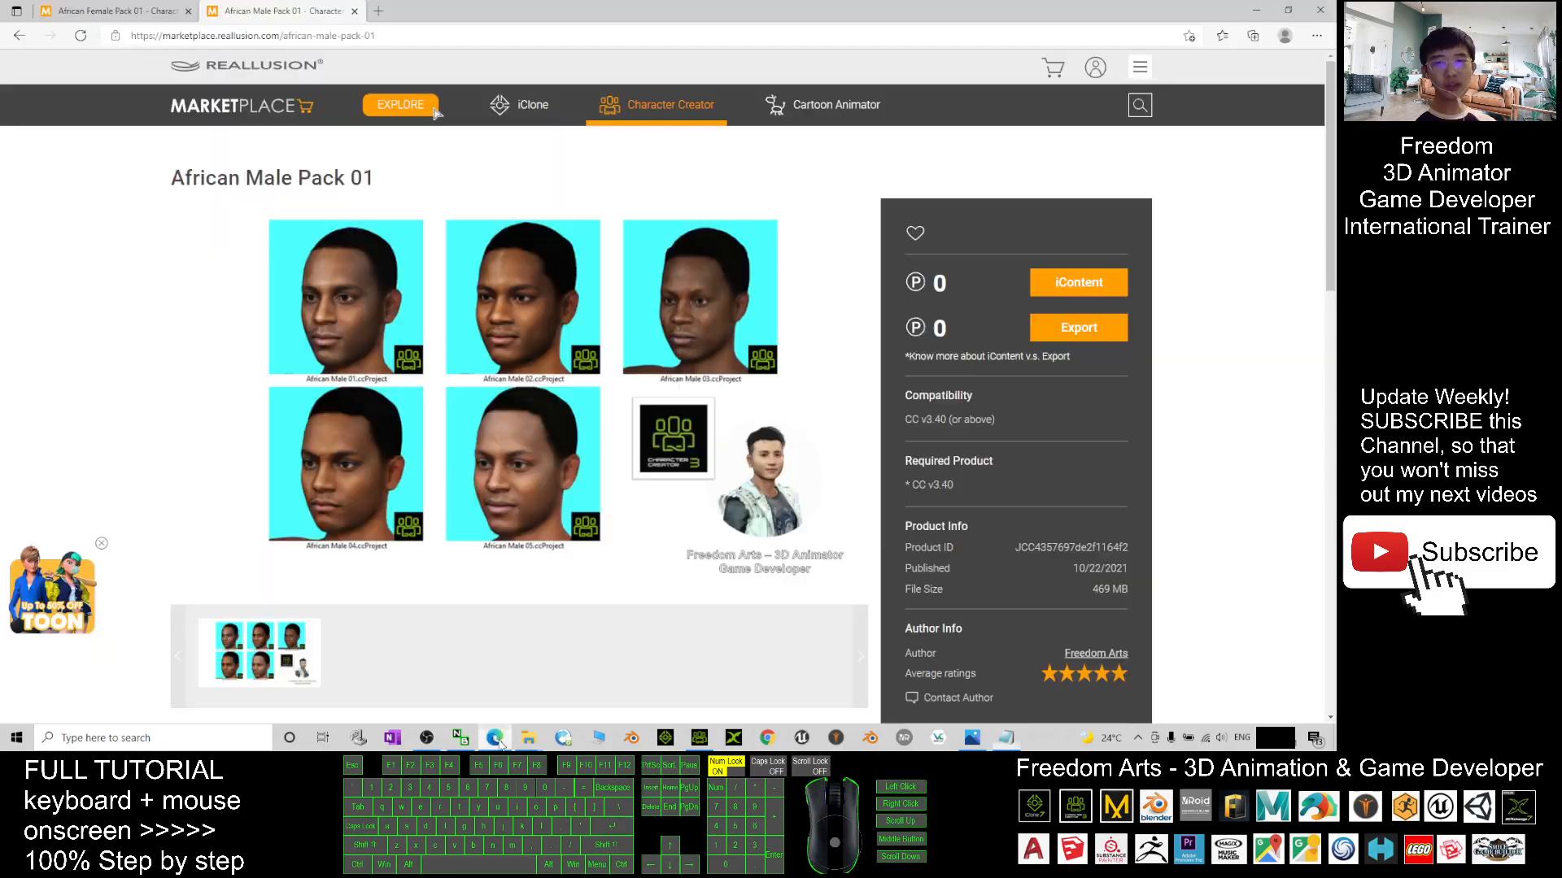
Switch to the African Female Pack 01 marketplace page and review its included projects
click(109, 11)
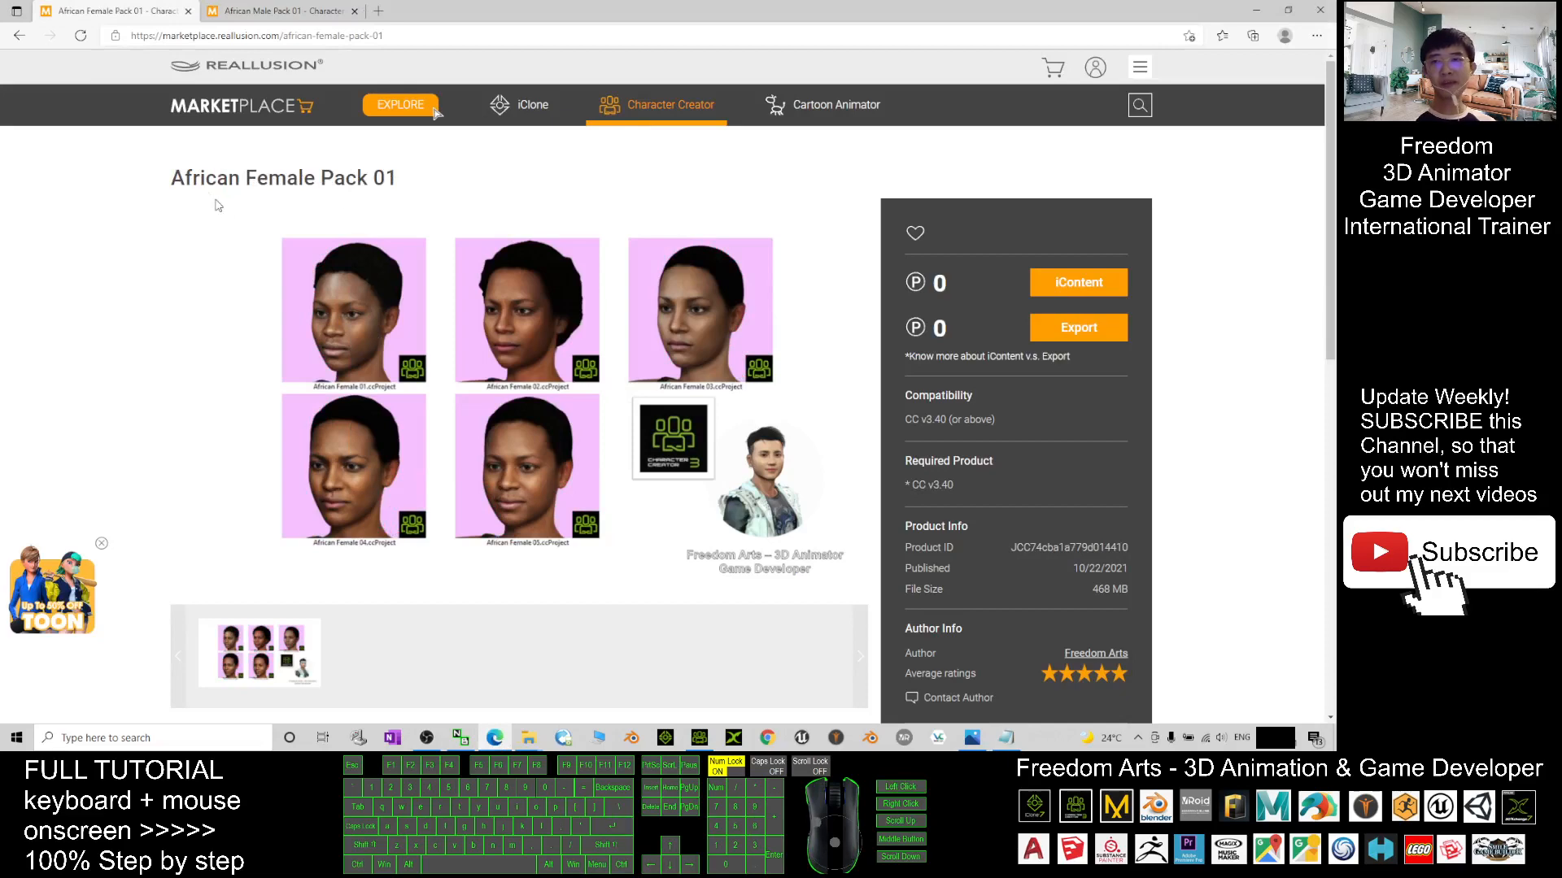
scroll(down, 3)
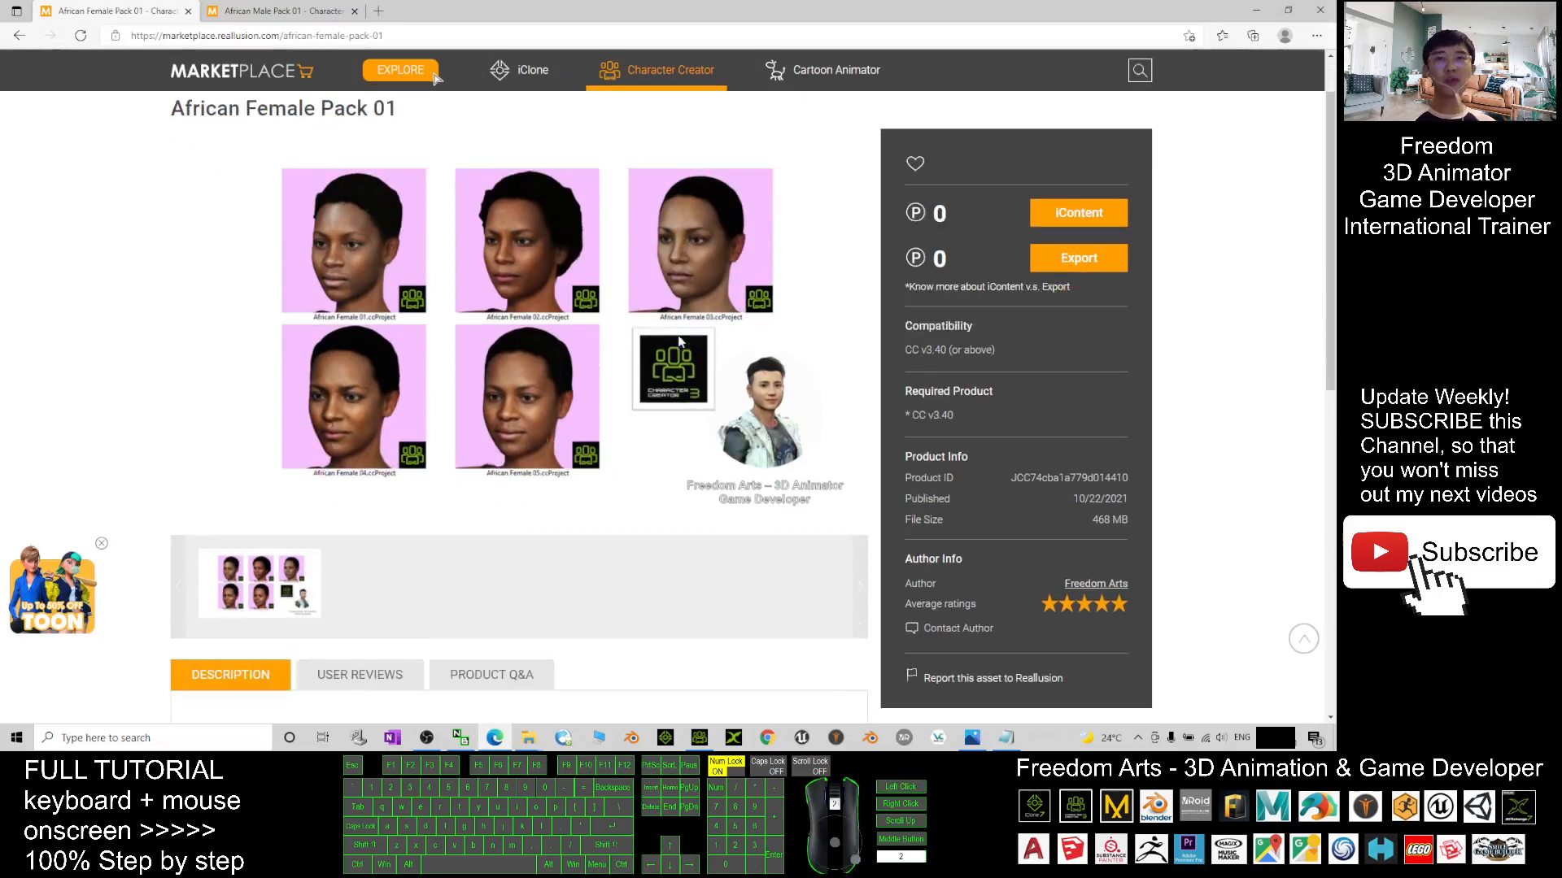
scroll(up, 3)
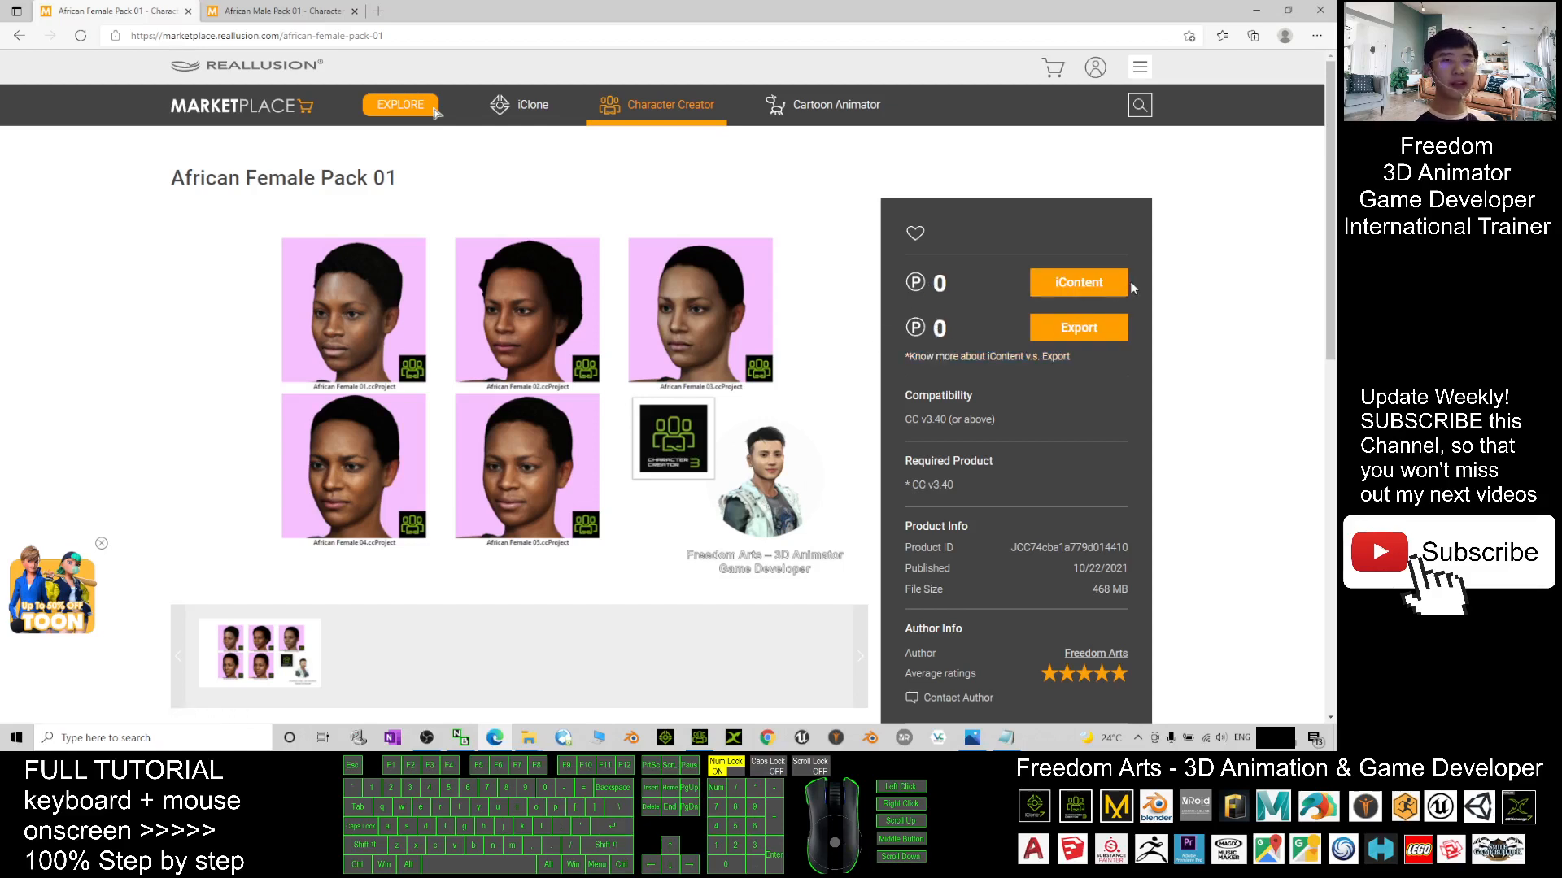
mouse_move(961, 348)
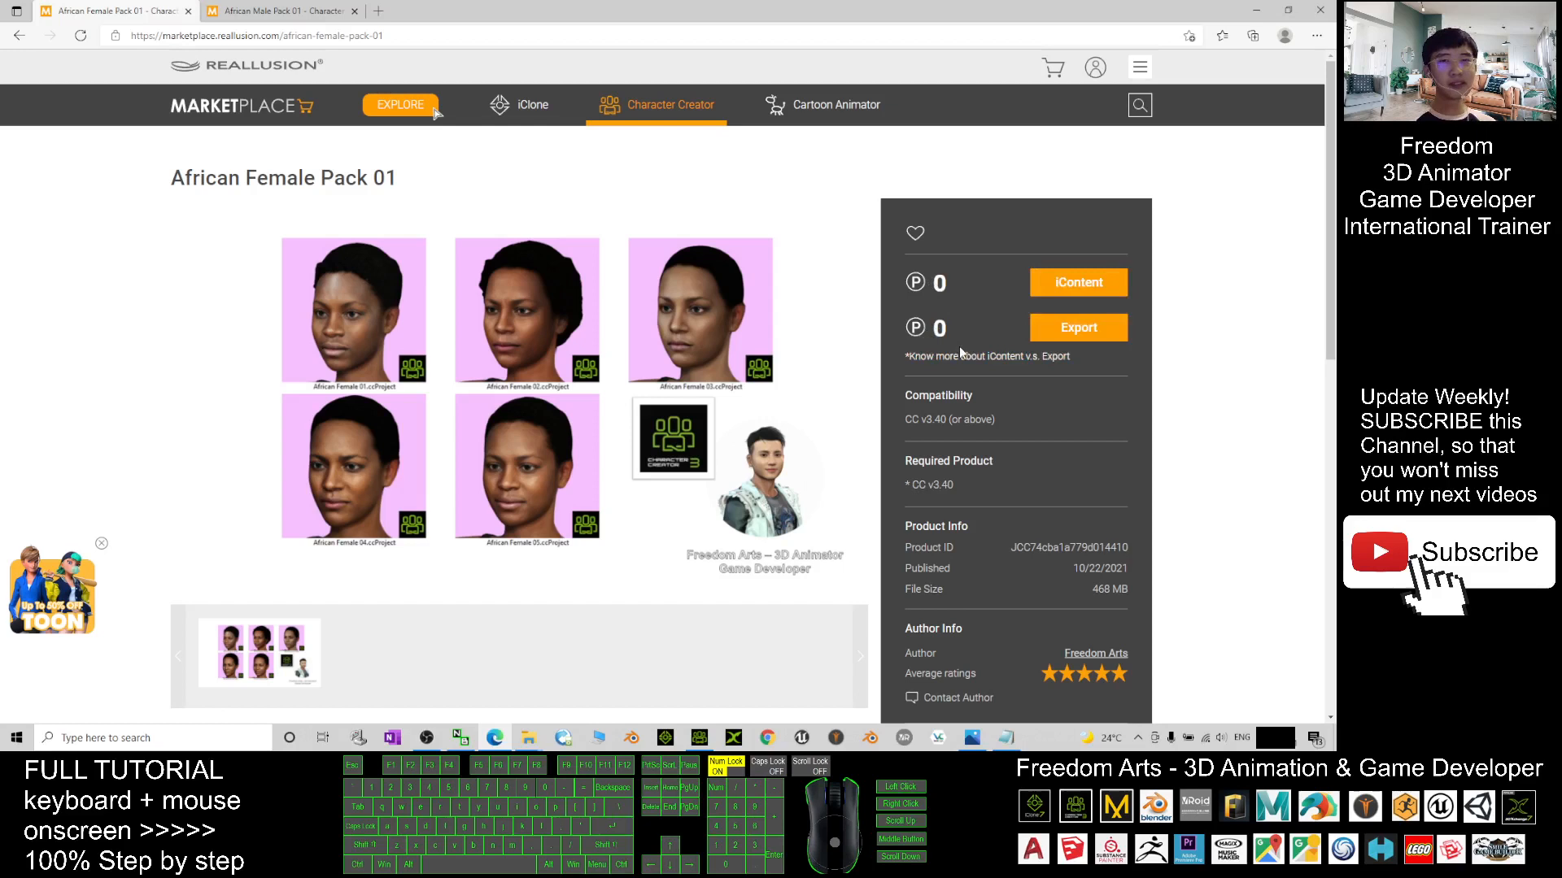
mouse_move(672, 341)
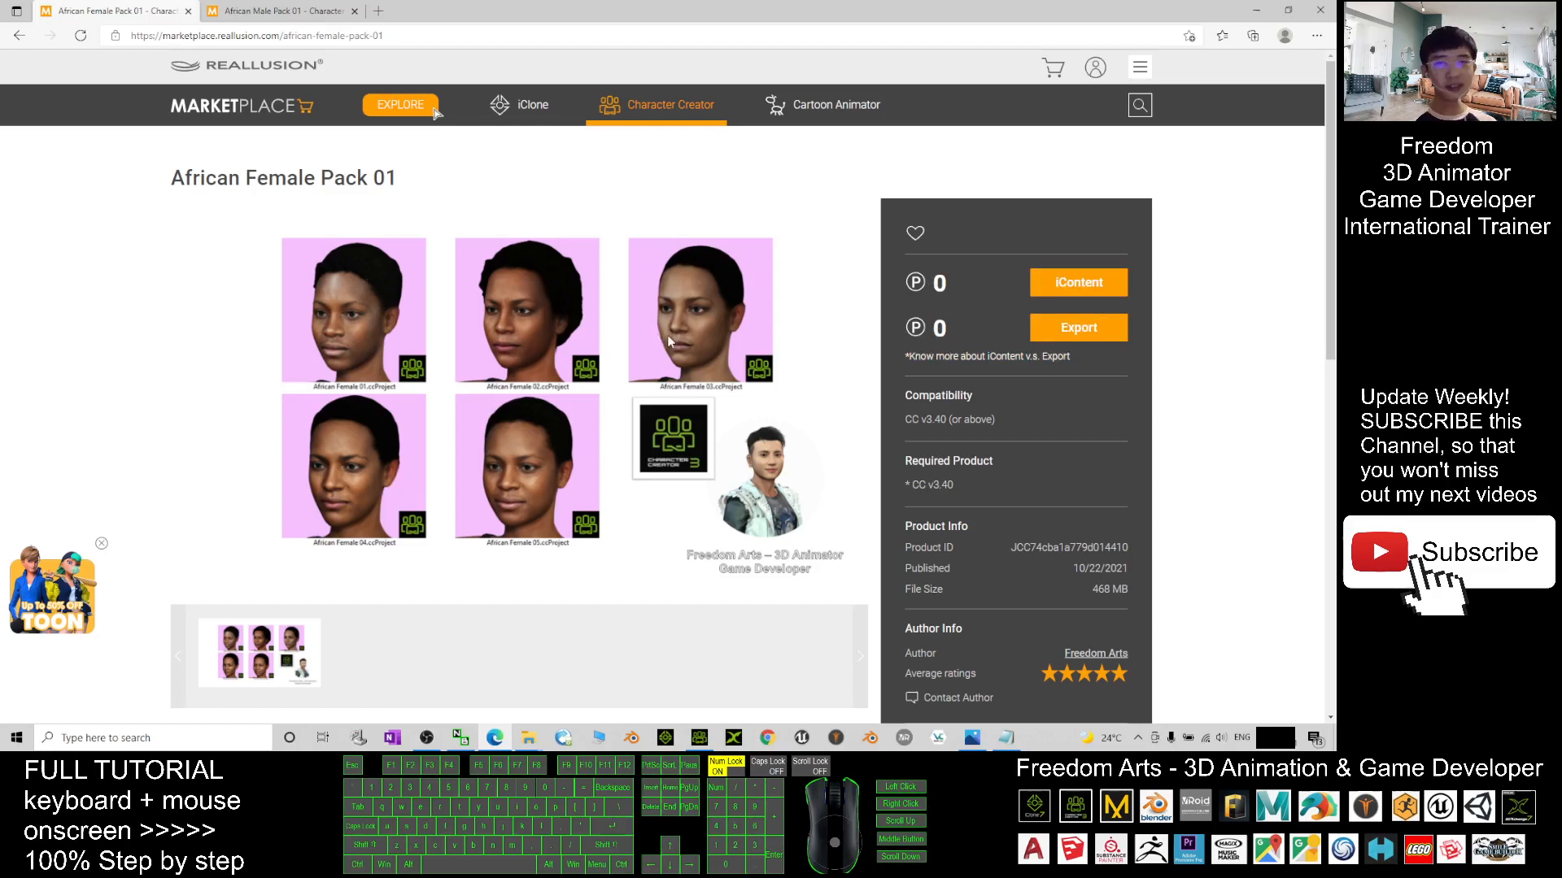
mouse_move(633, 352)
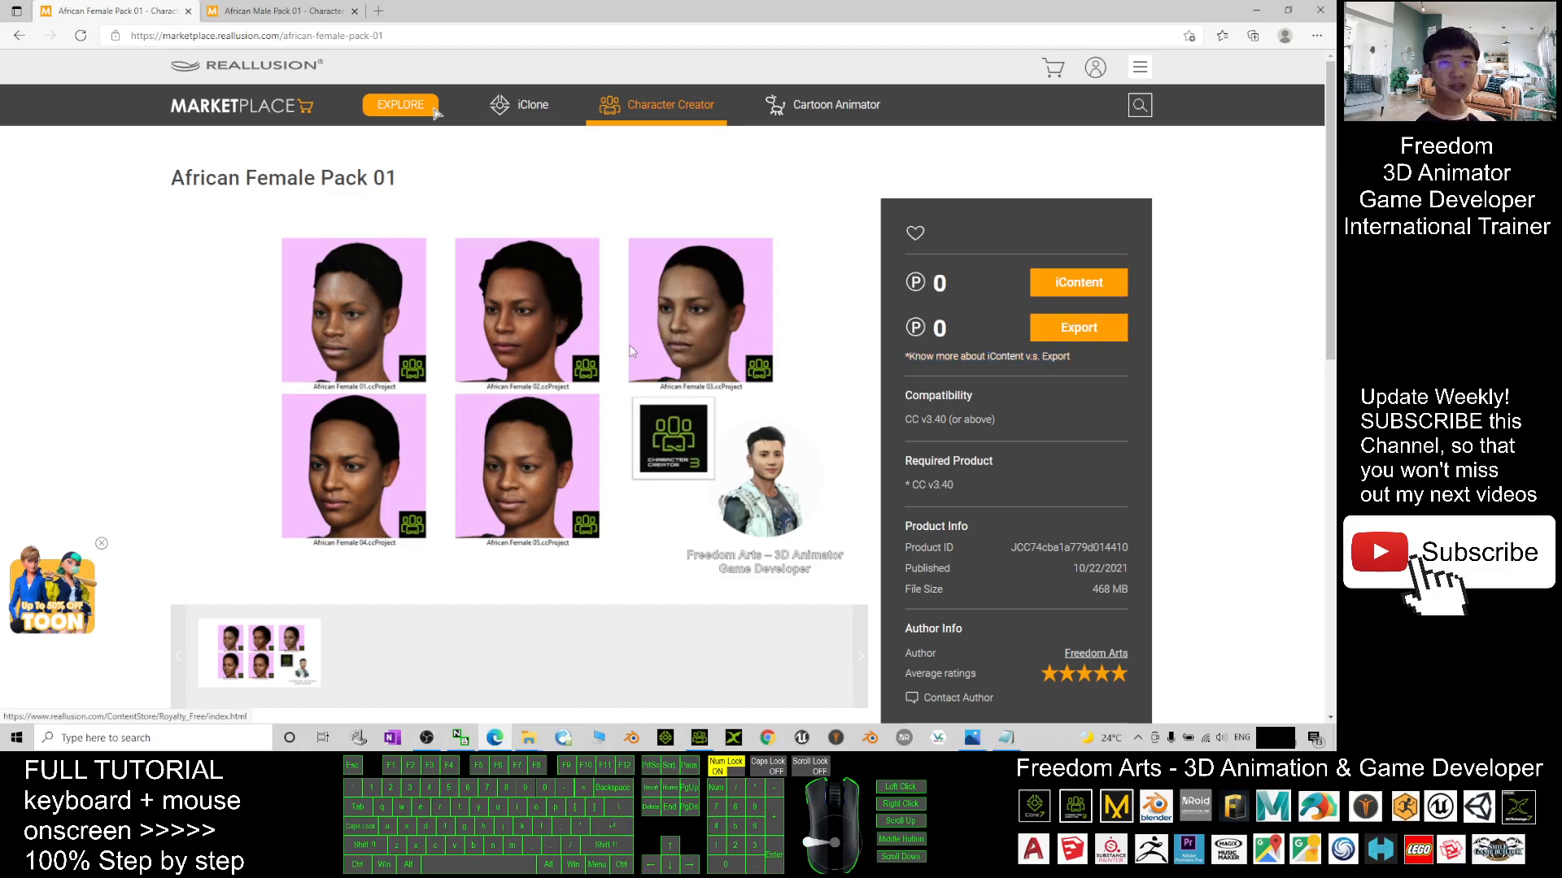
mouse_move(711, 366)
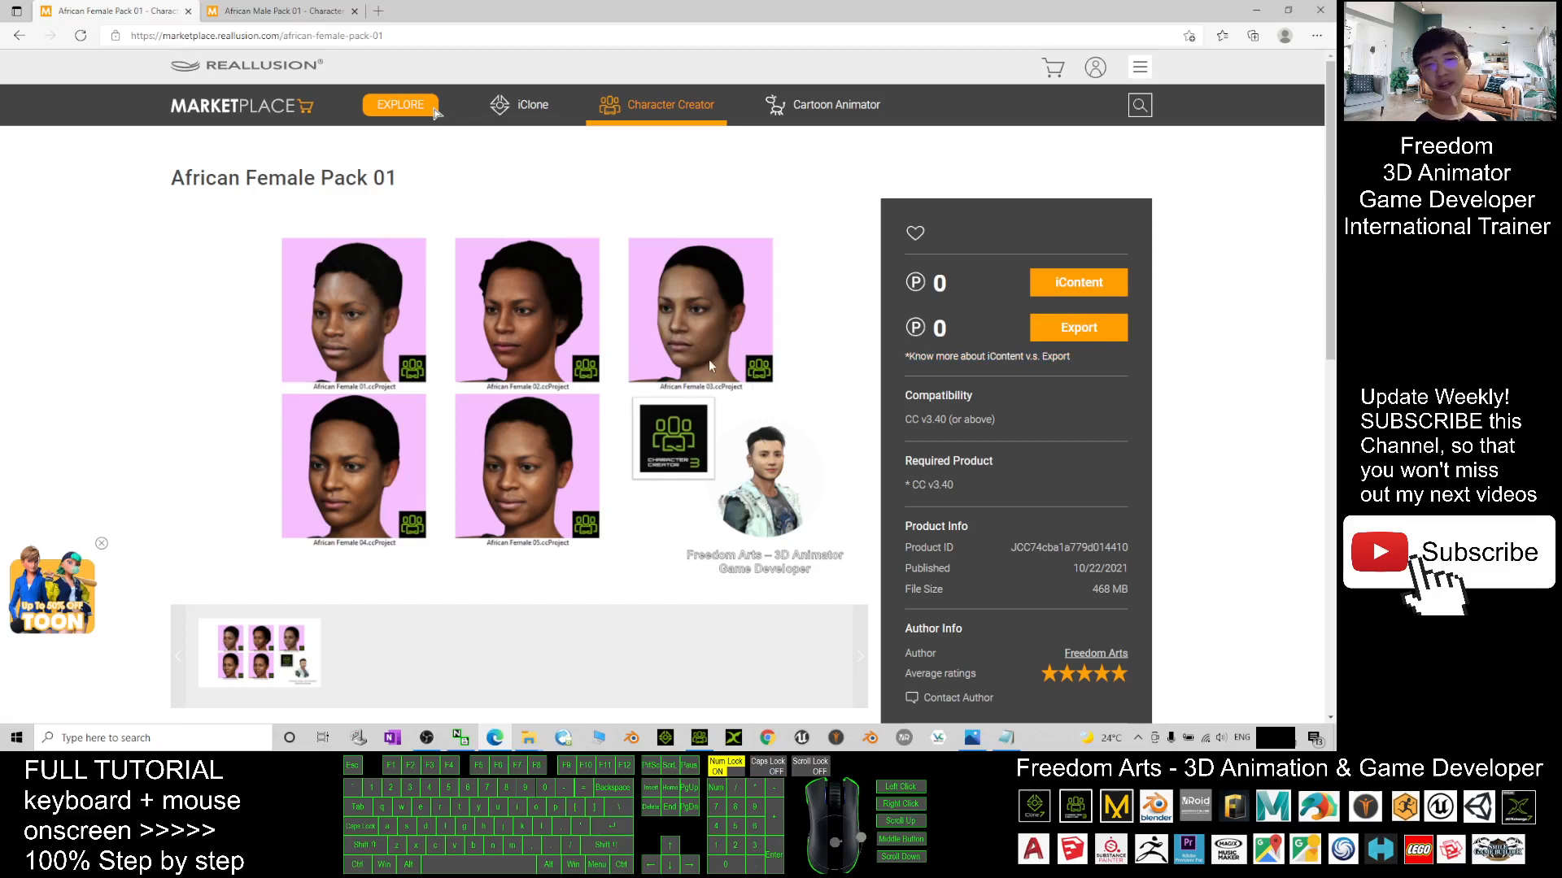
scroll(down, 3)
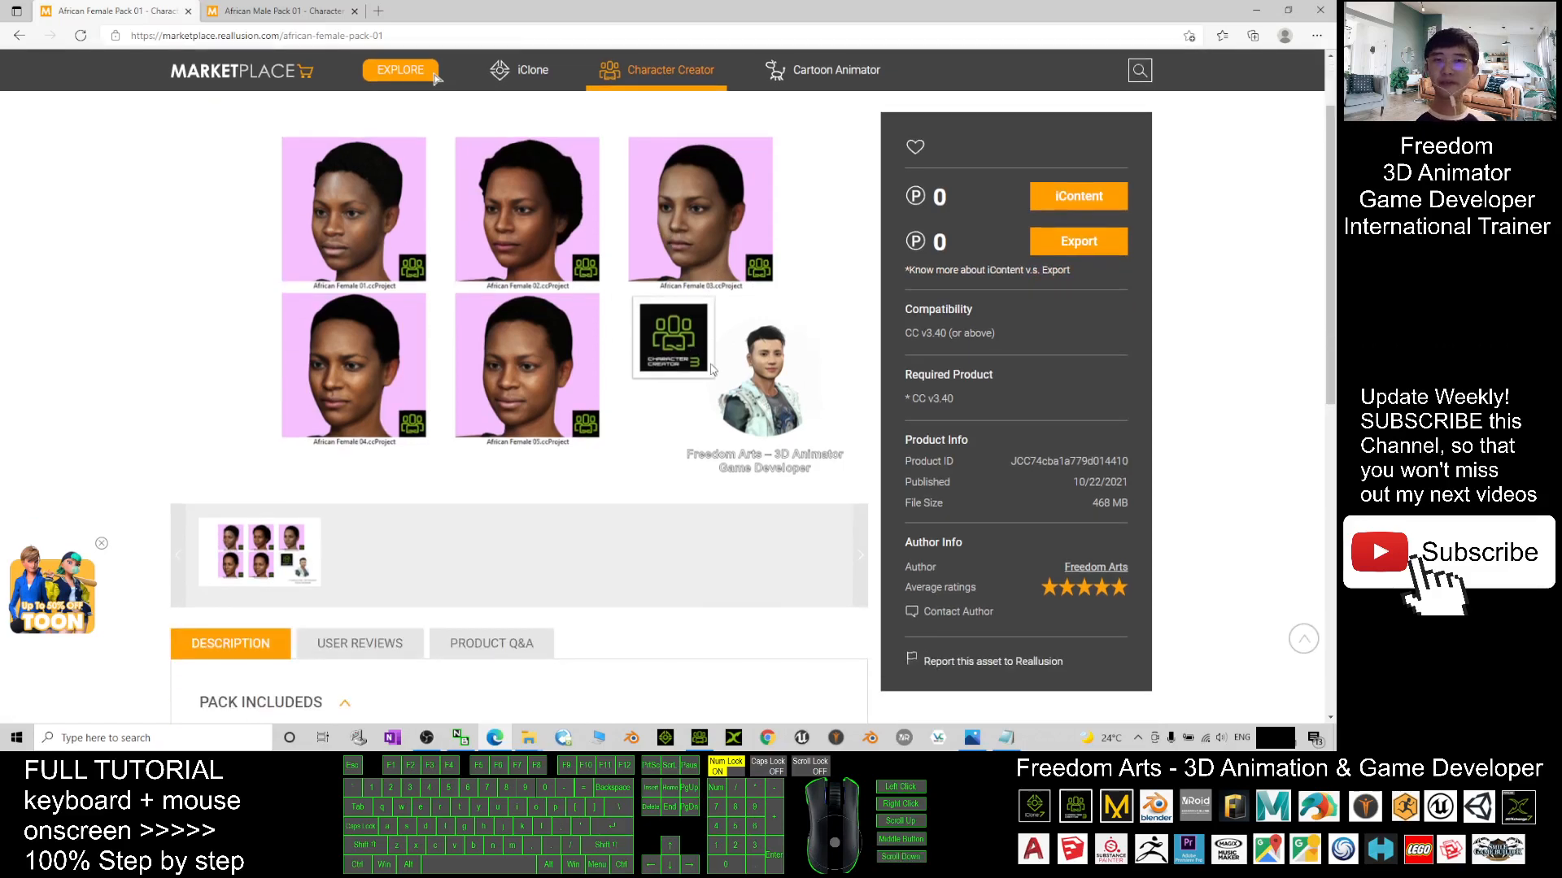
mouse_move(613, 379)
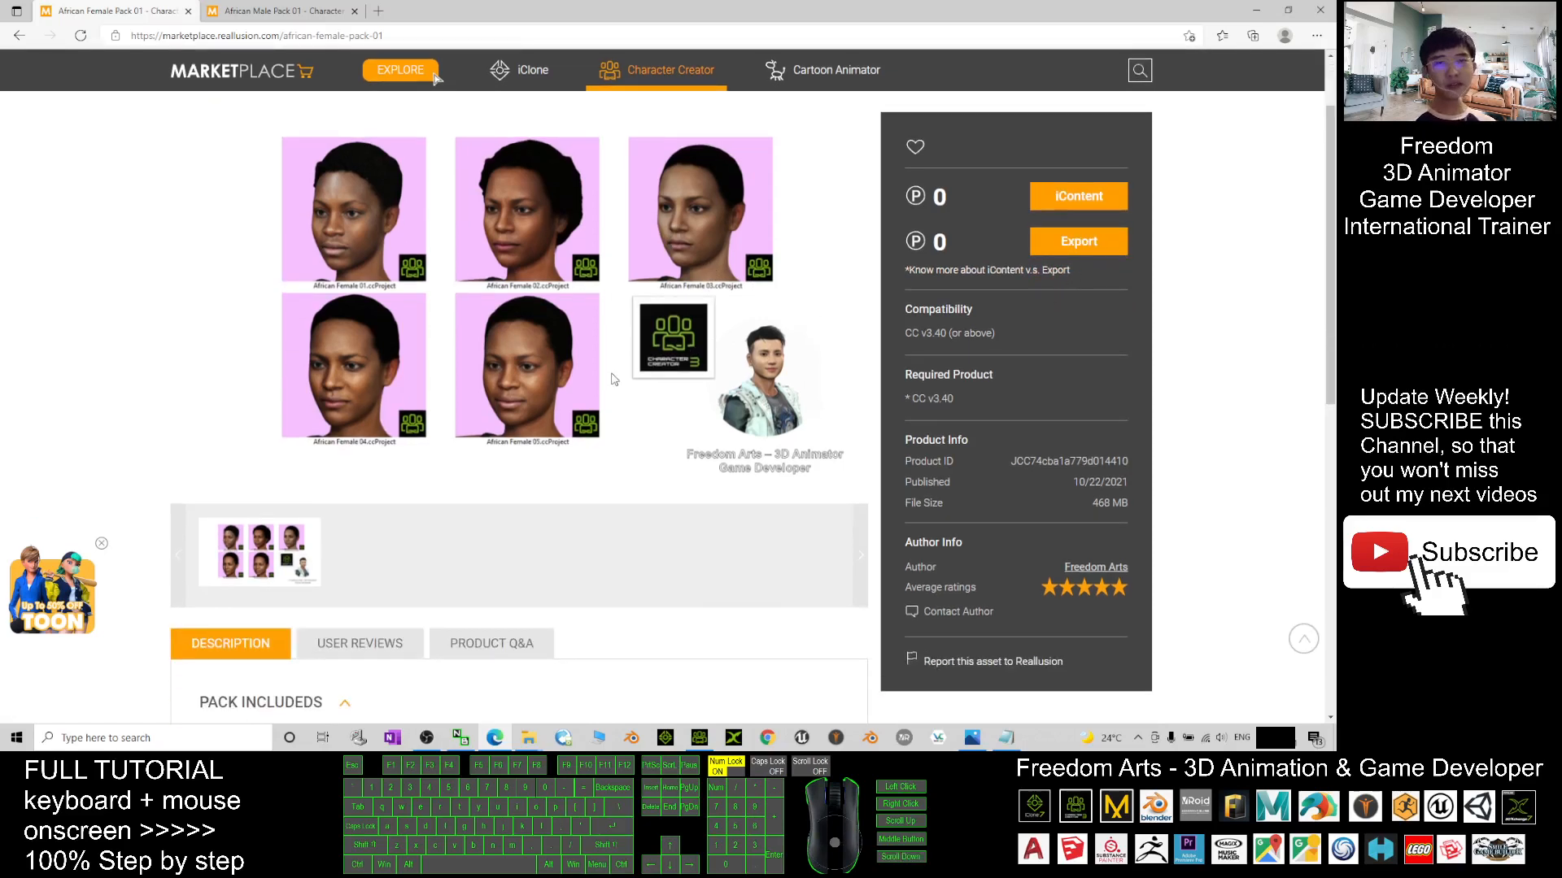
mouse_move(427, 358)
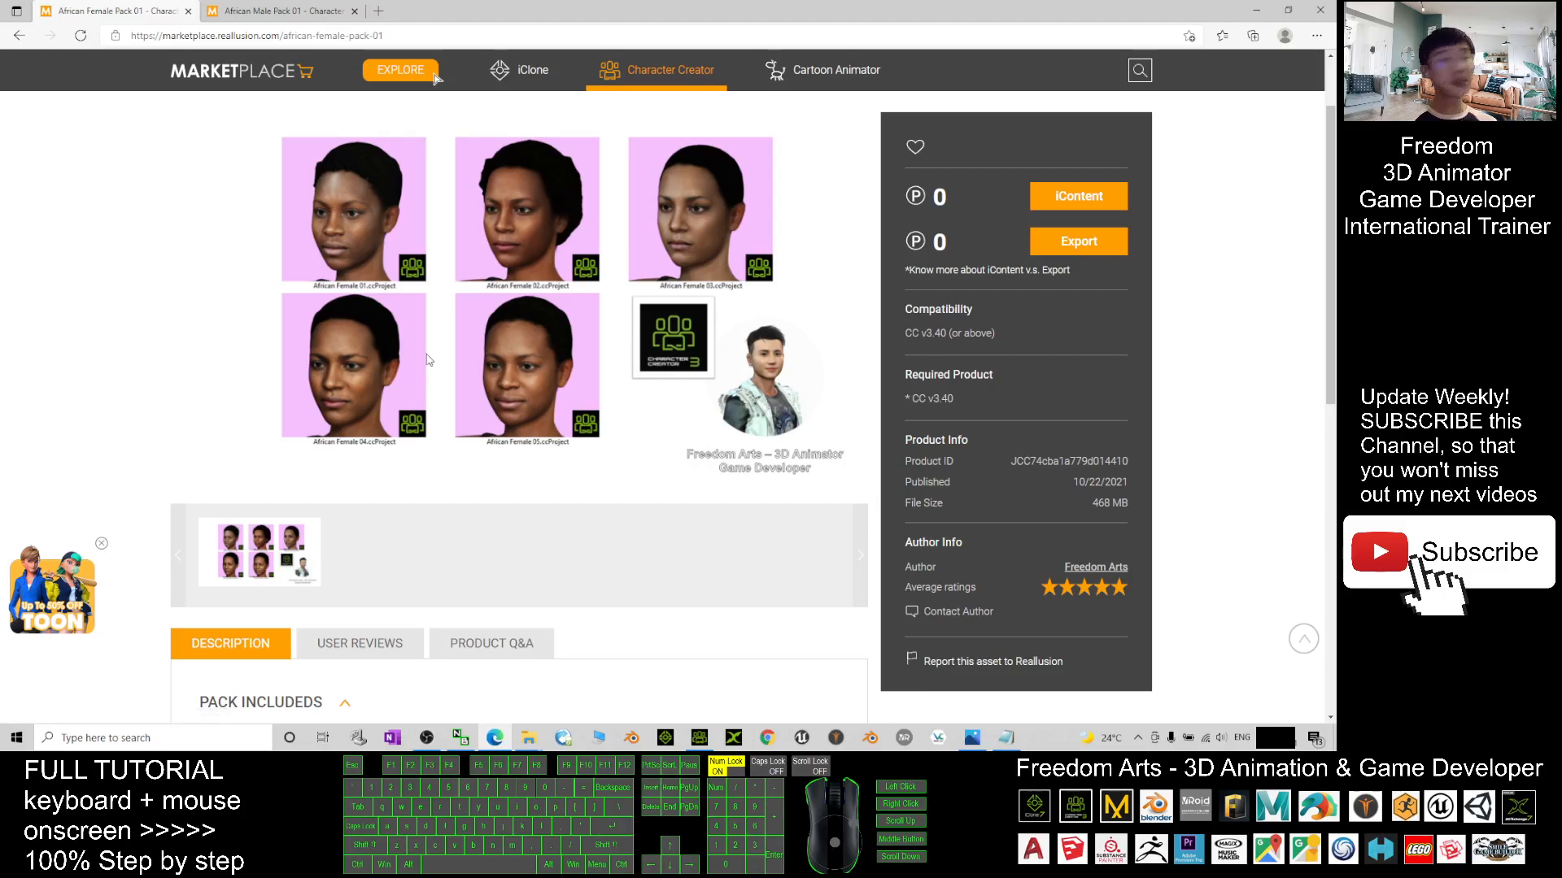
mouse_move(527, 738)
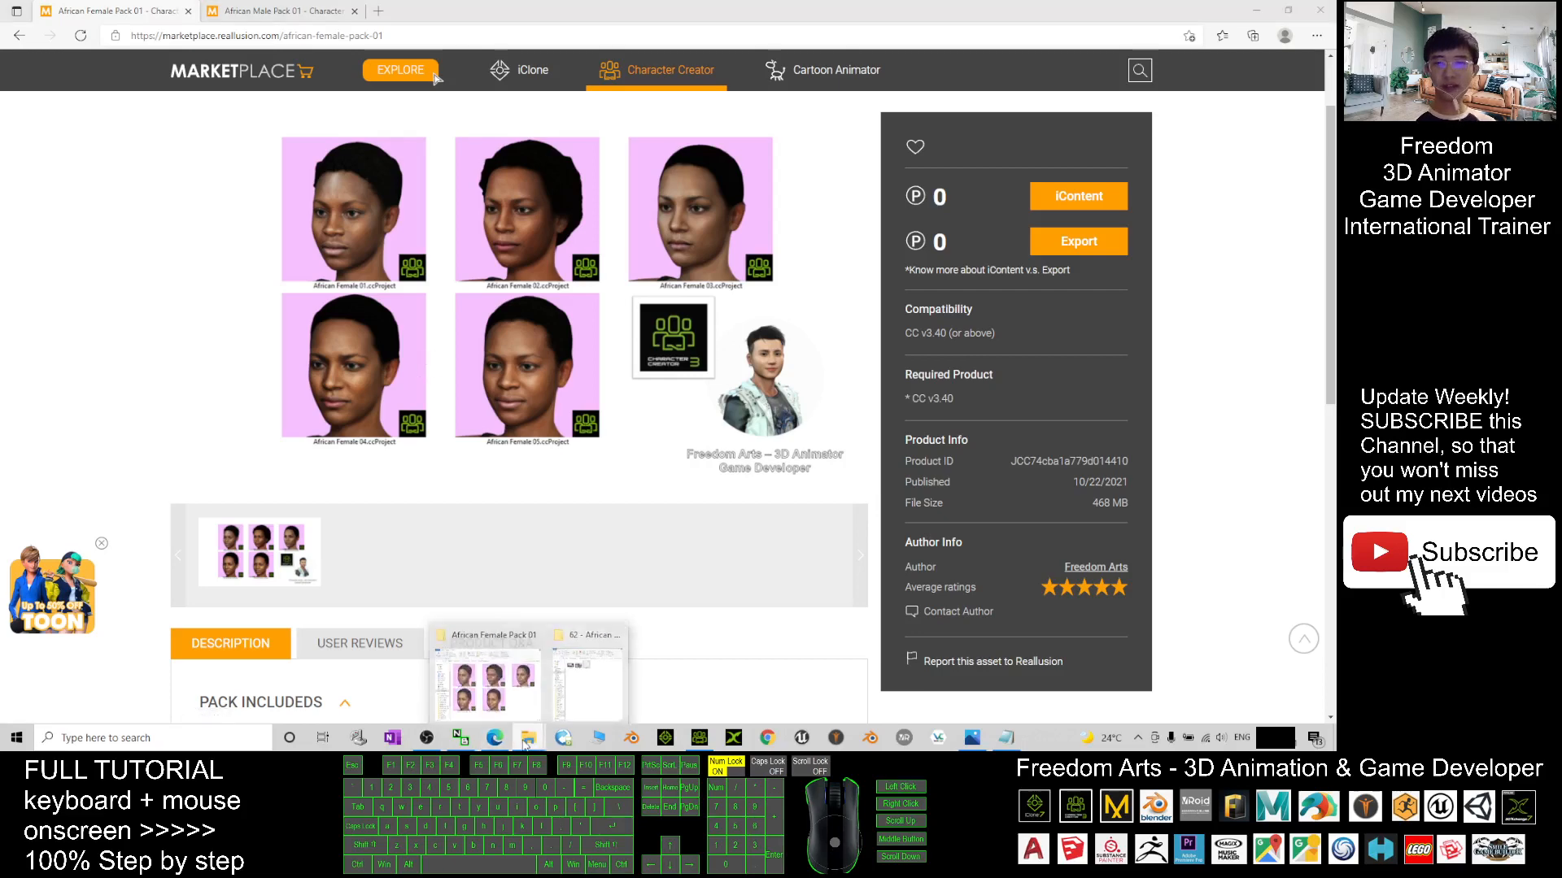
Load an African Female .ccProject from the pack folder into Character Creator 3
click(487, 685)
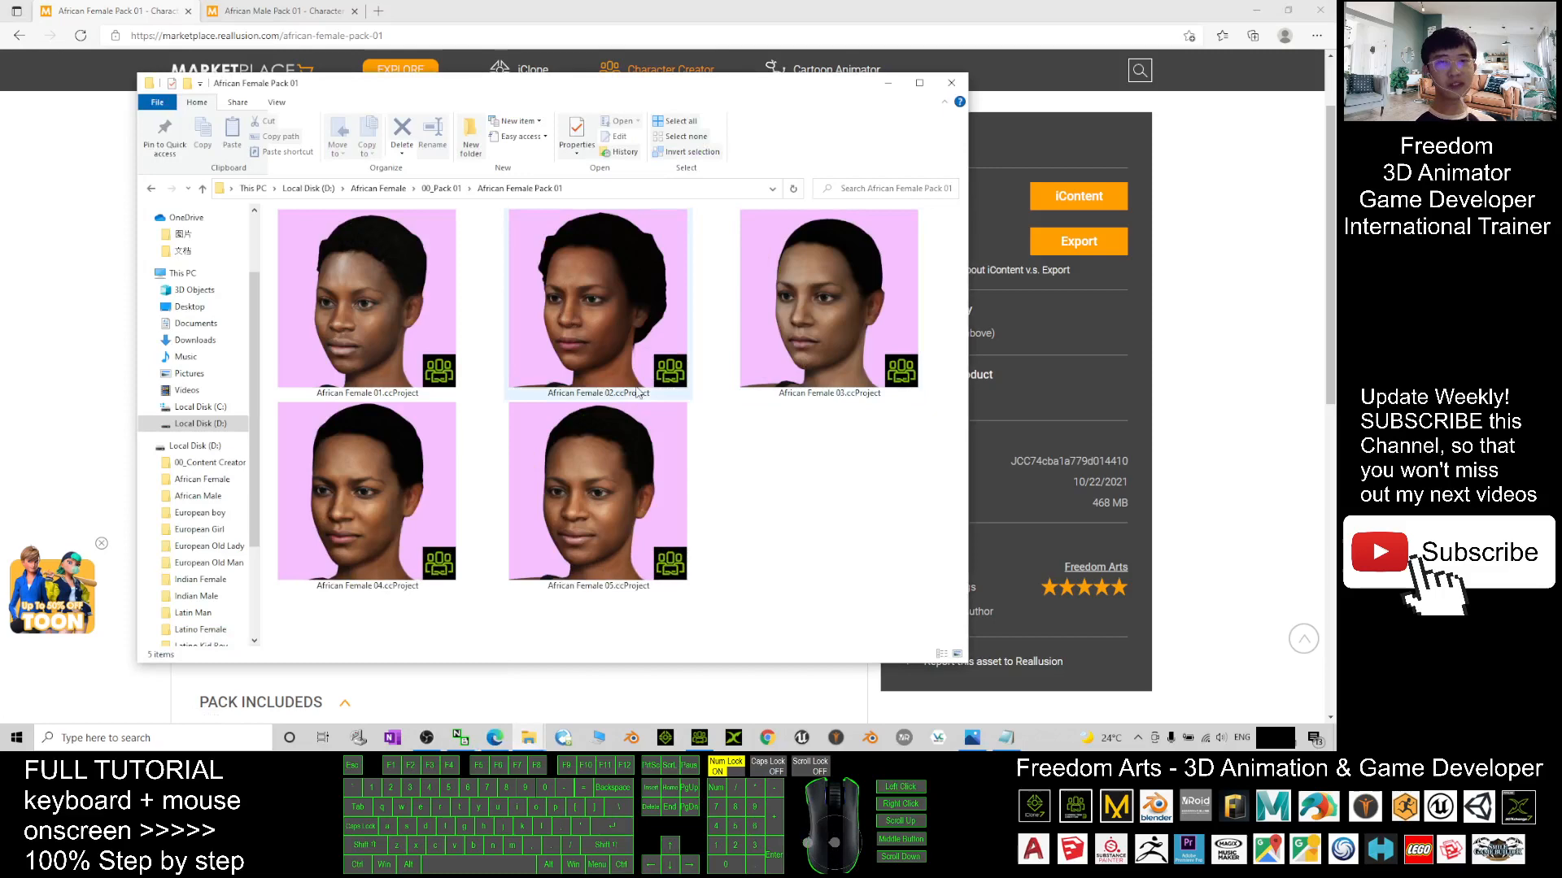
mouse_move(661, 332)
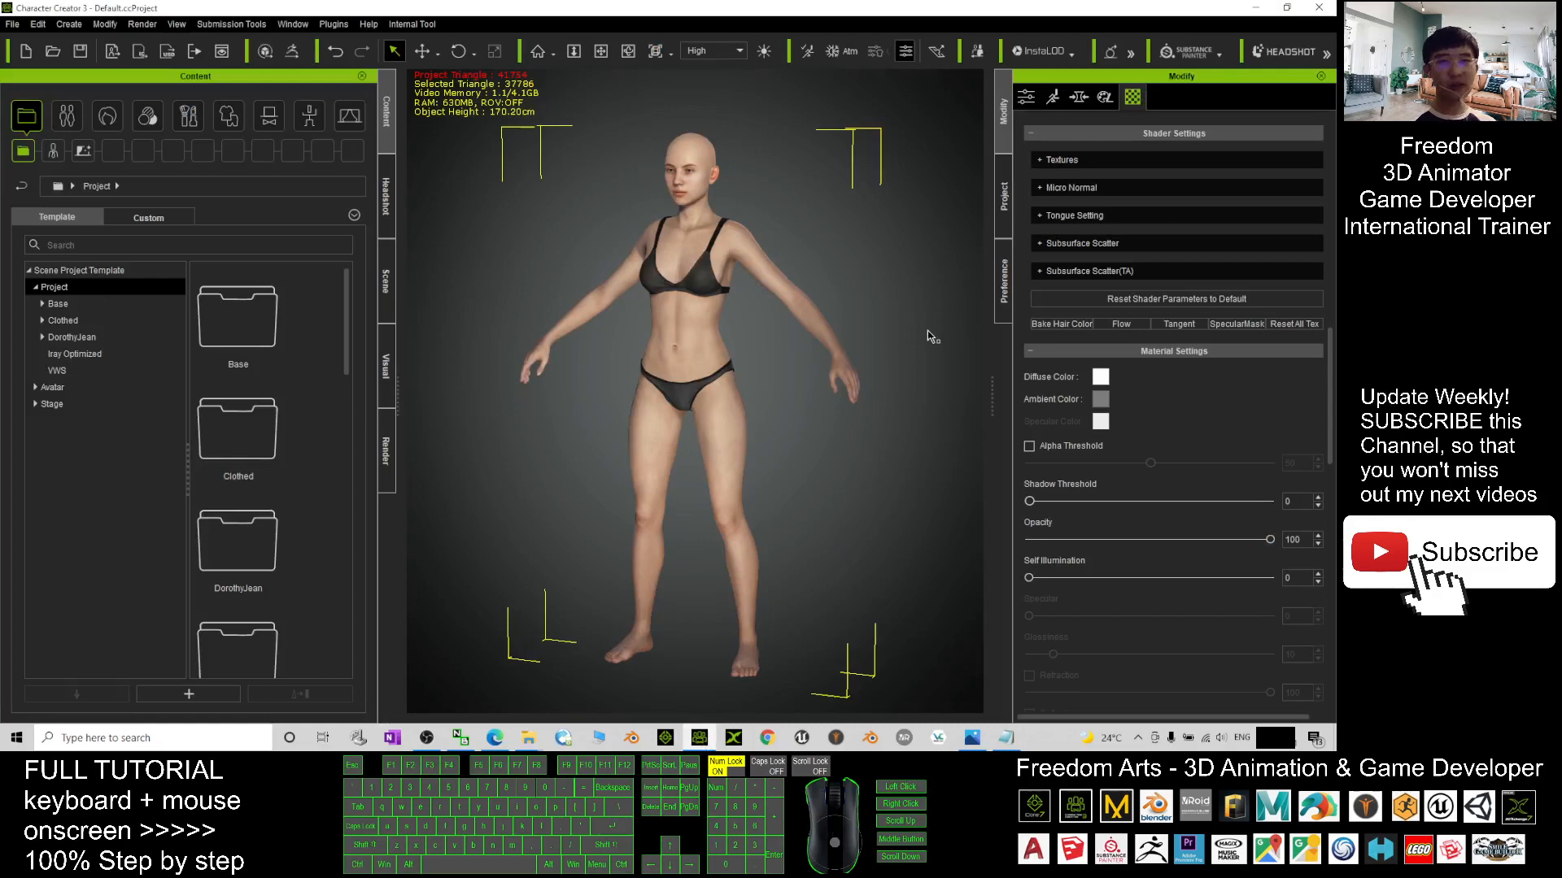
mouse_move(529, 739)
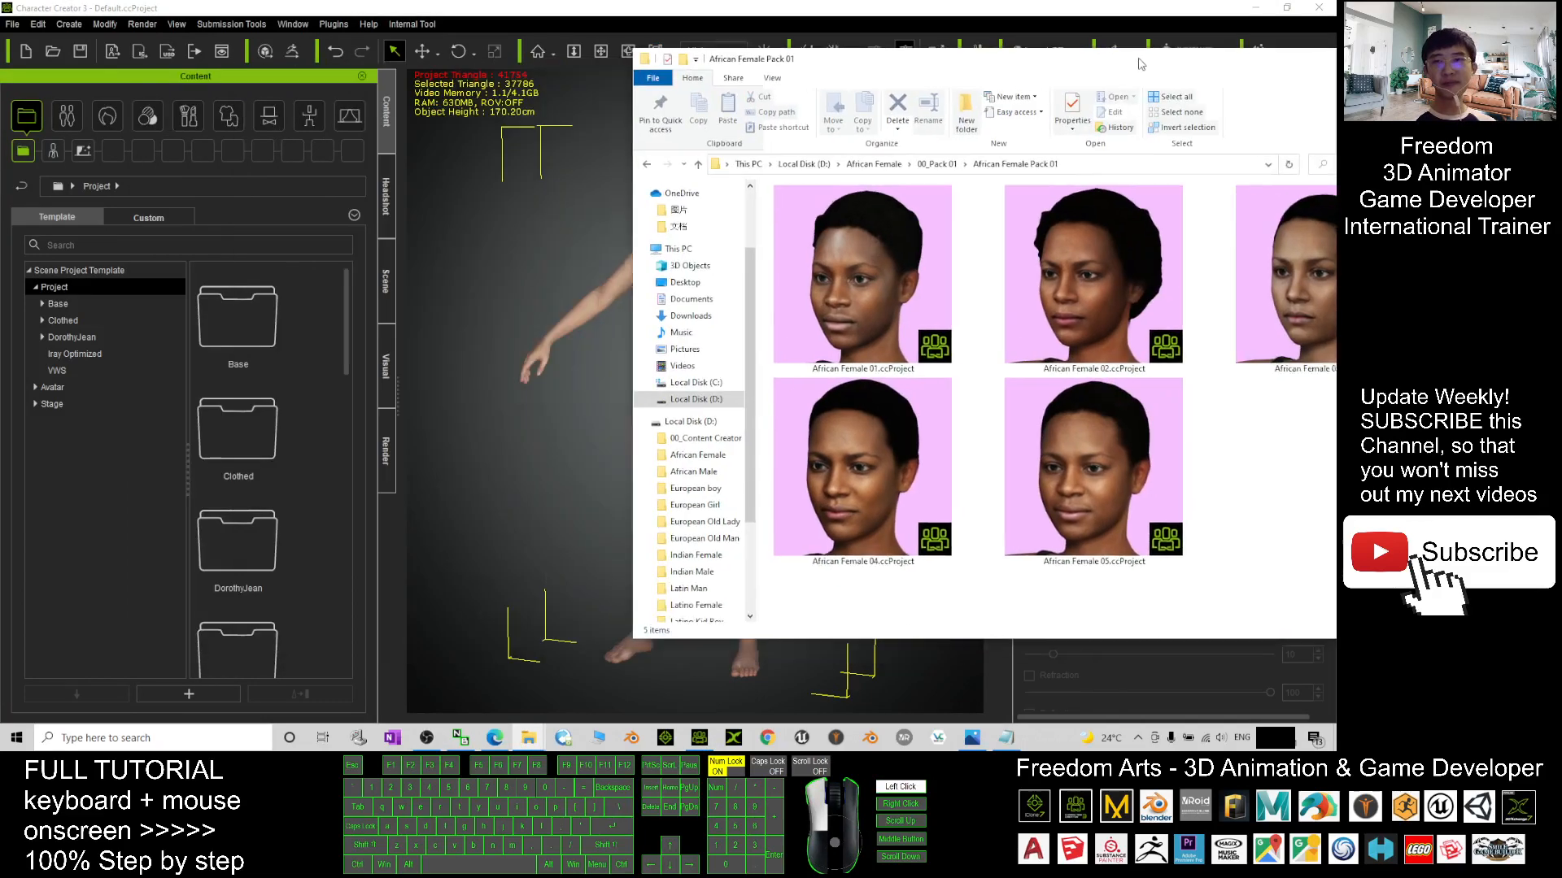
double_click(862, 274)
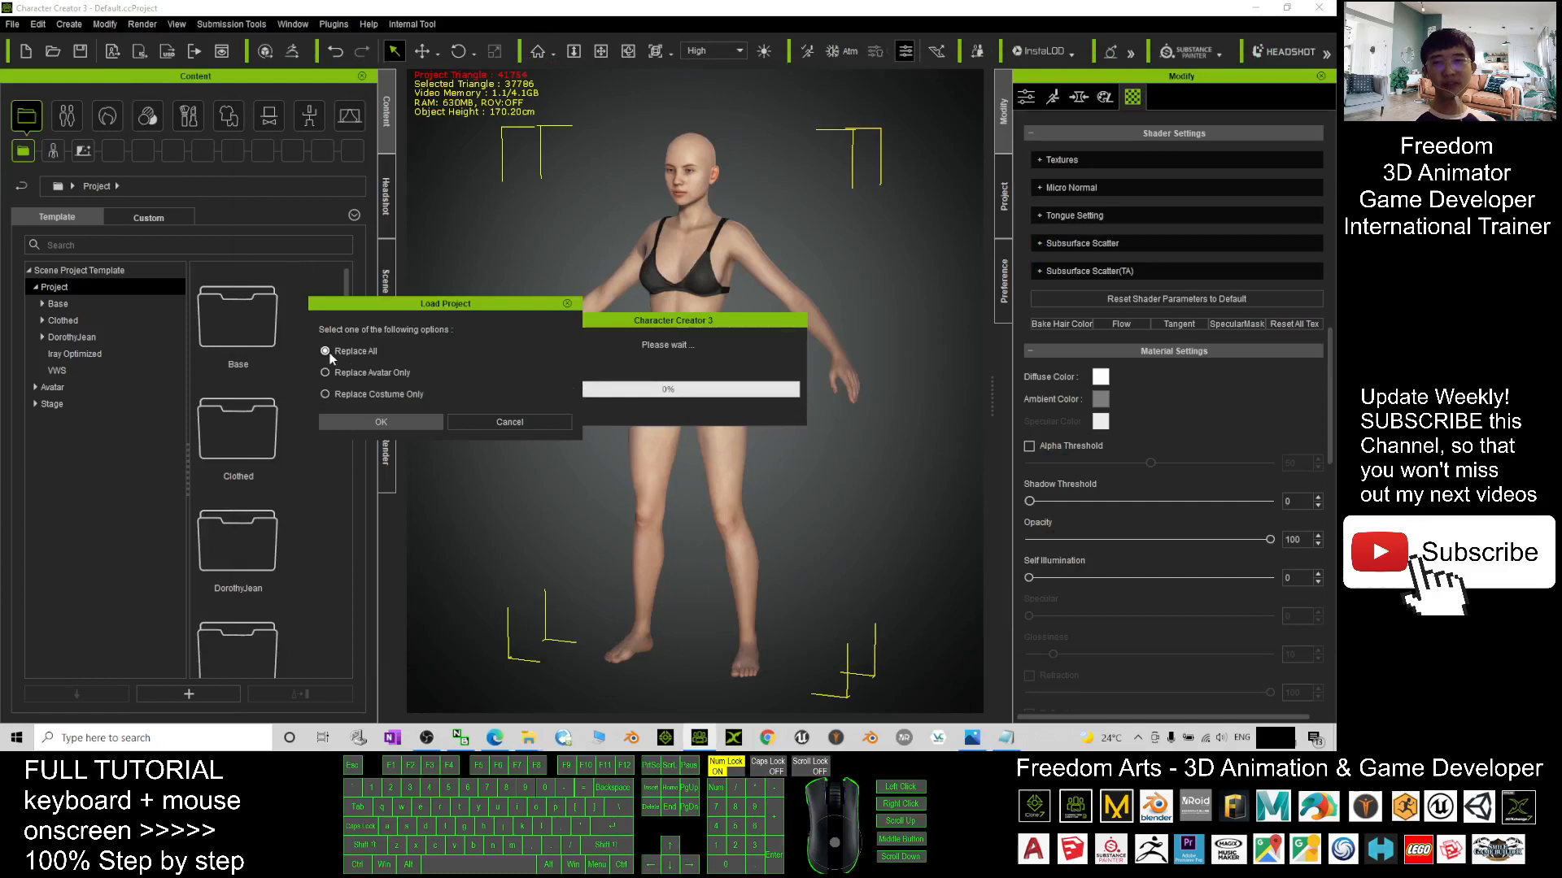
Replace the default avatar entirely with the African Female 01 project
click(381, 422)
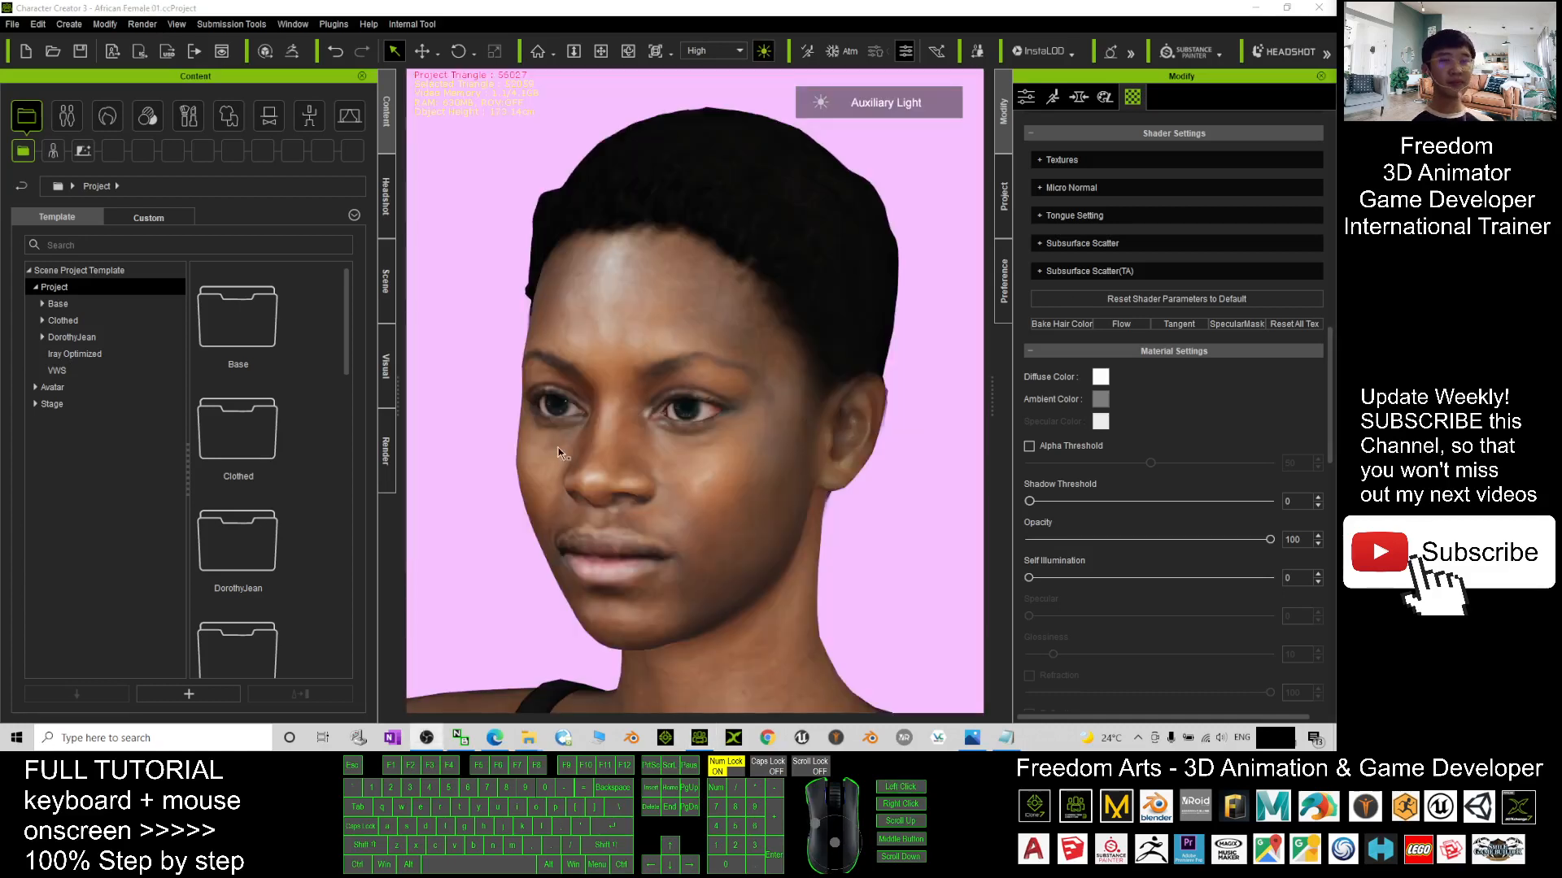
mouse_move(725, 406)
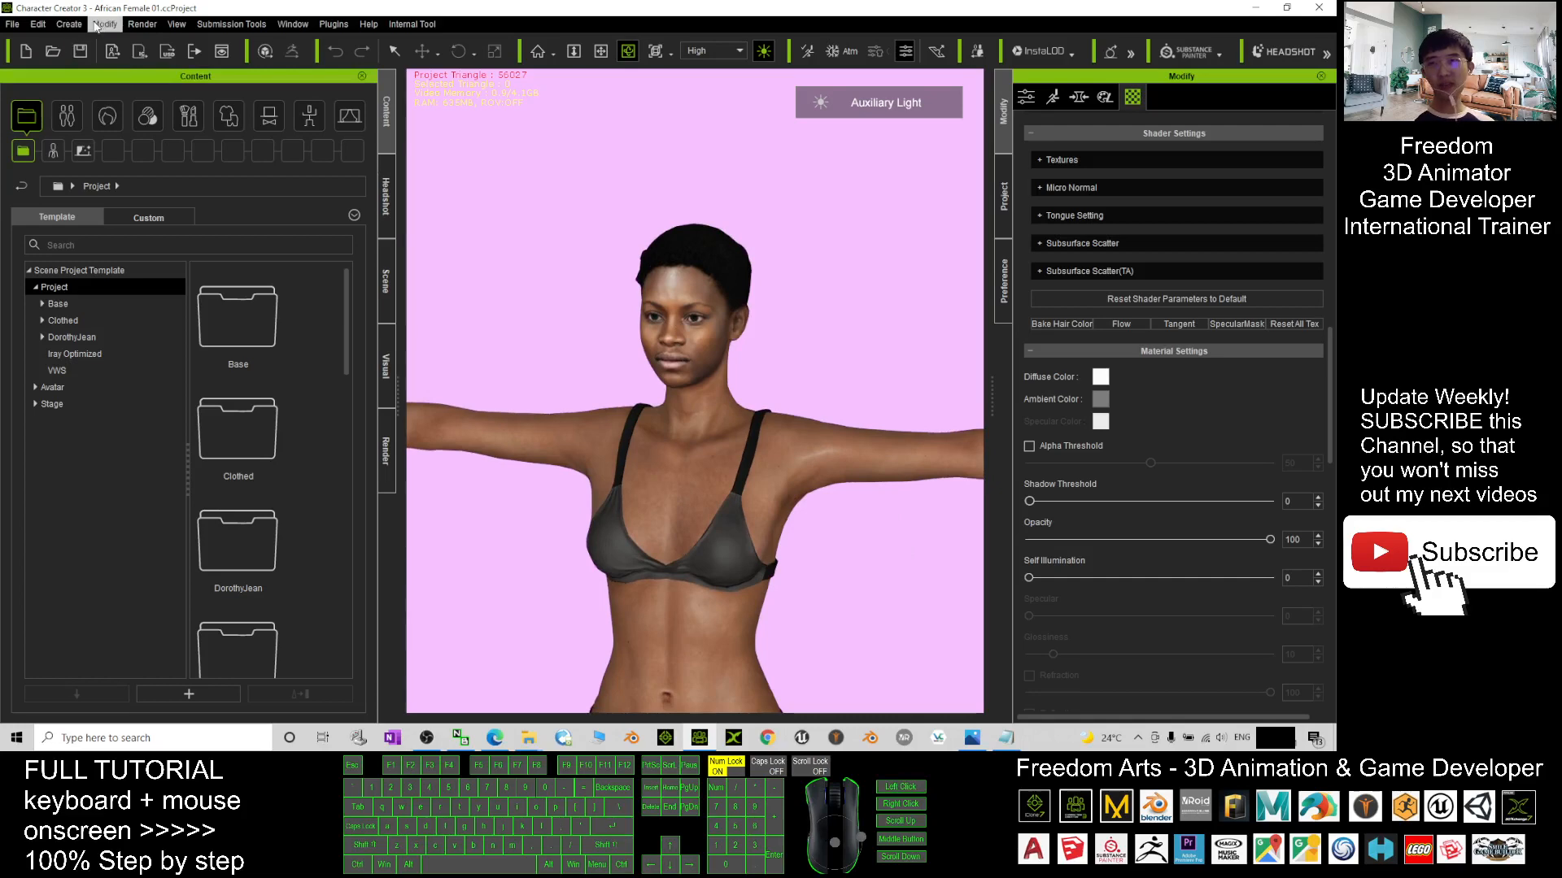
Bake the current shape into a Body-category morph slider named African Female 01
click(68, 23)
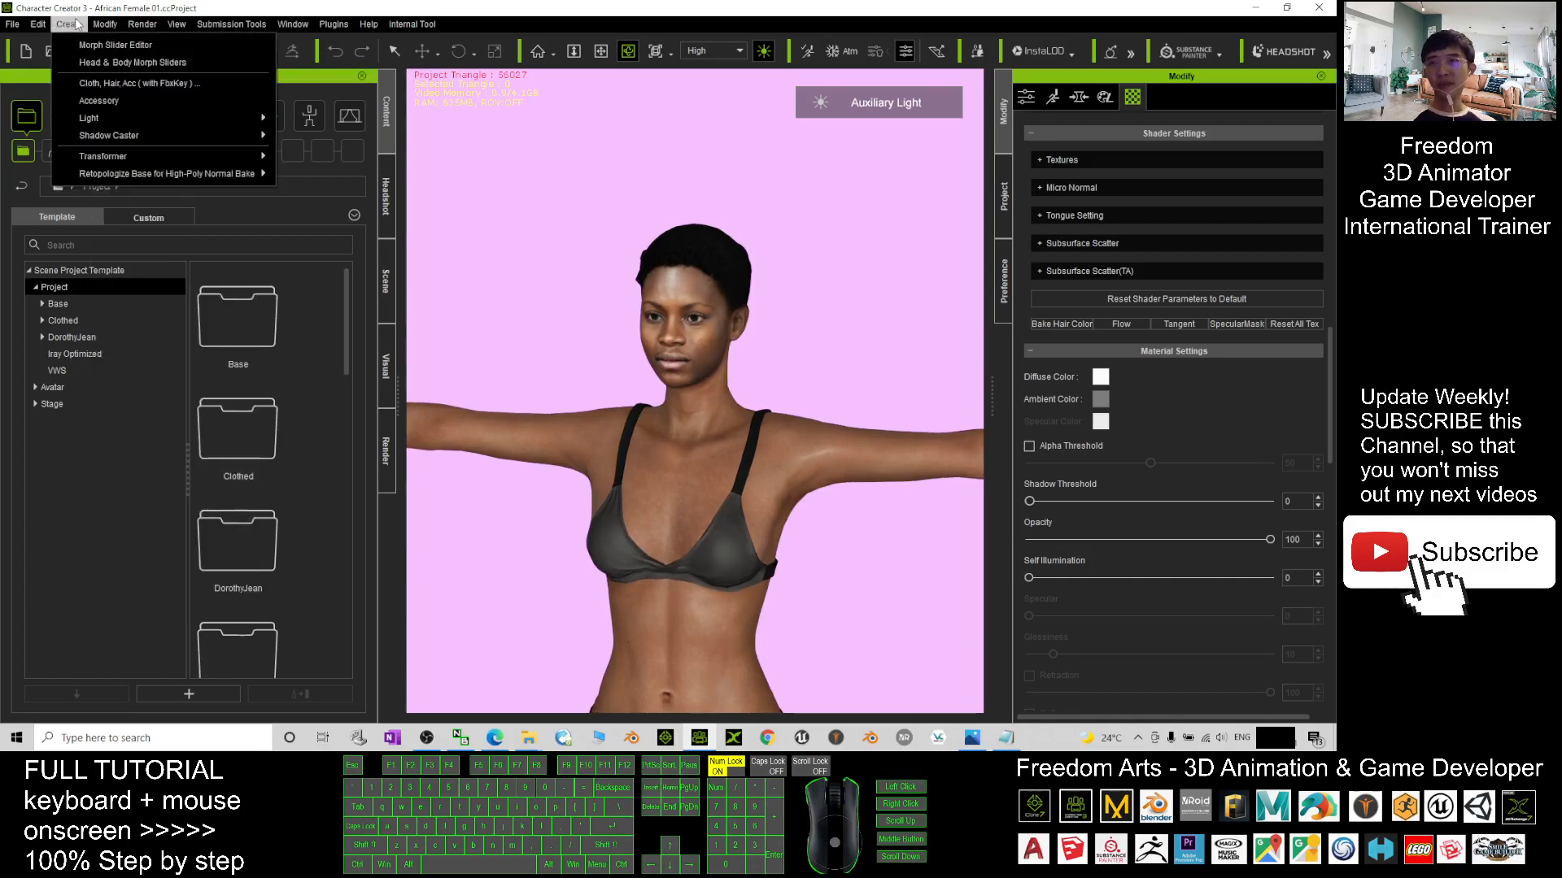
mouse_move(130, 61)
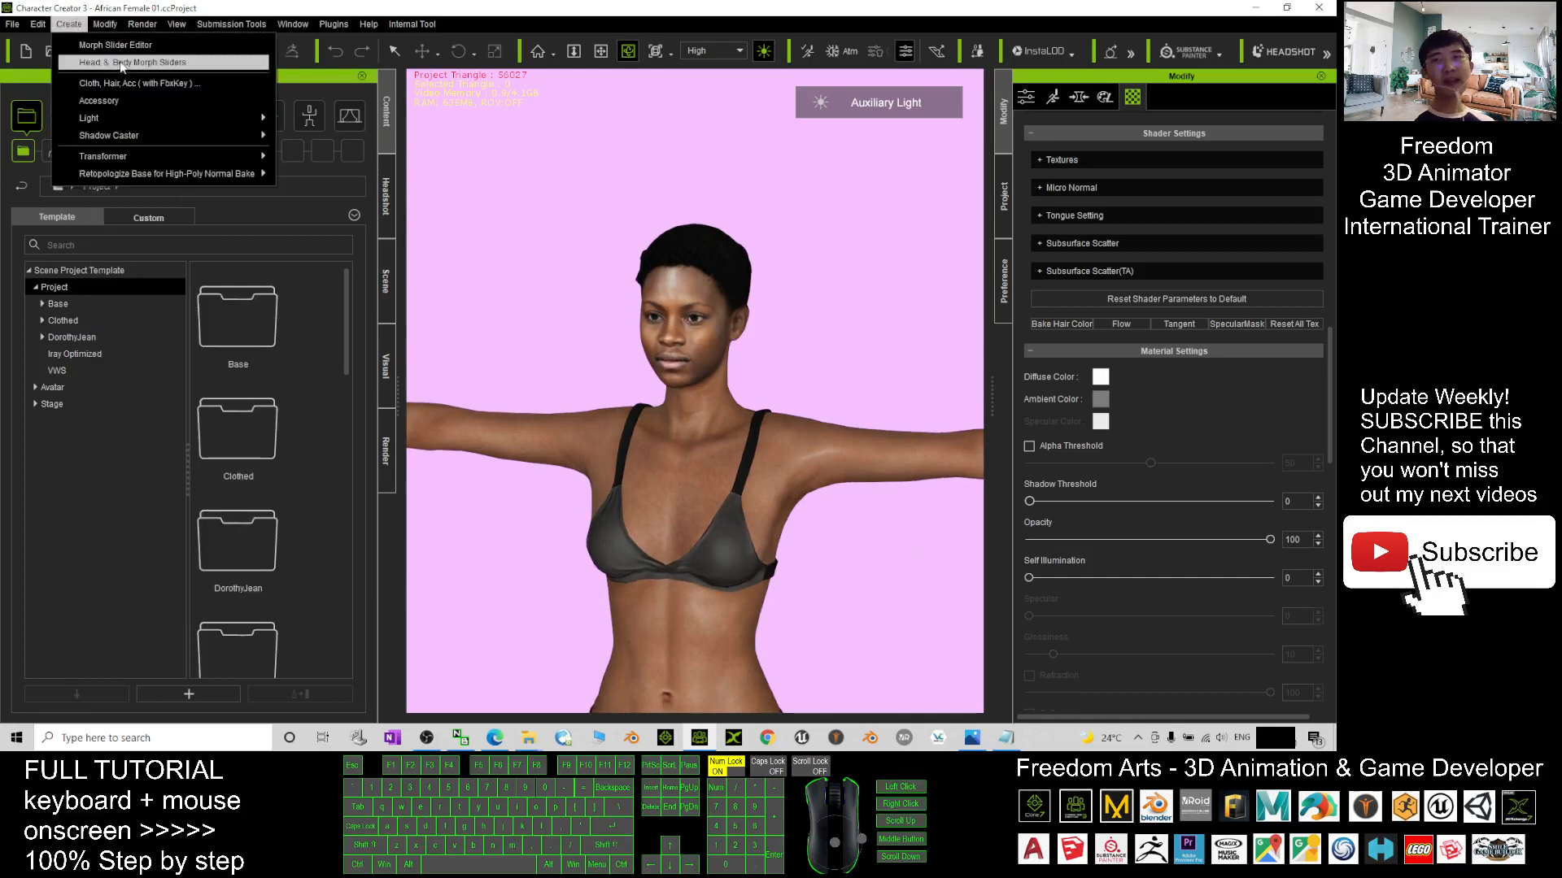
click(130, 61)
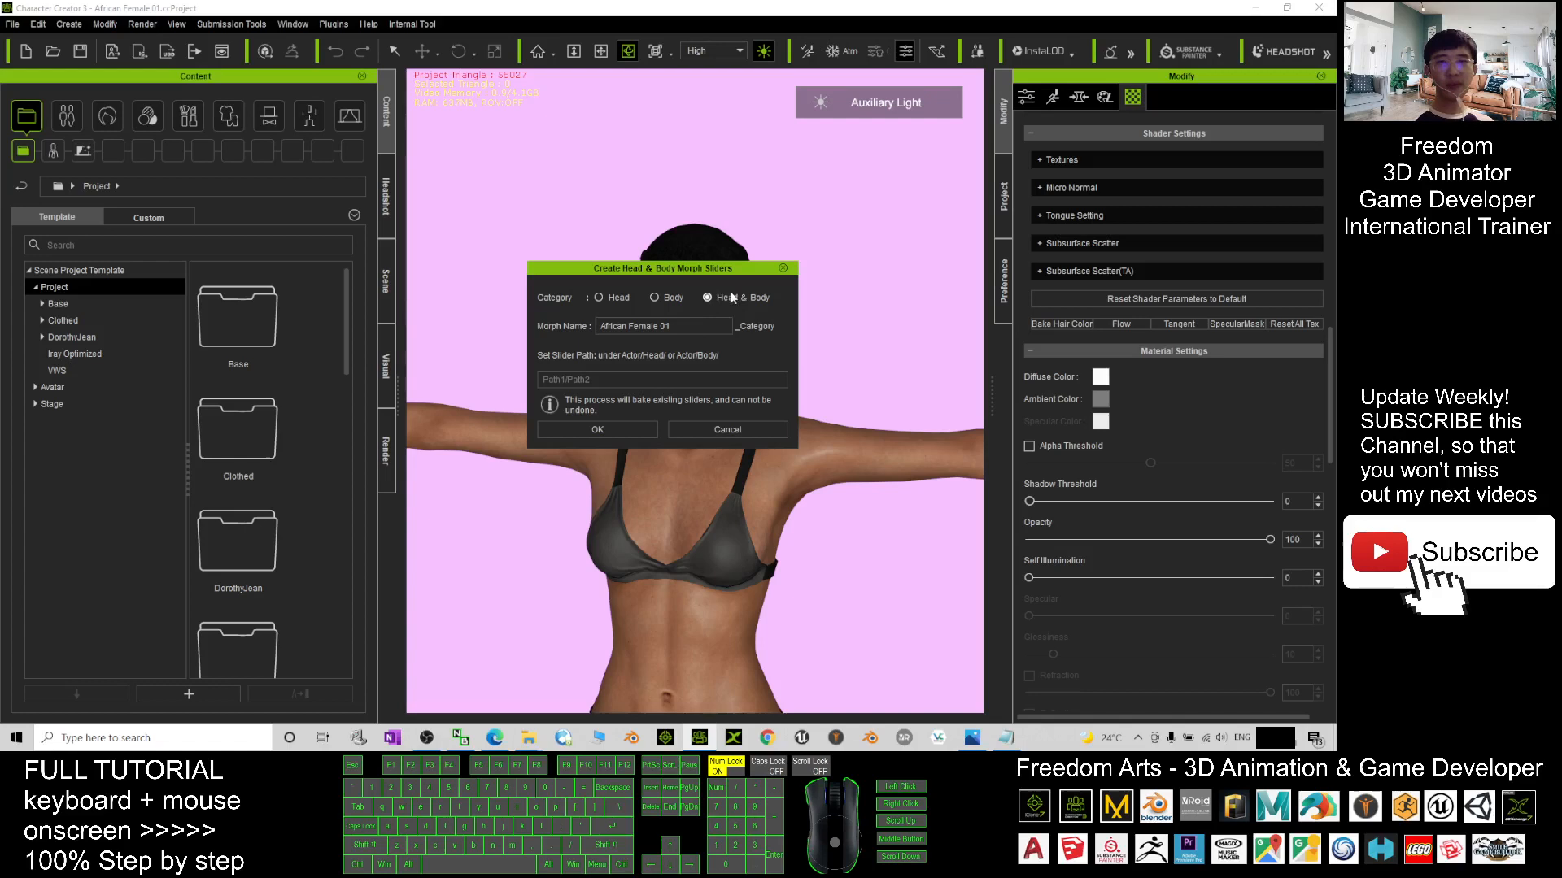
click(654, 296)
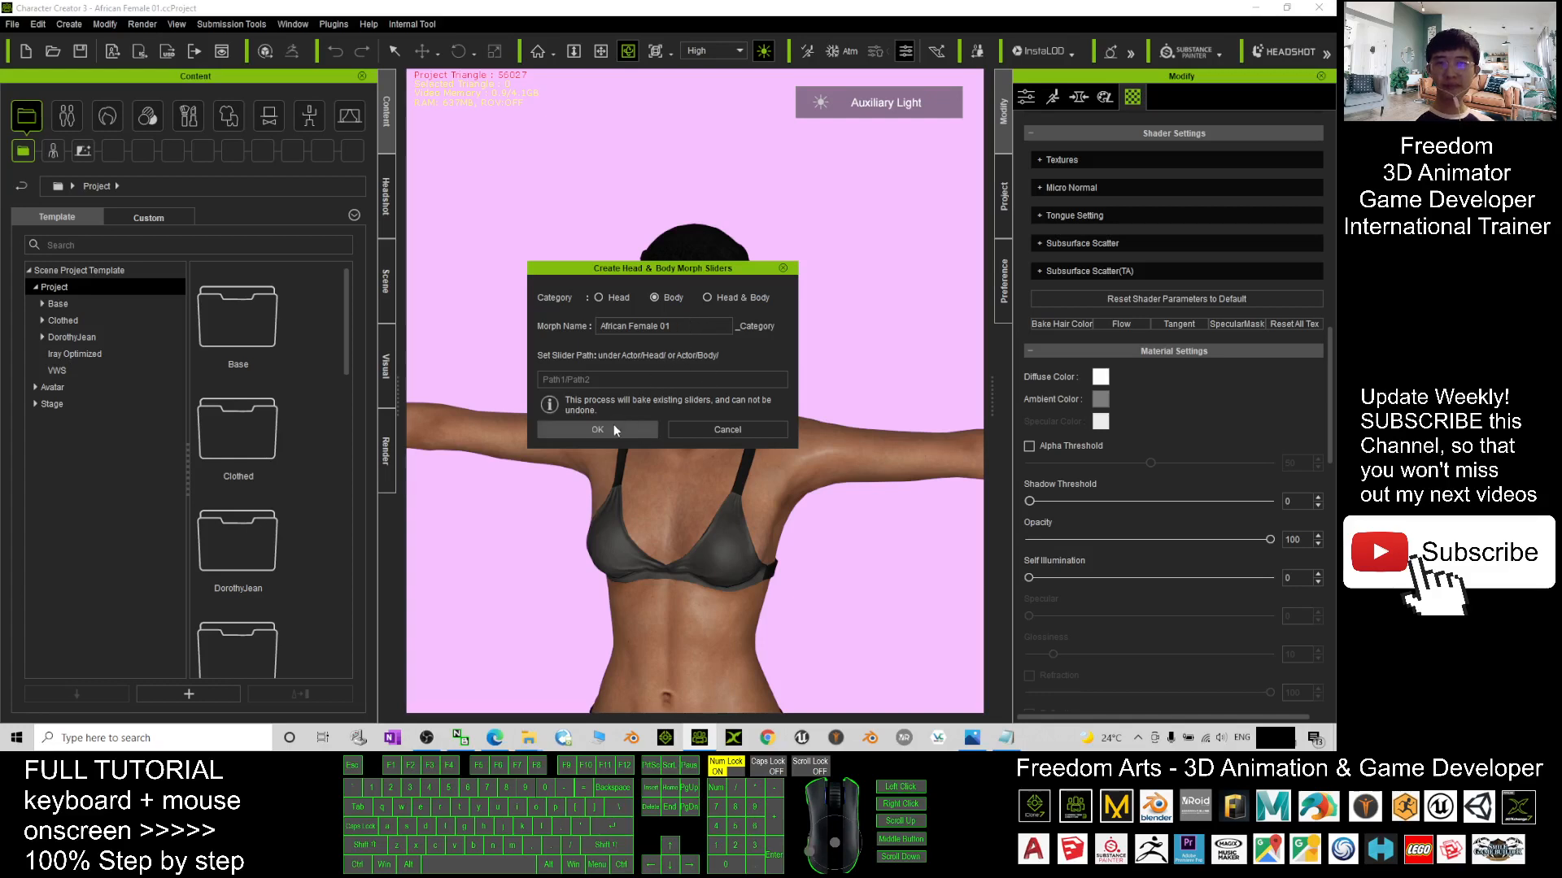
click(597, 429)
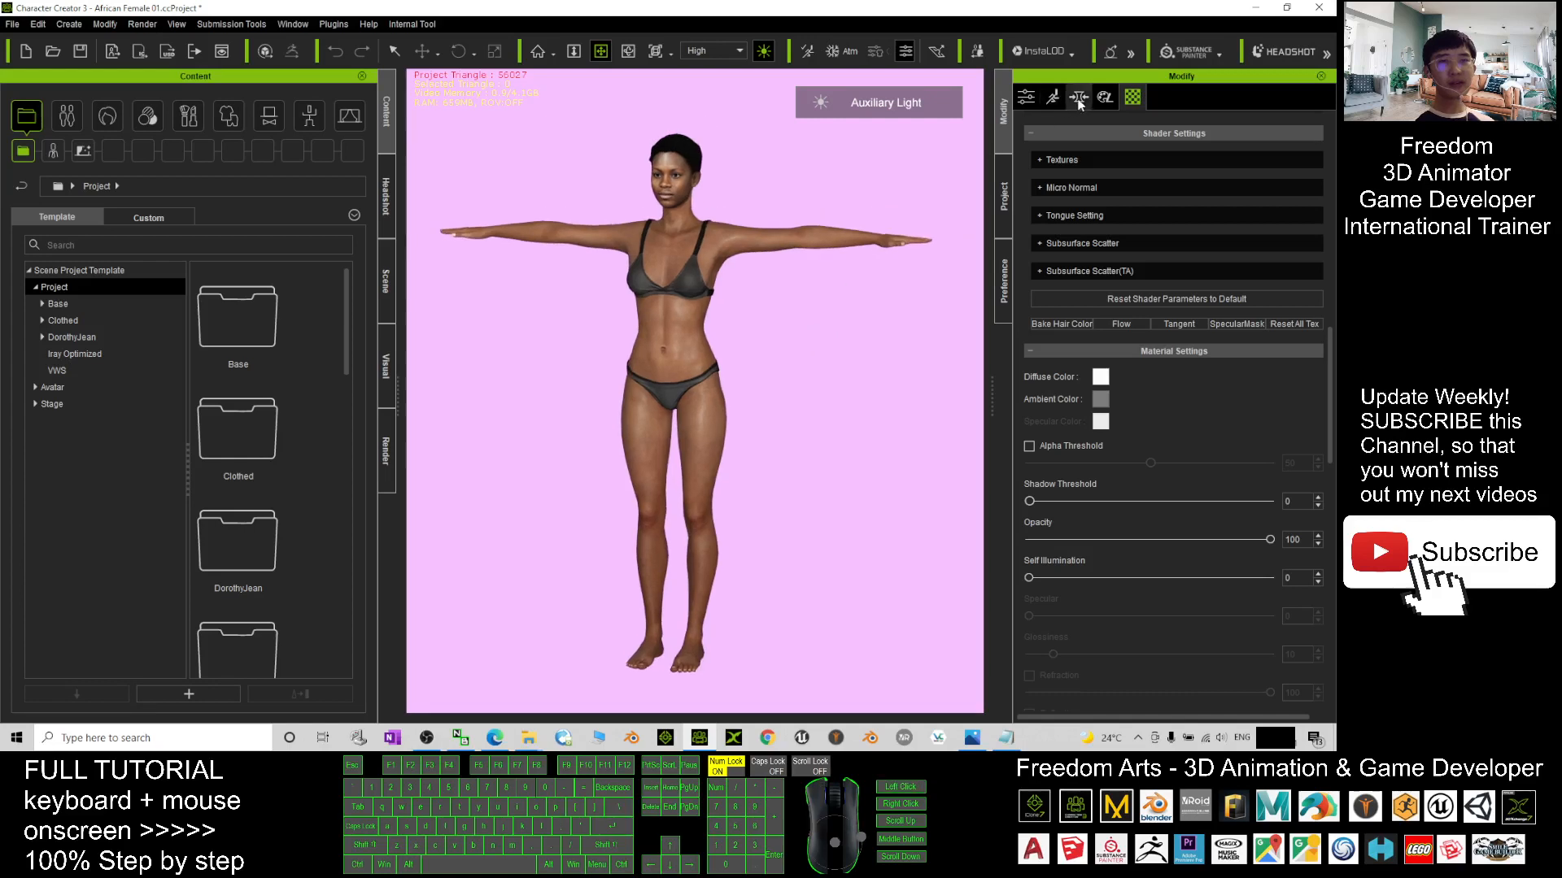
Browse the Full Body morph presets such as CC3_Base Female in the Morph tab
click(1079, 96)
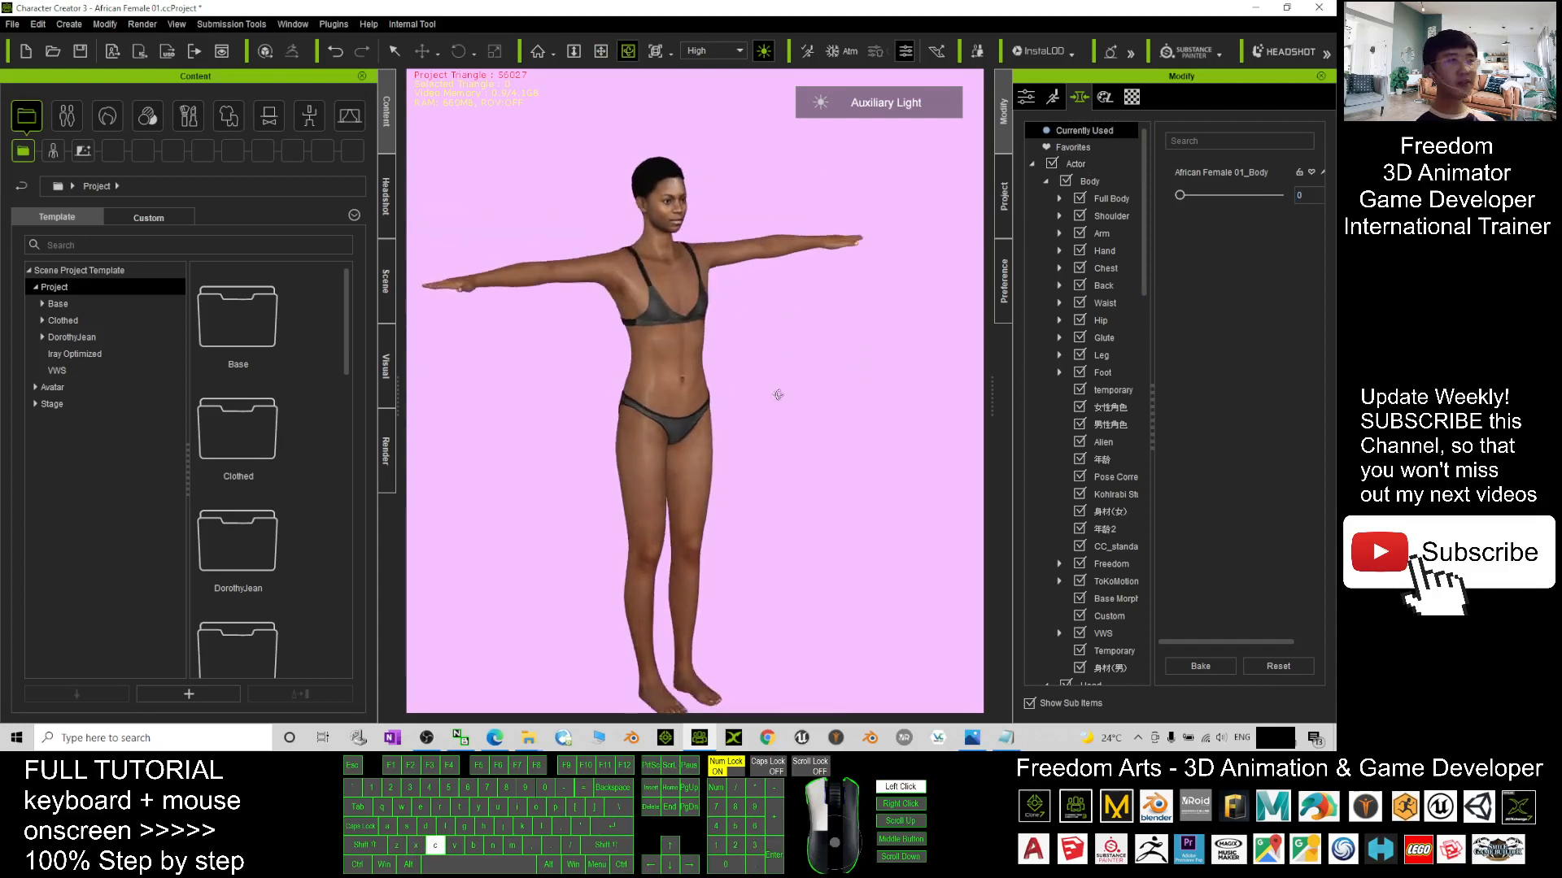
click(1111, 199)
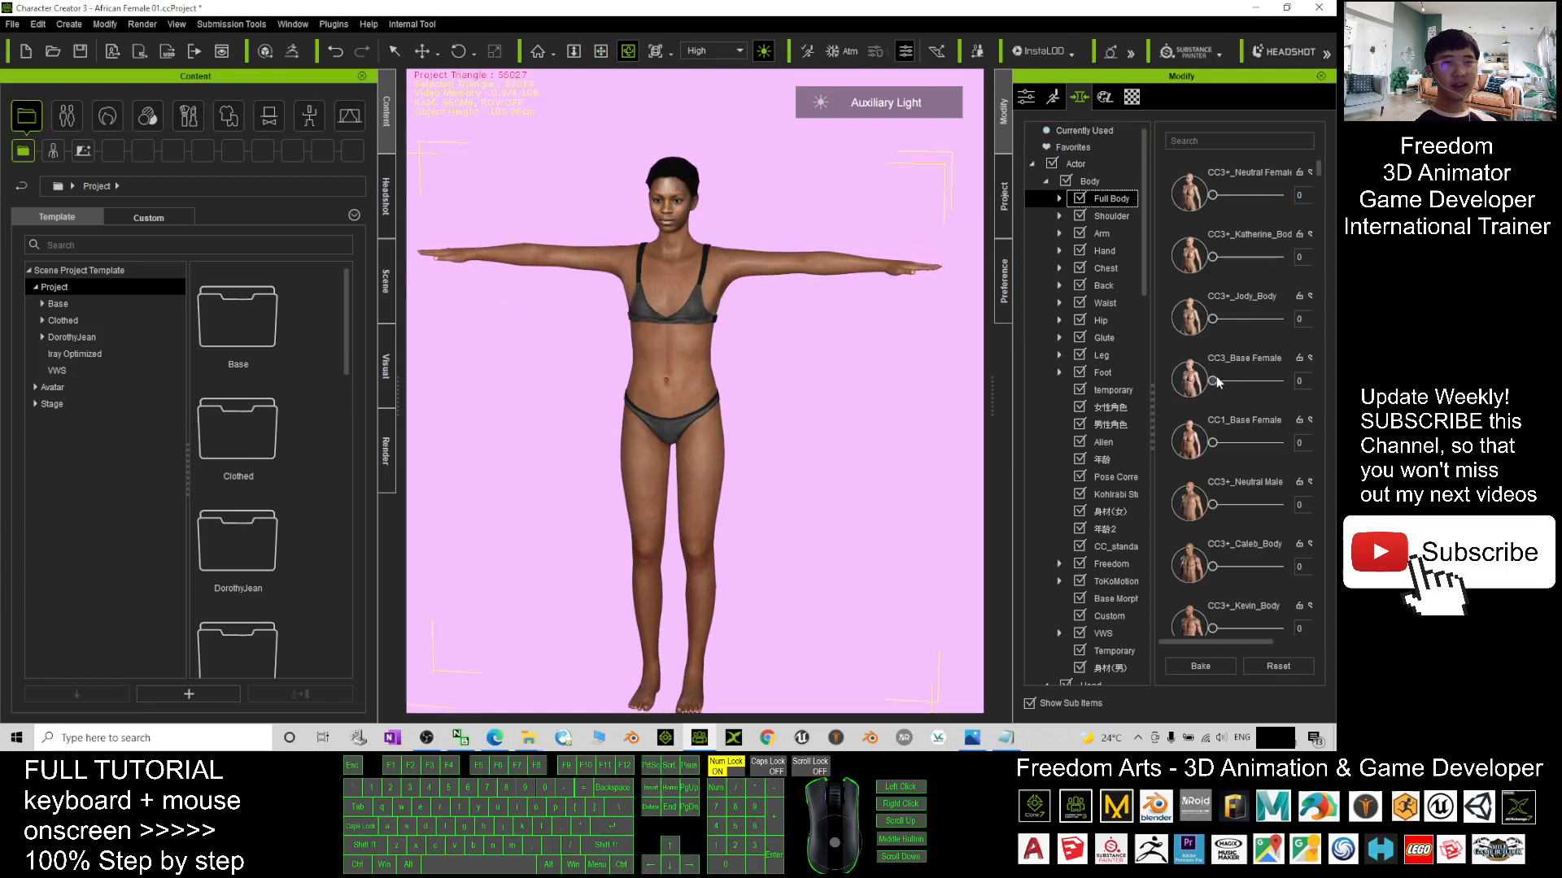
mouse_move(1217, 451)
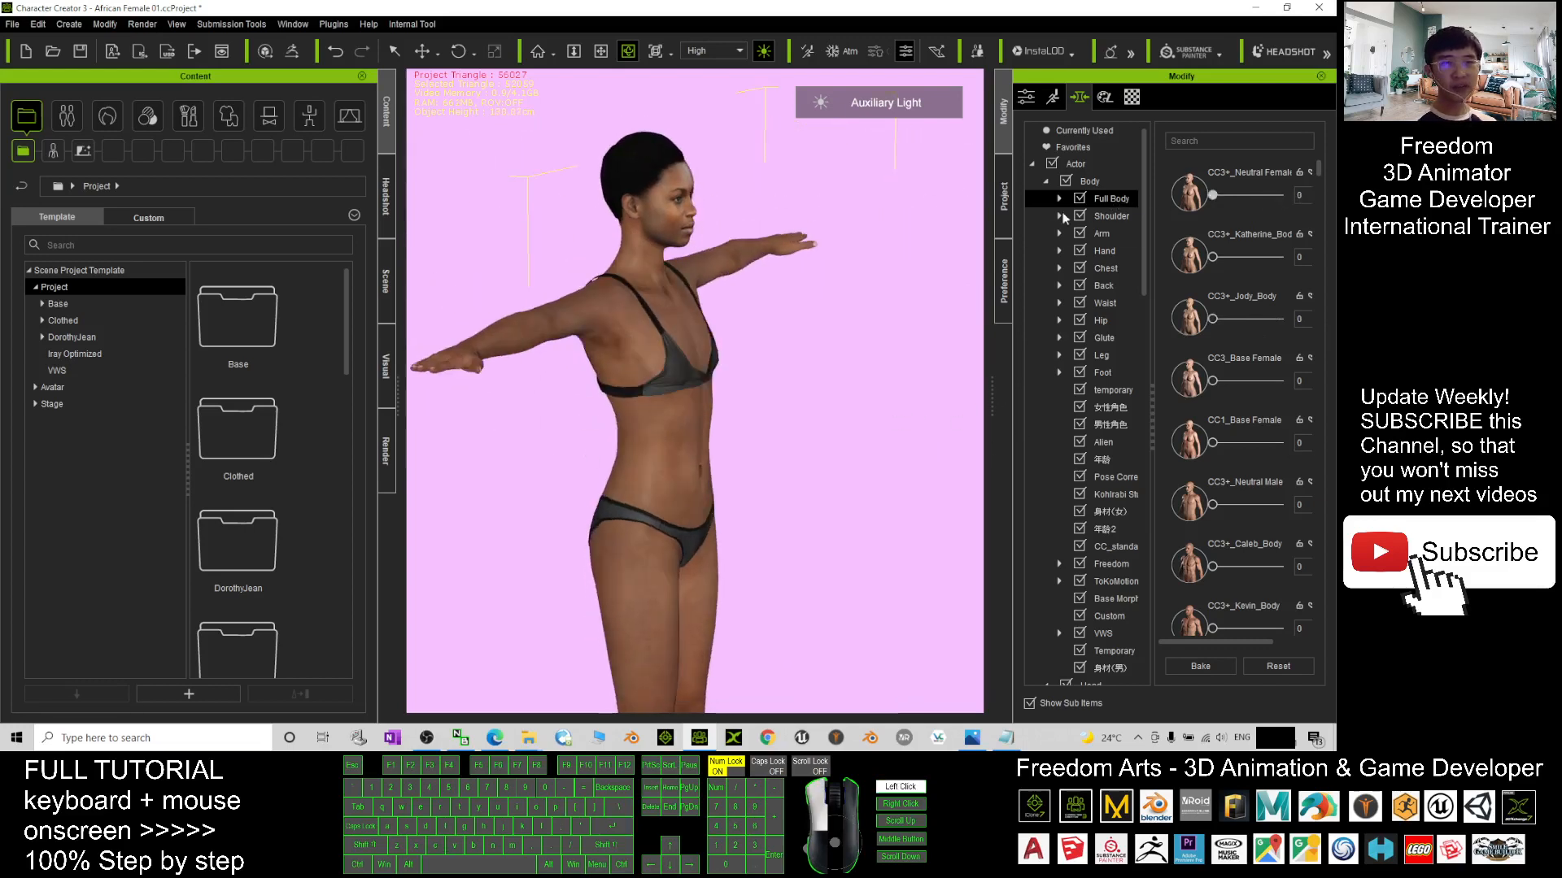
click(1108, 406)
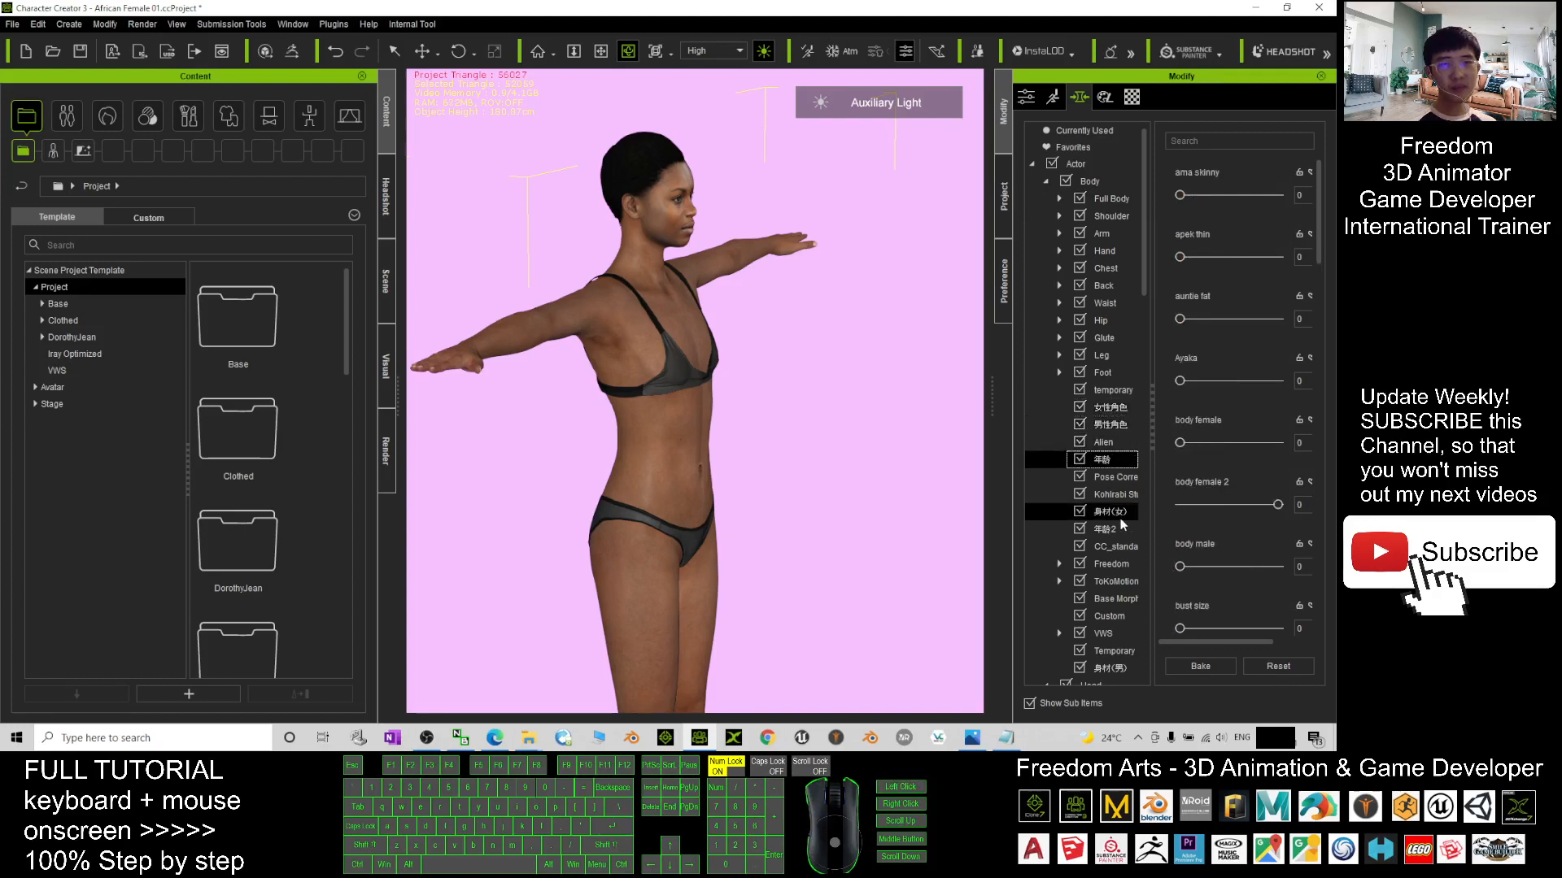
click(1108, 199)
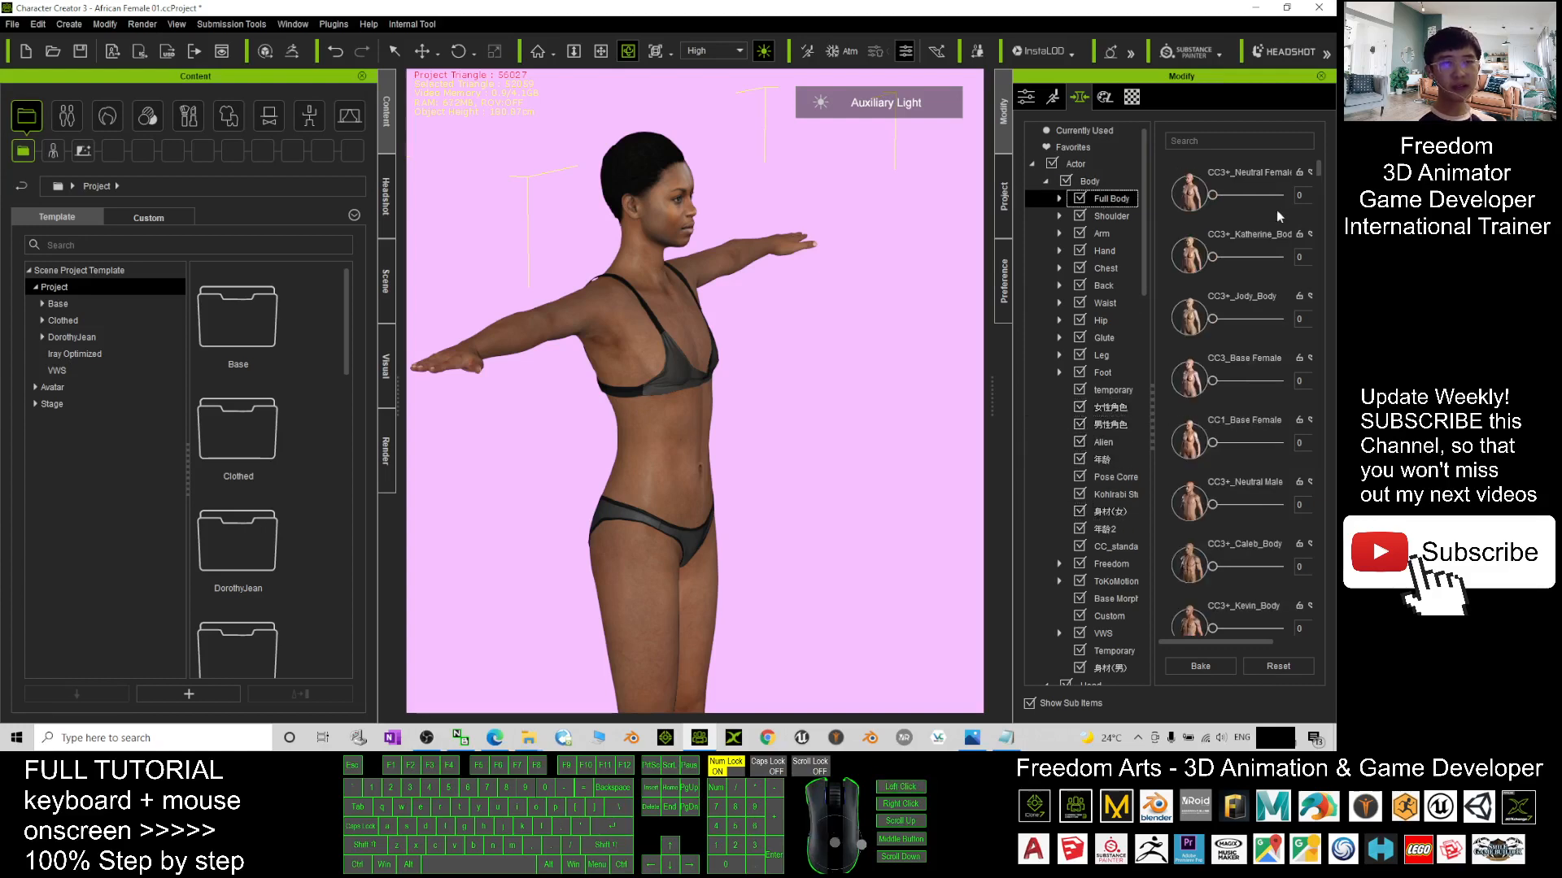
scroll(down, 3)
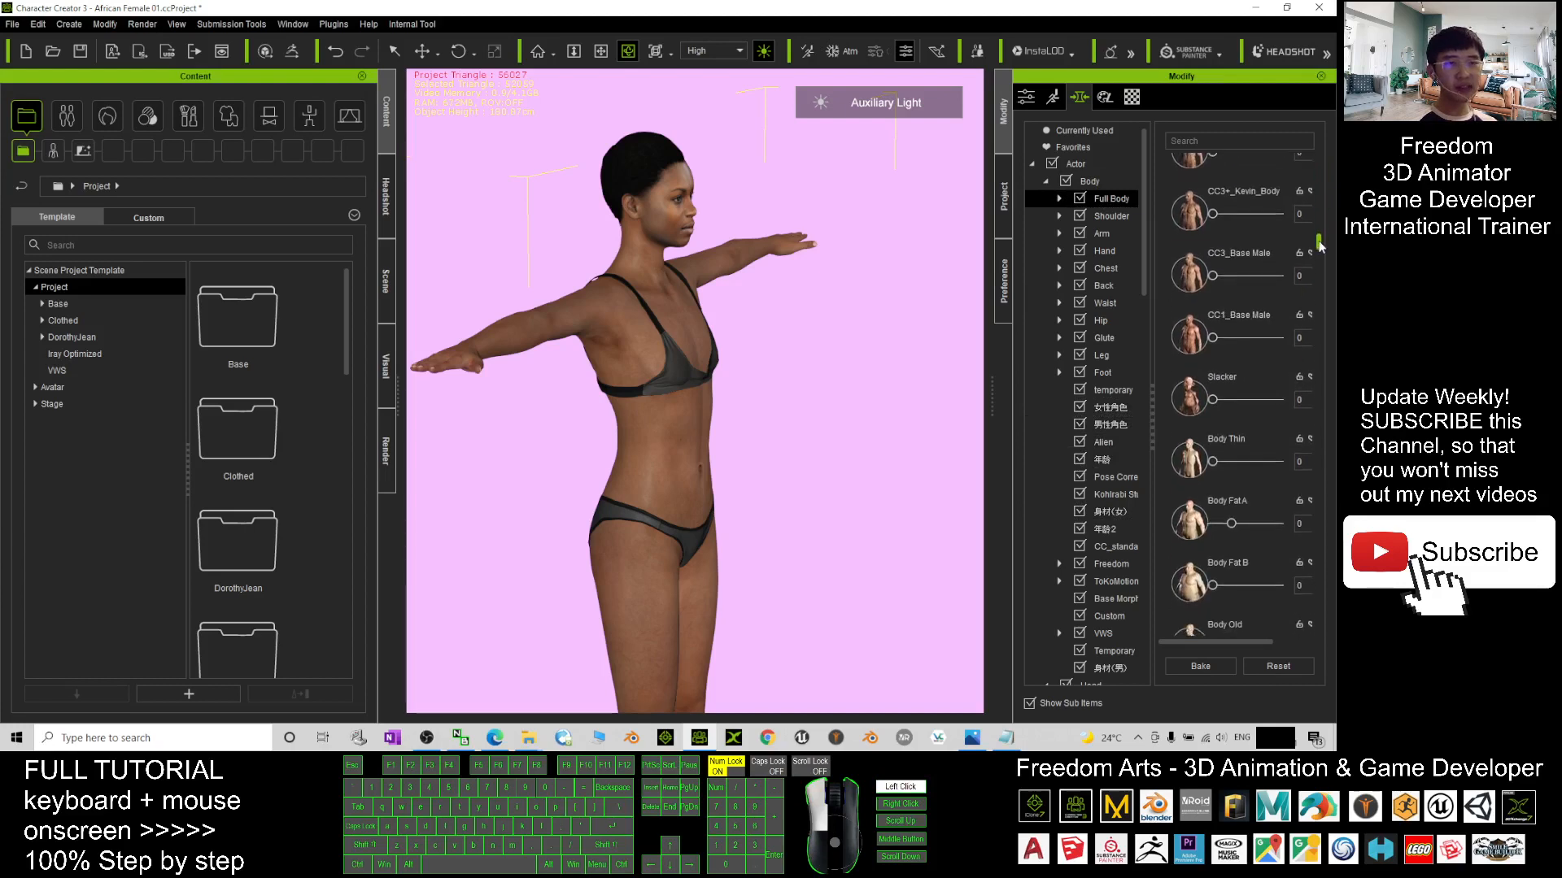
scroll(down, 3)
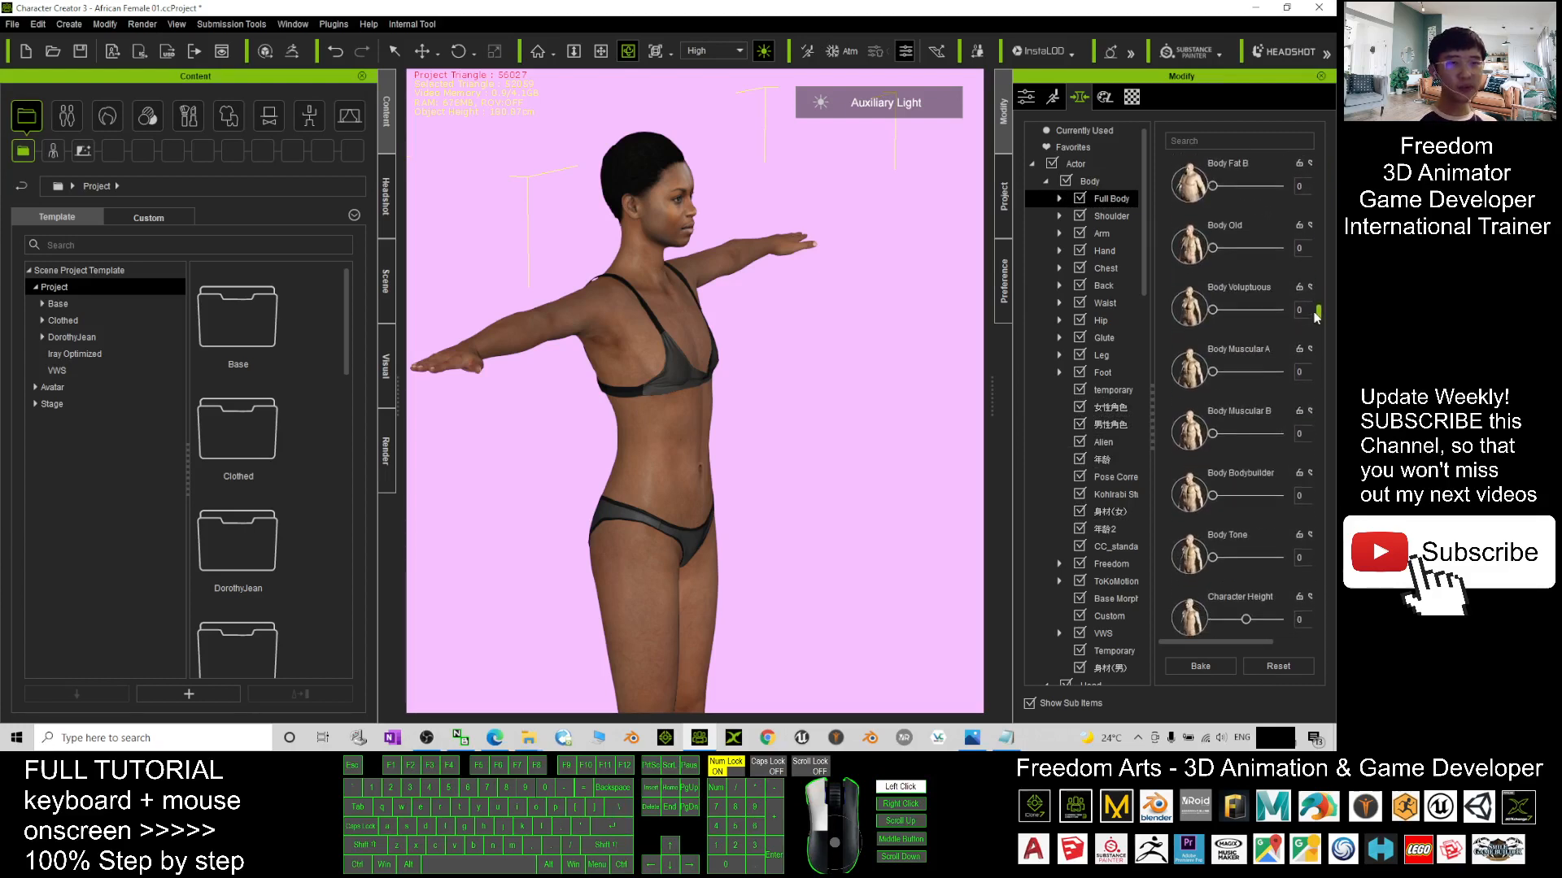
scroll(down, 3)
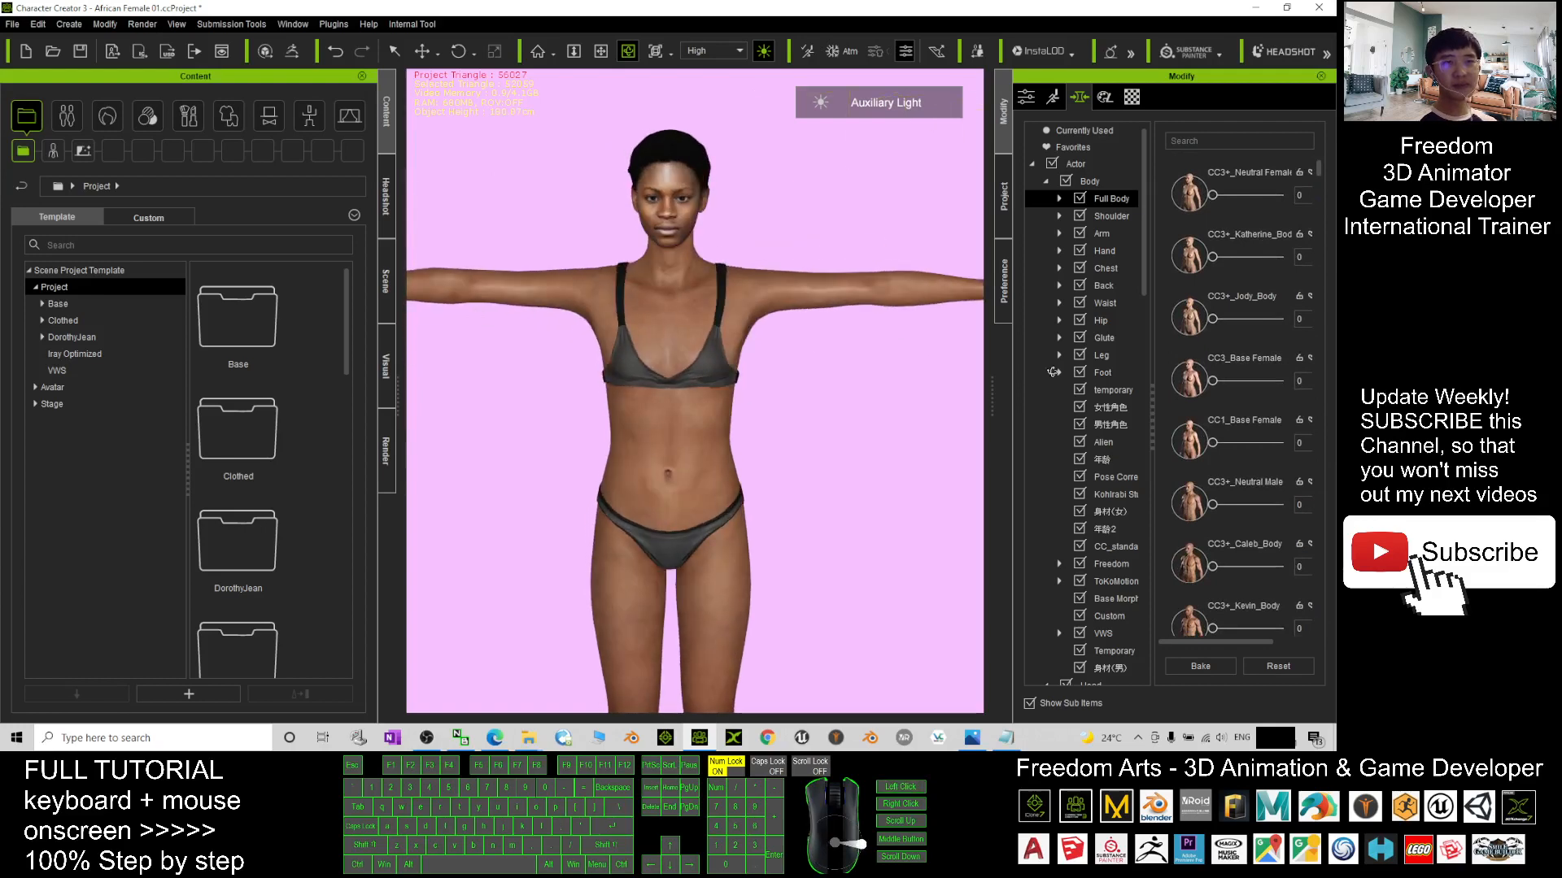
mouse_move(1217, 328)
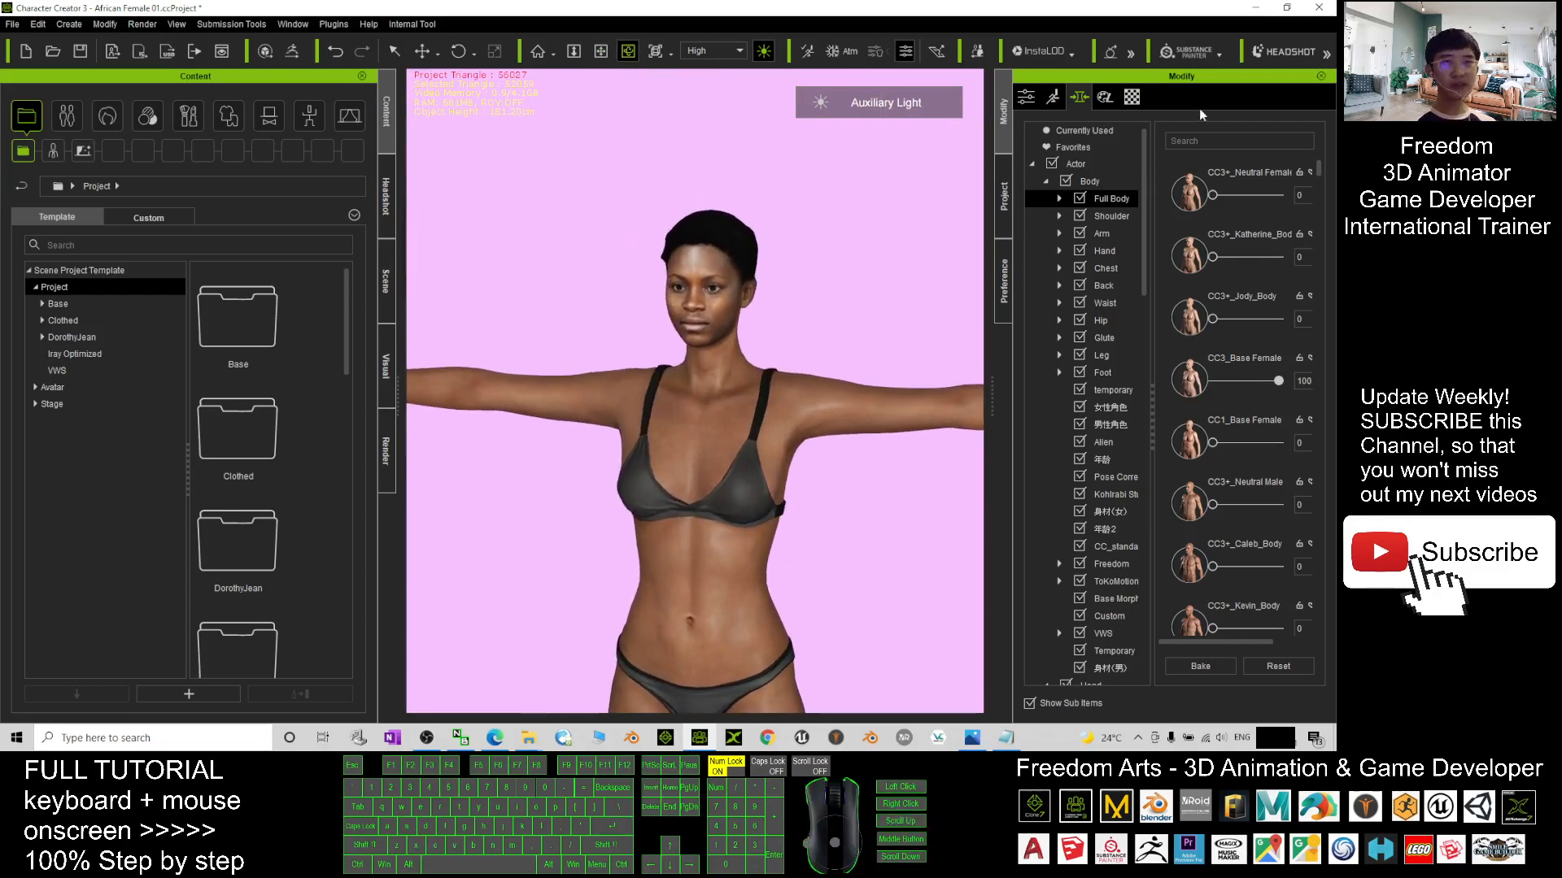
Select the Std_Skin_Head material from the avatar's material list
click(1083, 96)
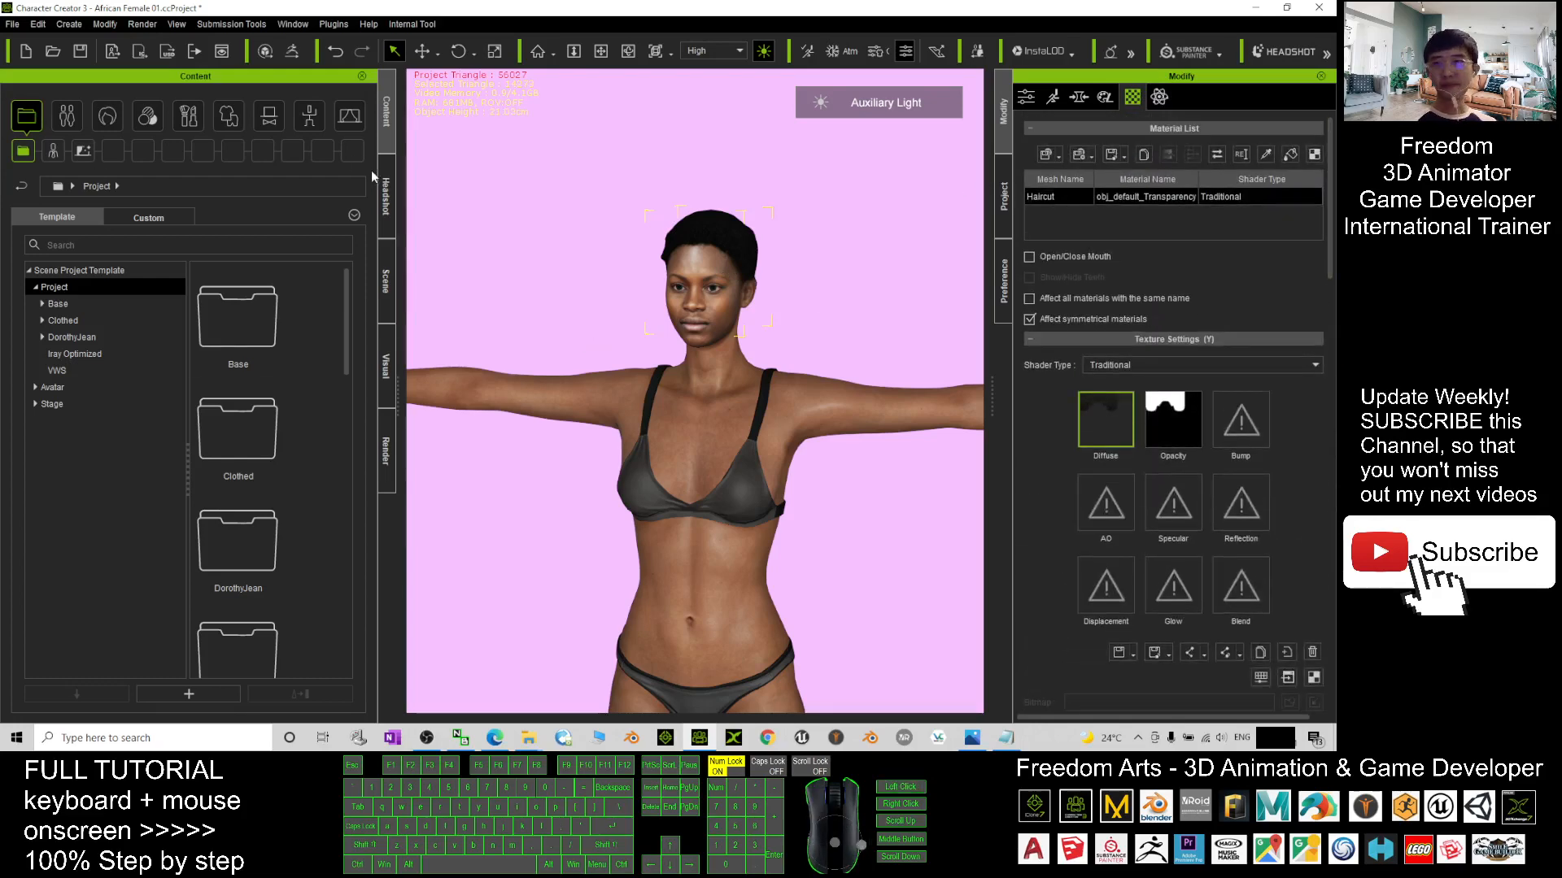
click(385, 282)
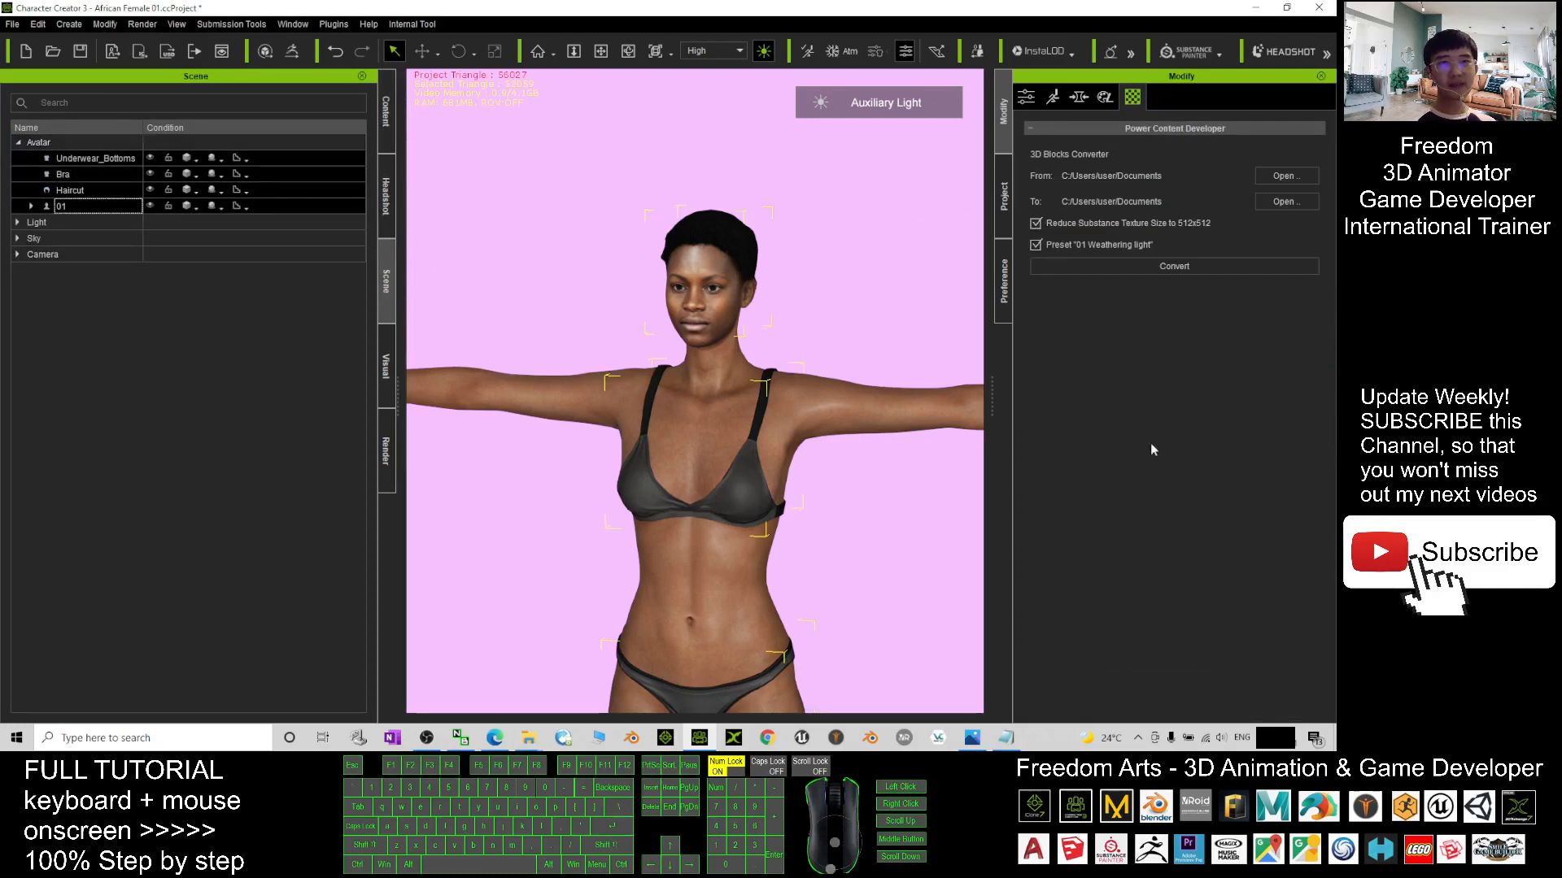
click(1002, 194)
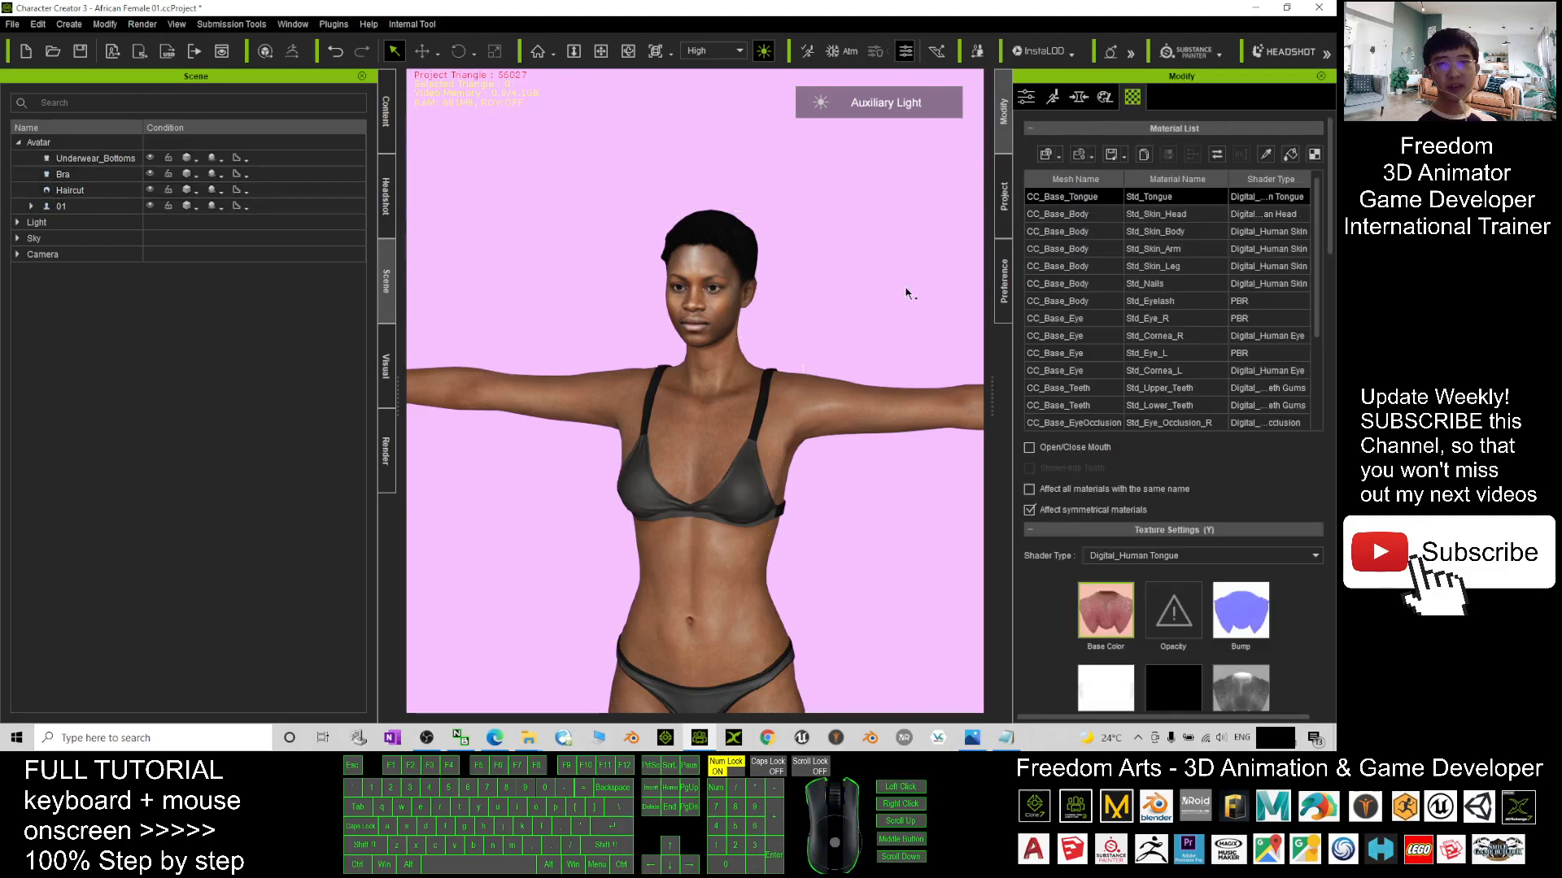
mouse_move(912, 268)
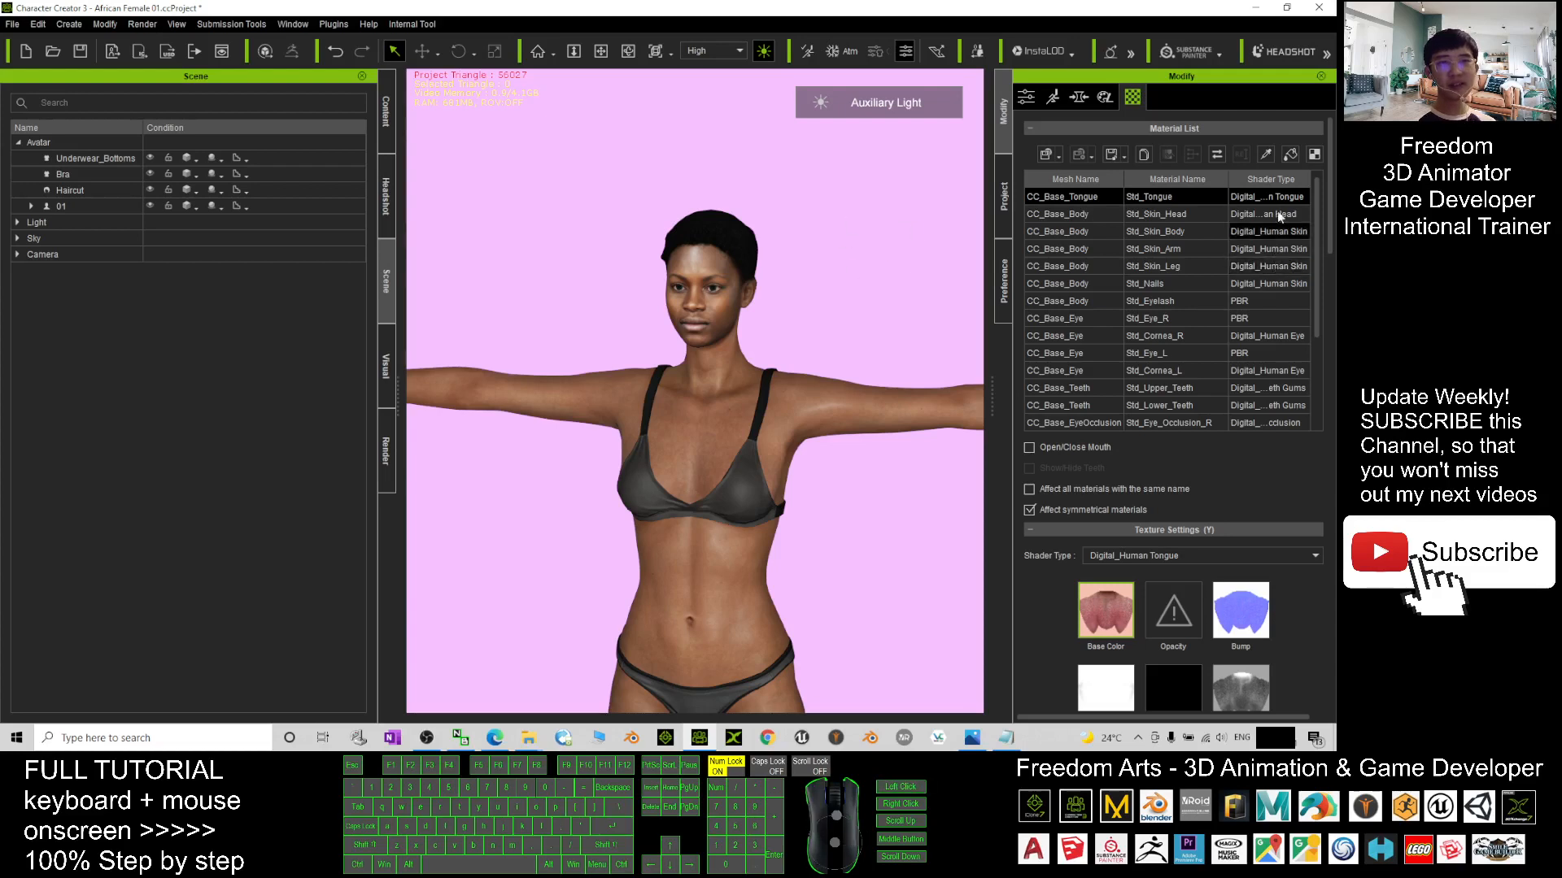
mouse_move(1155, 248)
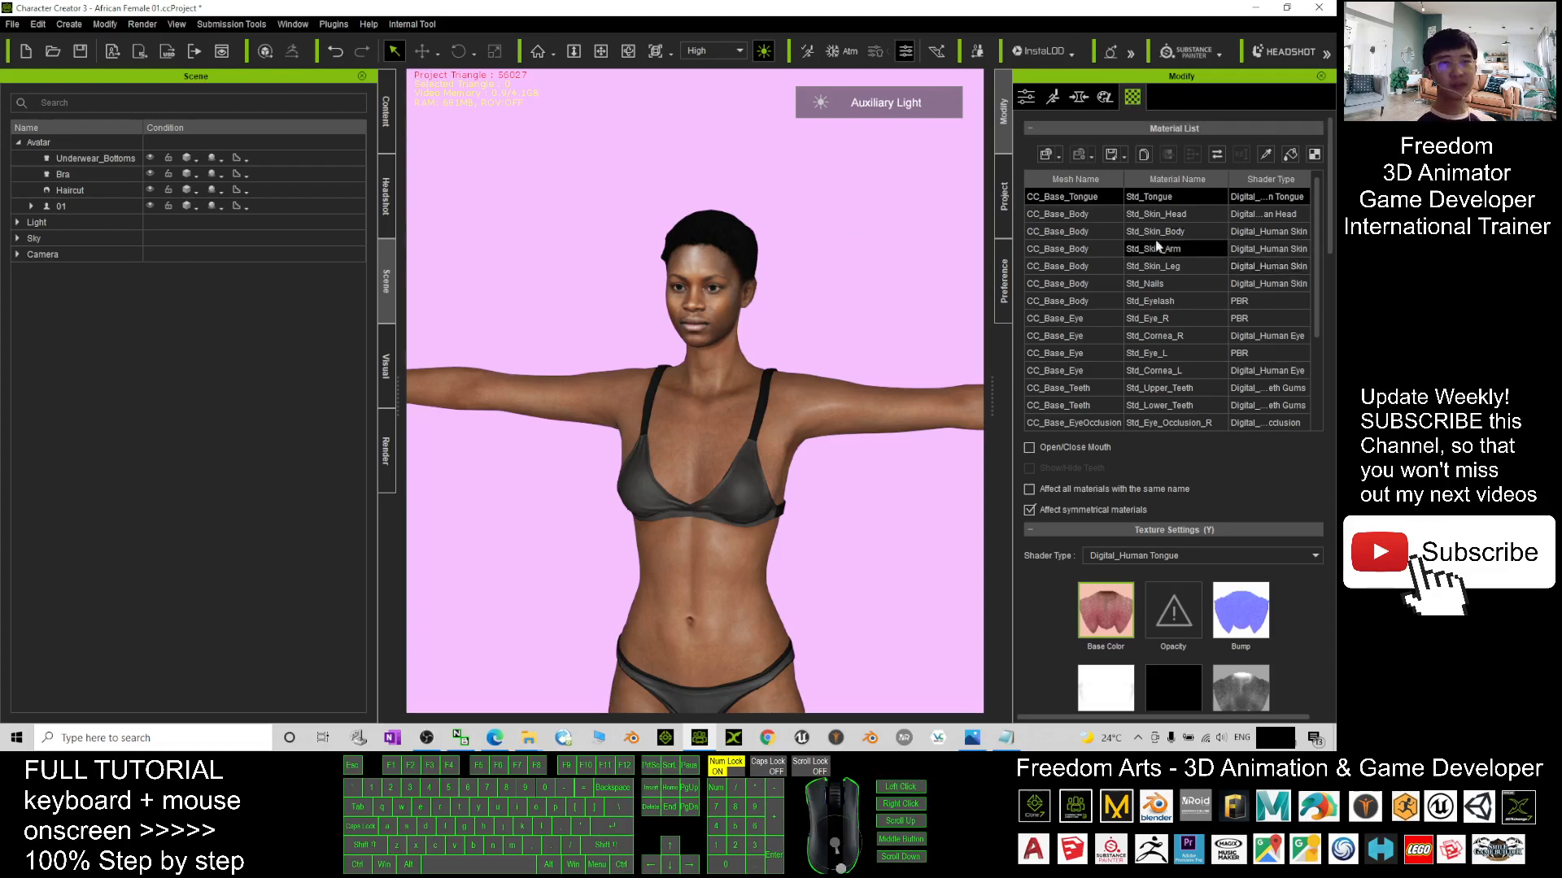
click(1155, 214)
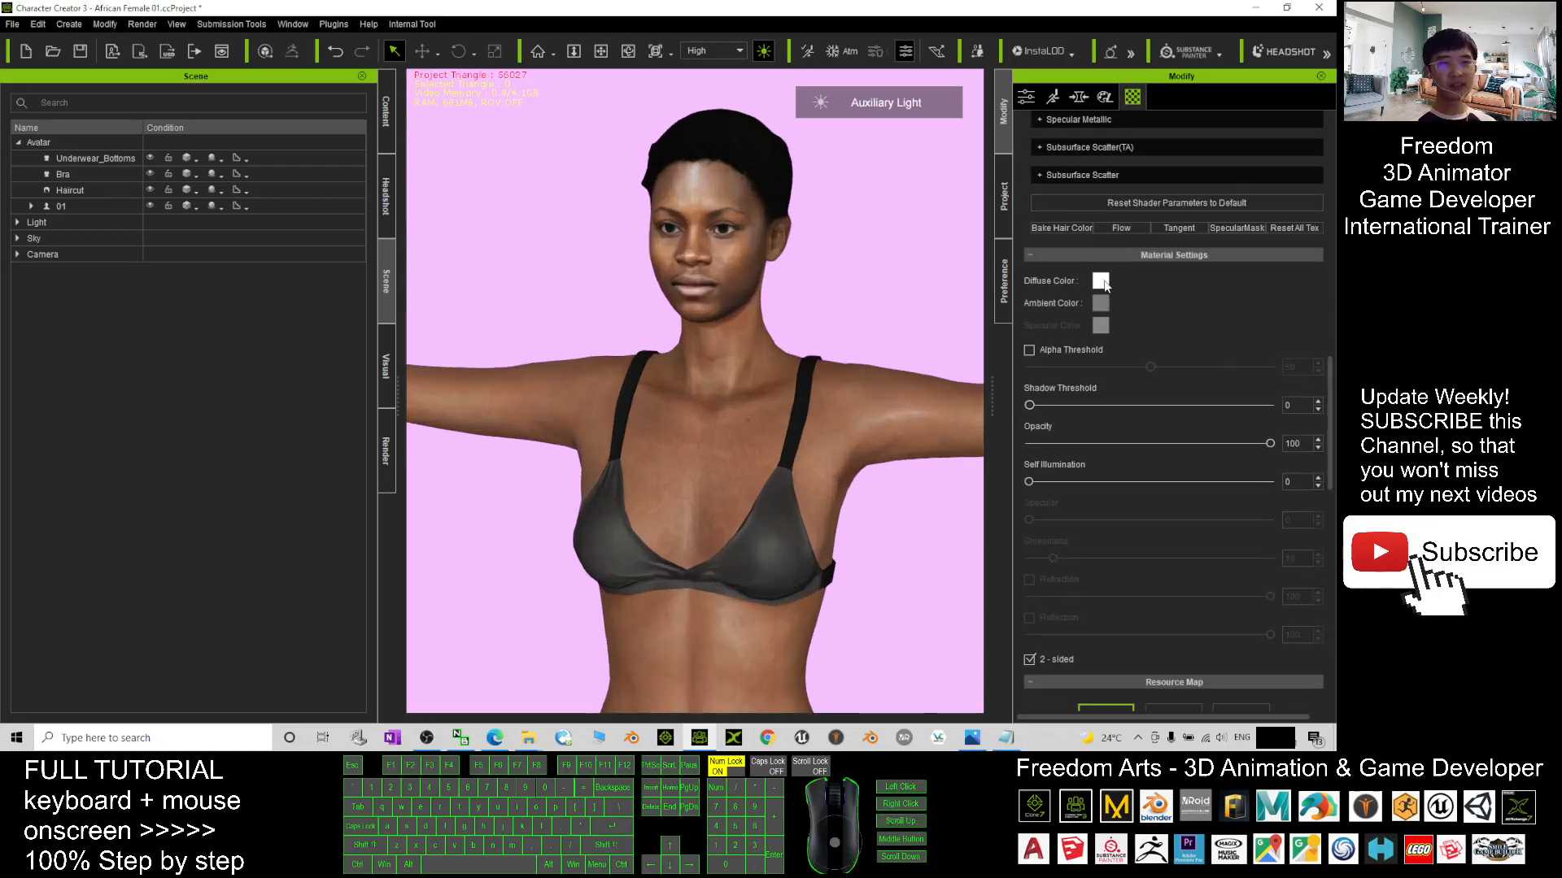
Pick dark brown #533729 as the head skin's diffuse colour and select its hex code
click(1102, 280)
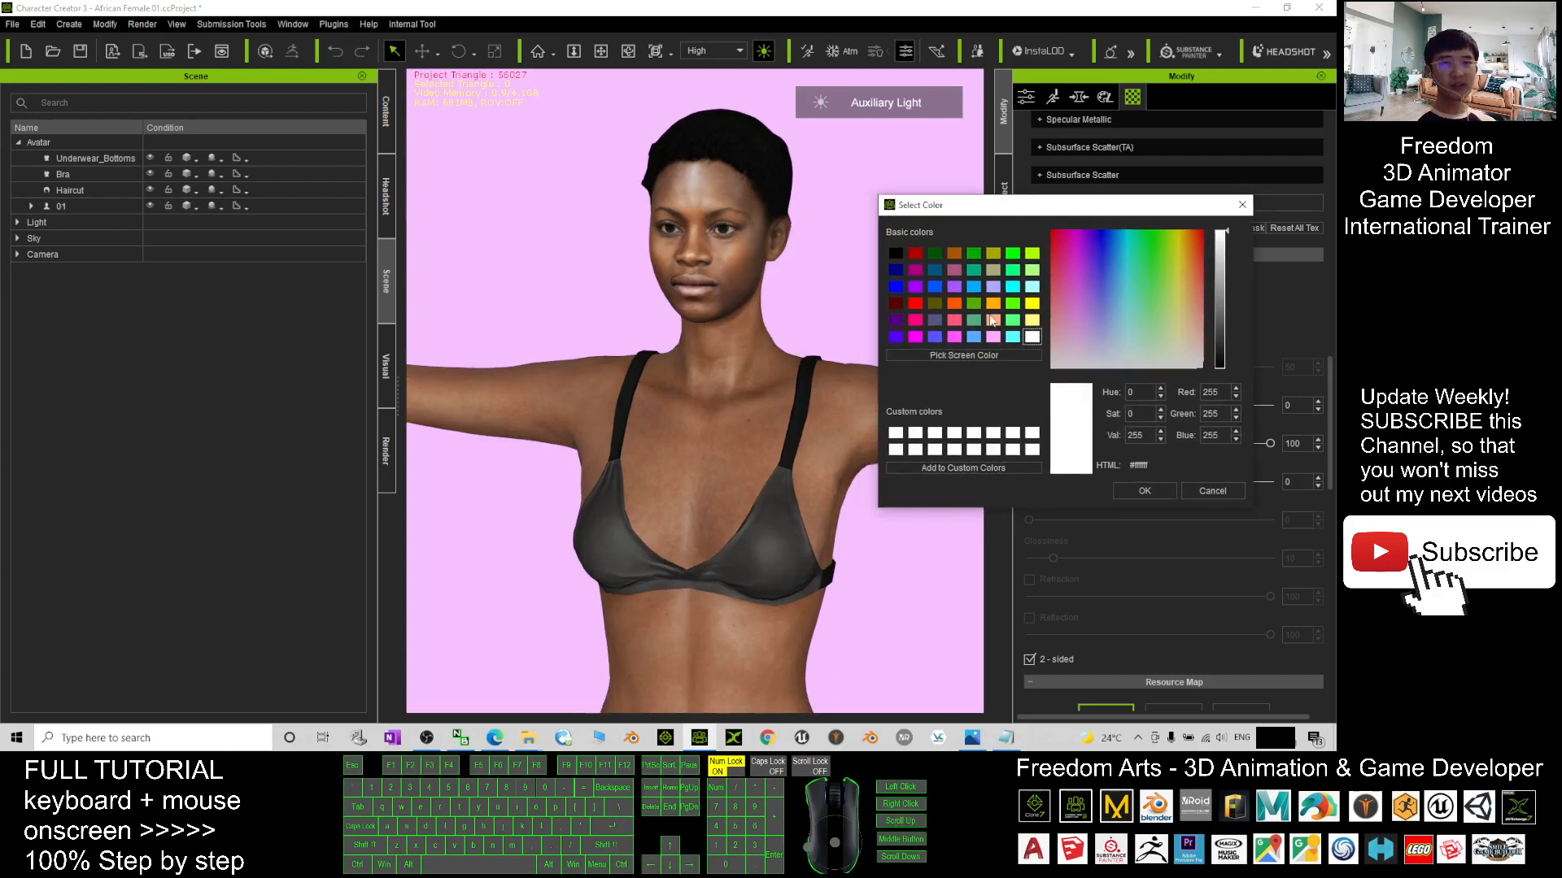
click(1194, 299)
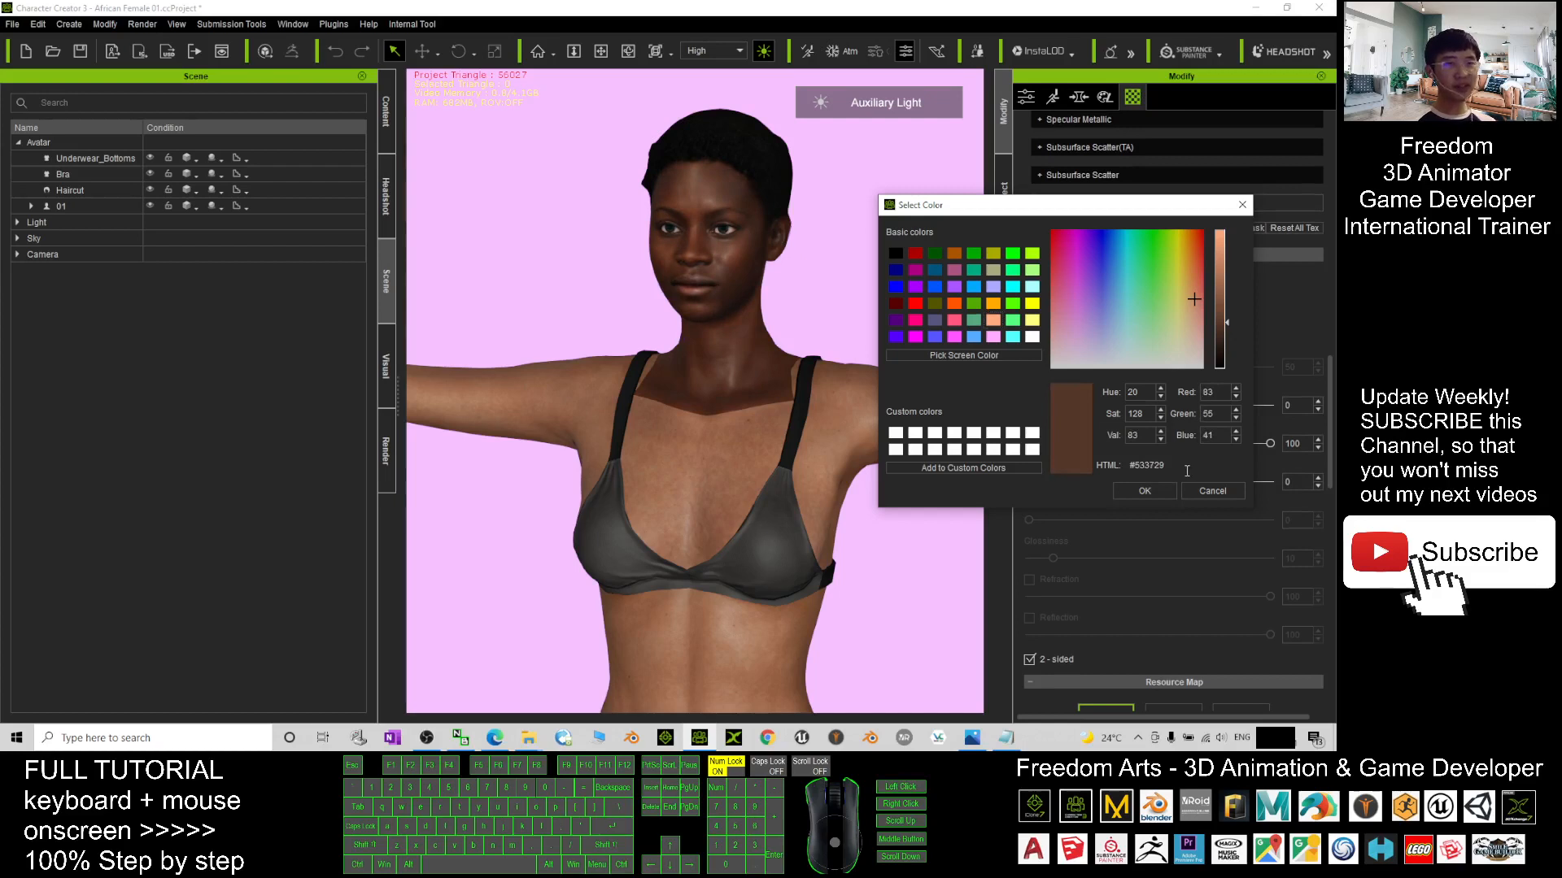
triple_click(1143, 465)
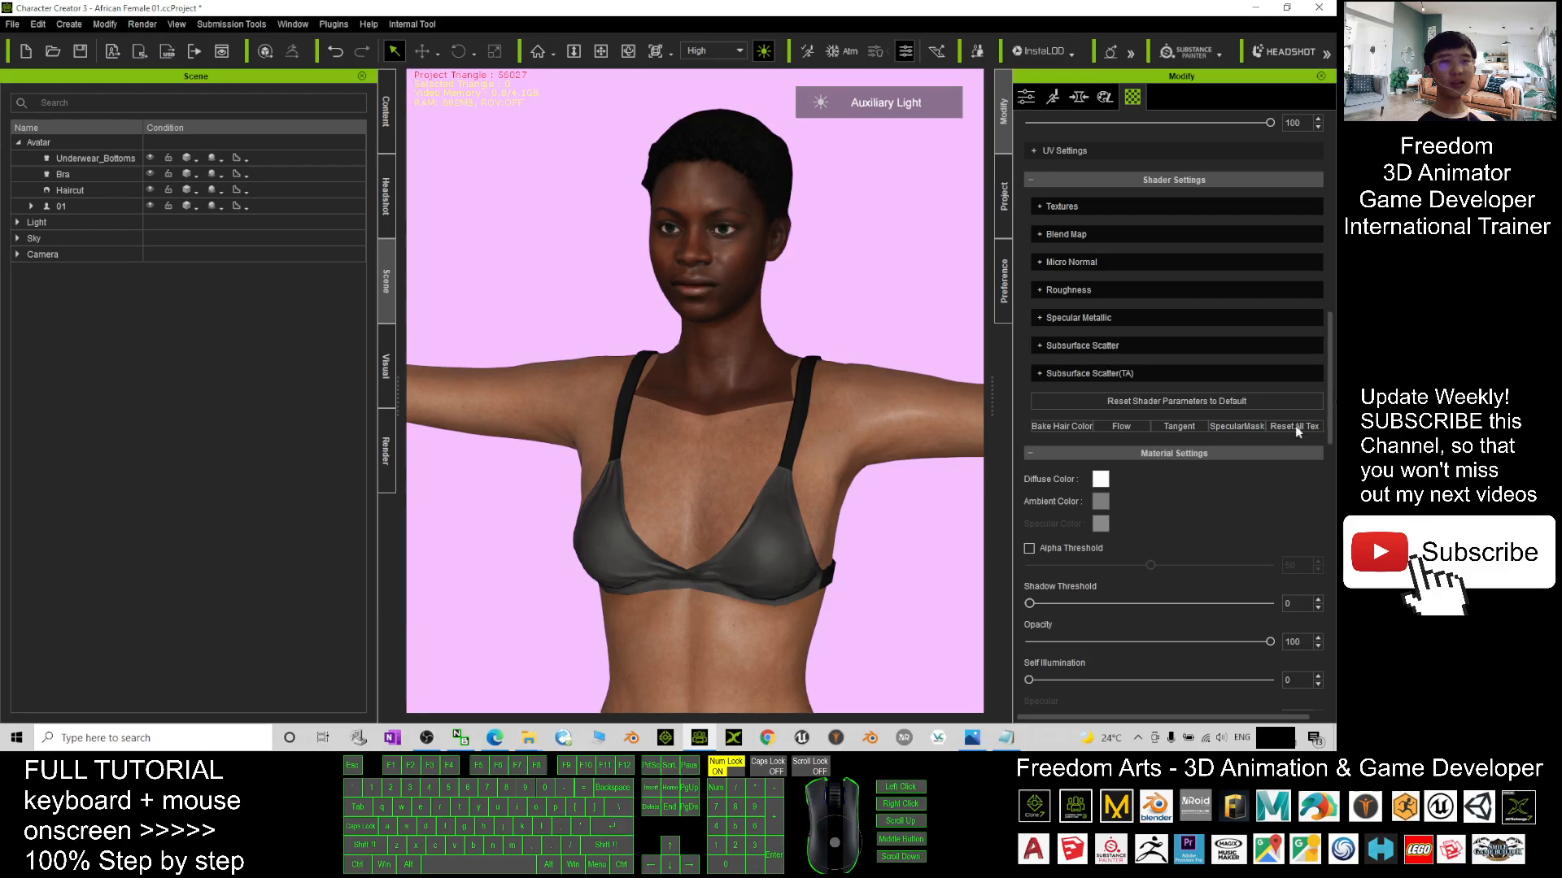
Apply the dark brown #533729 diffuse colour to the body and arm skin materials
click(1101, 478)
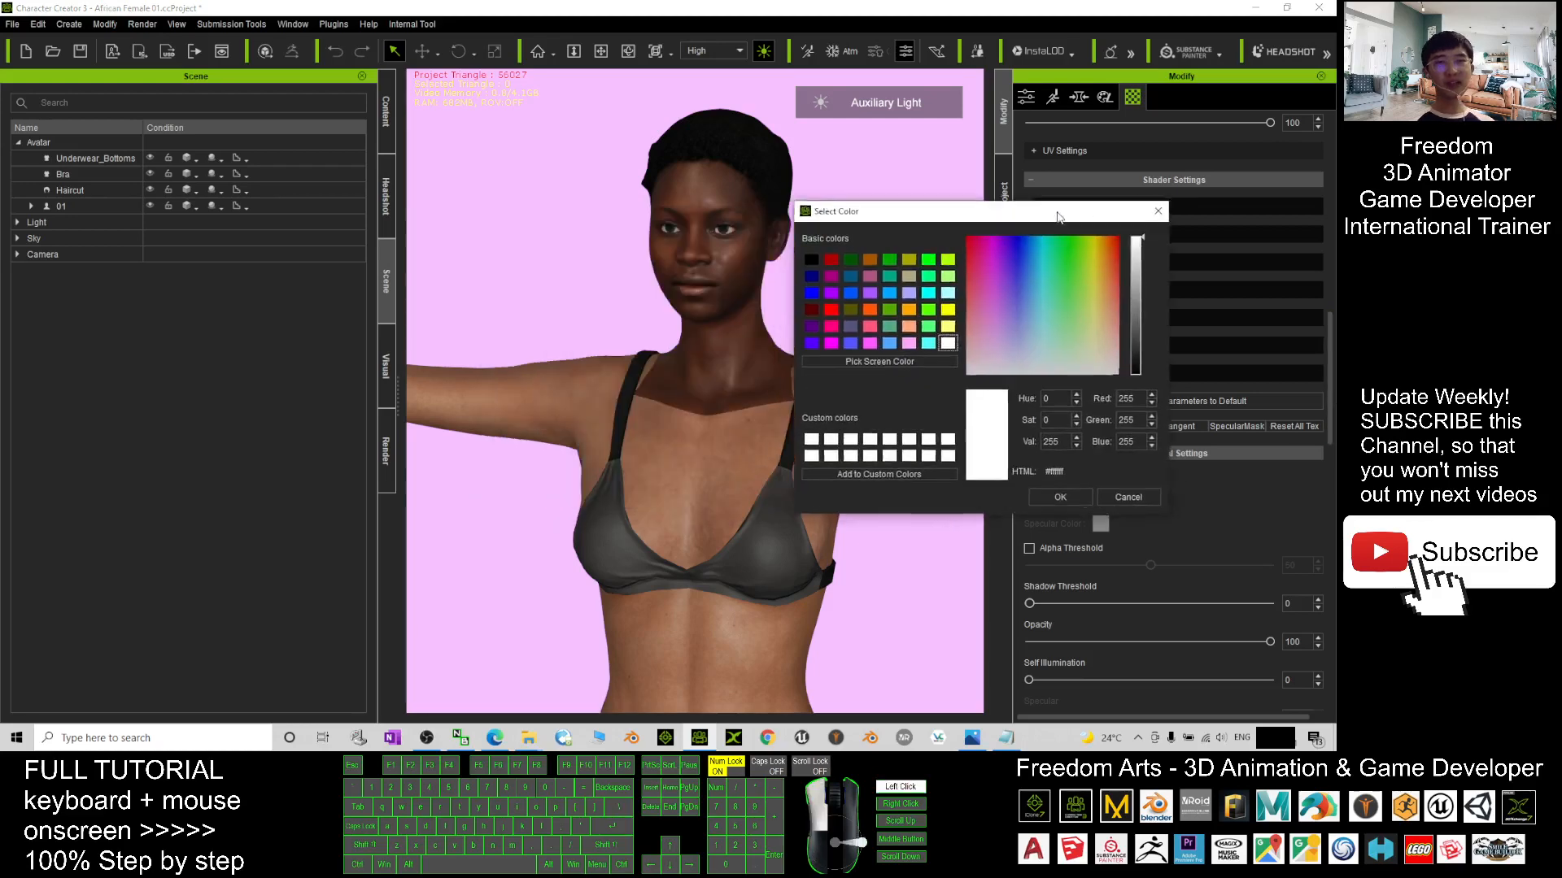
drag(896, 210, 1000, 199)
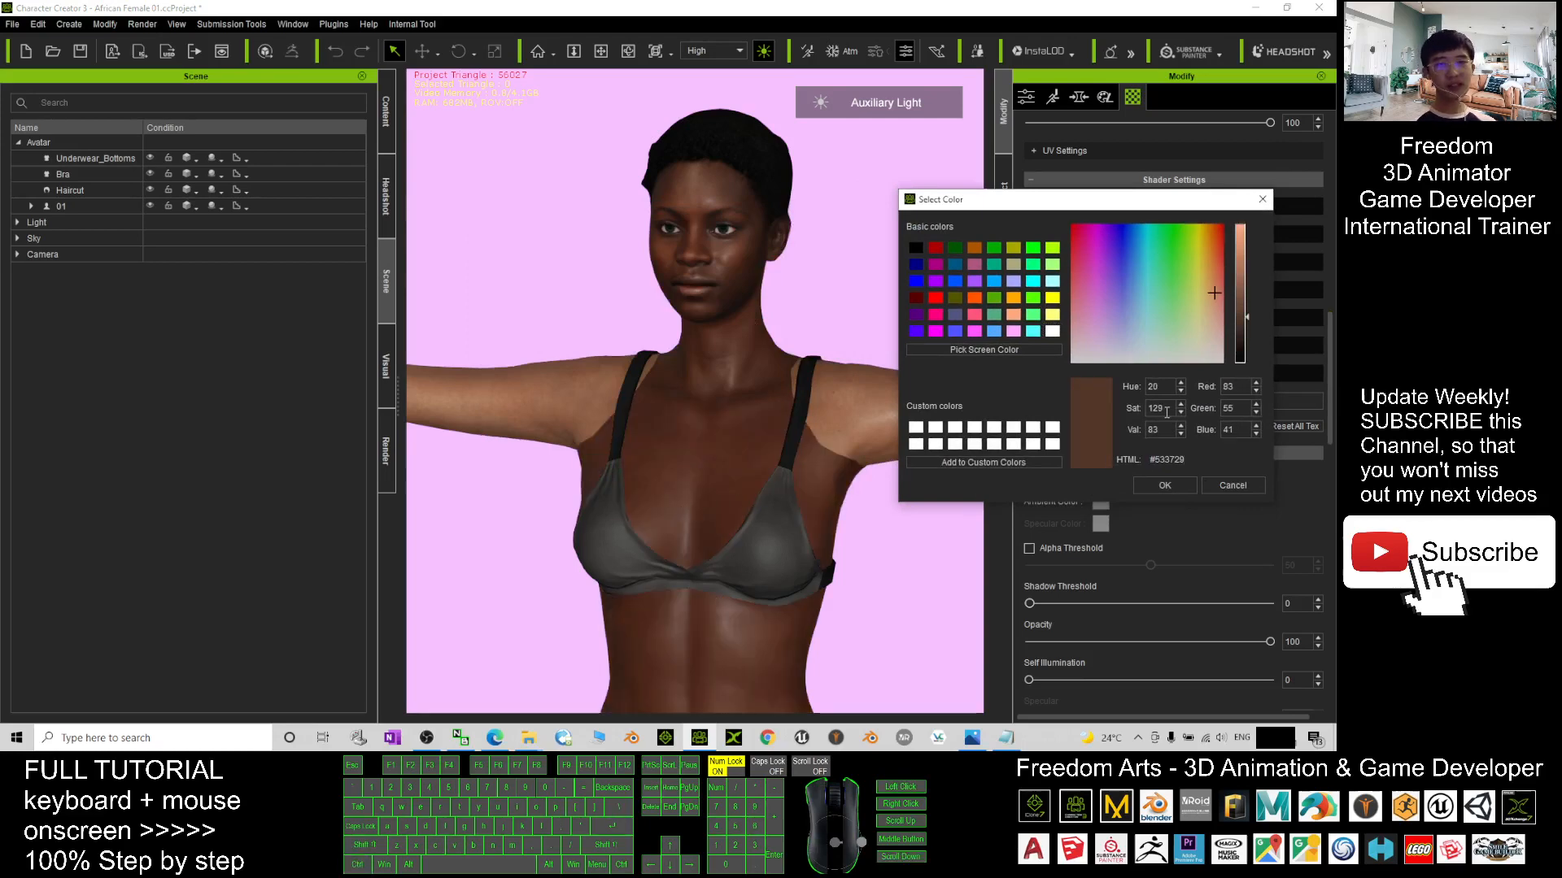
click(1232, 485)
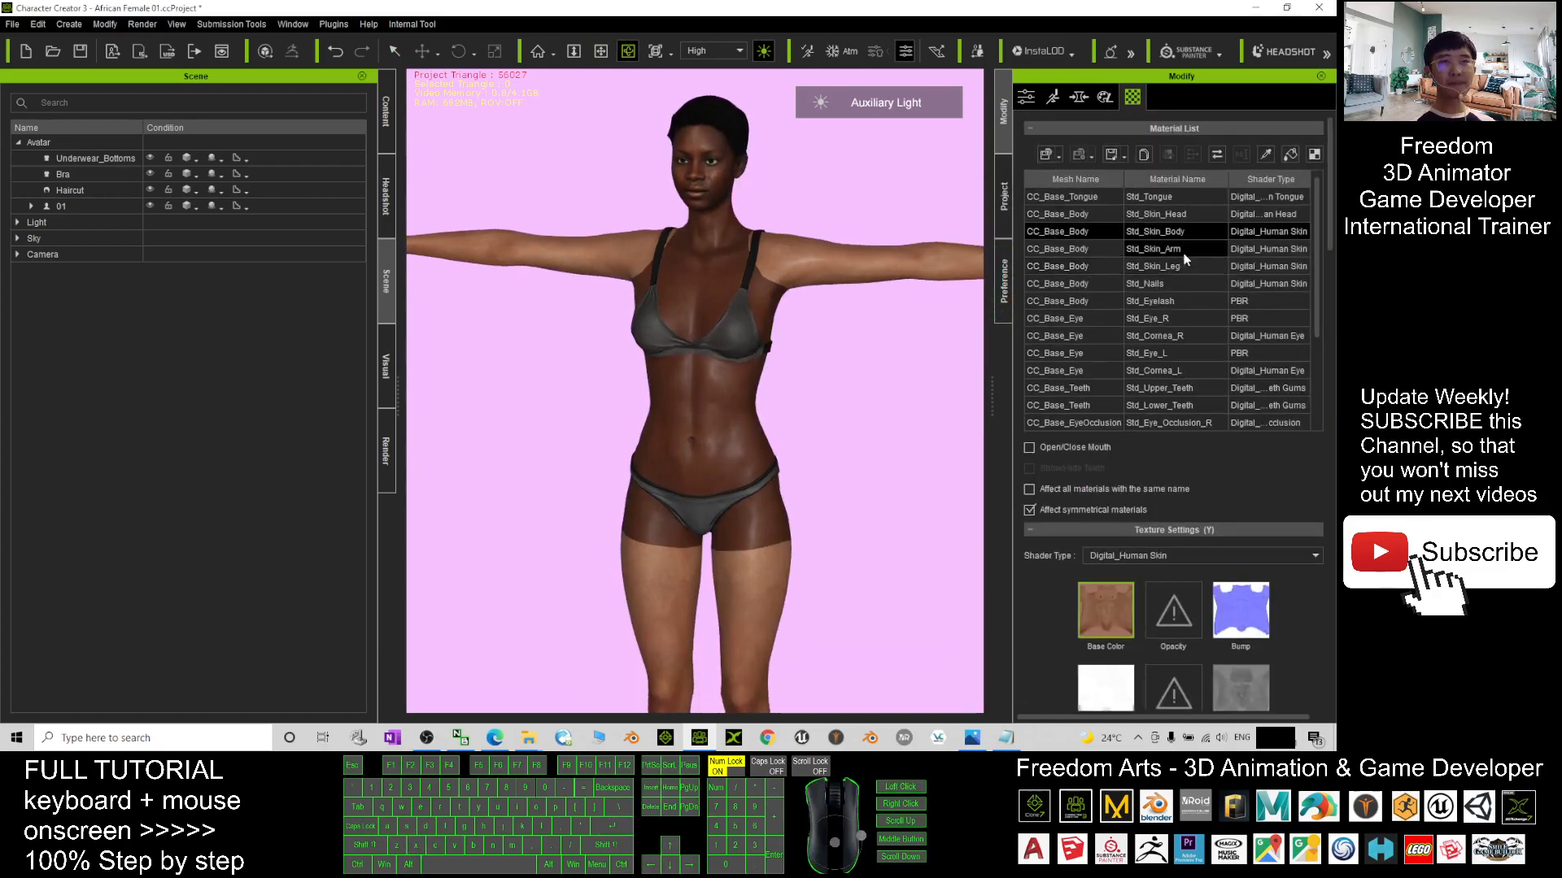
scroll(down, 3)
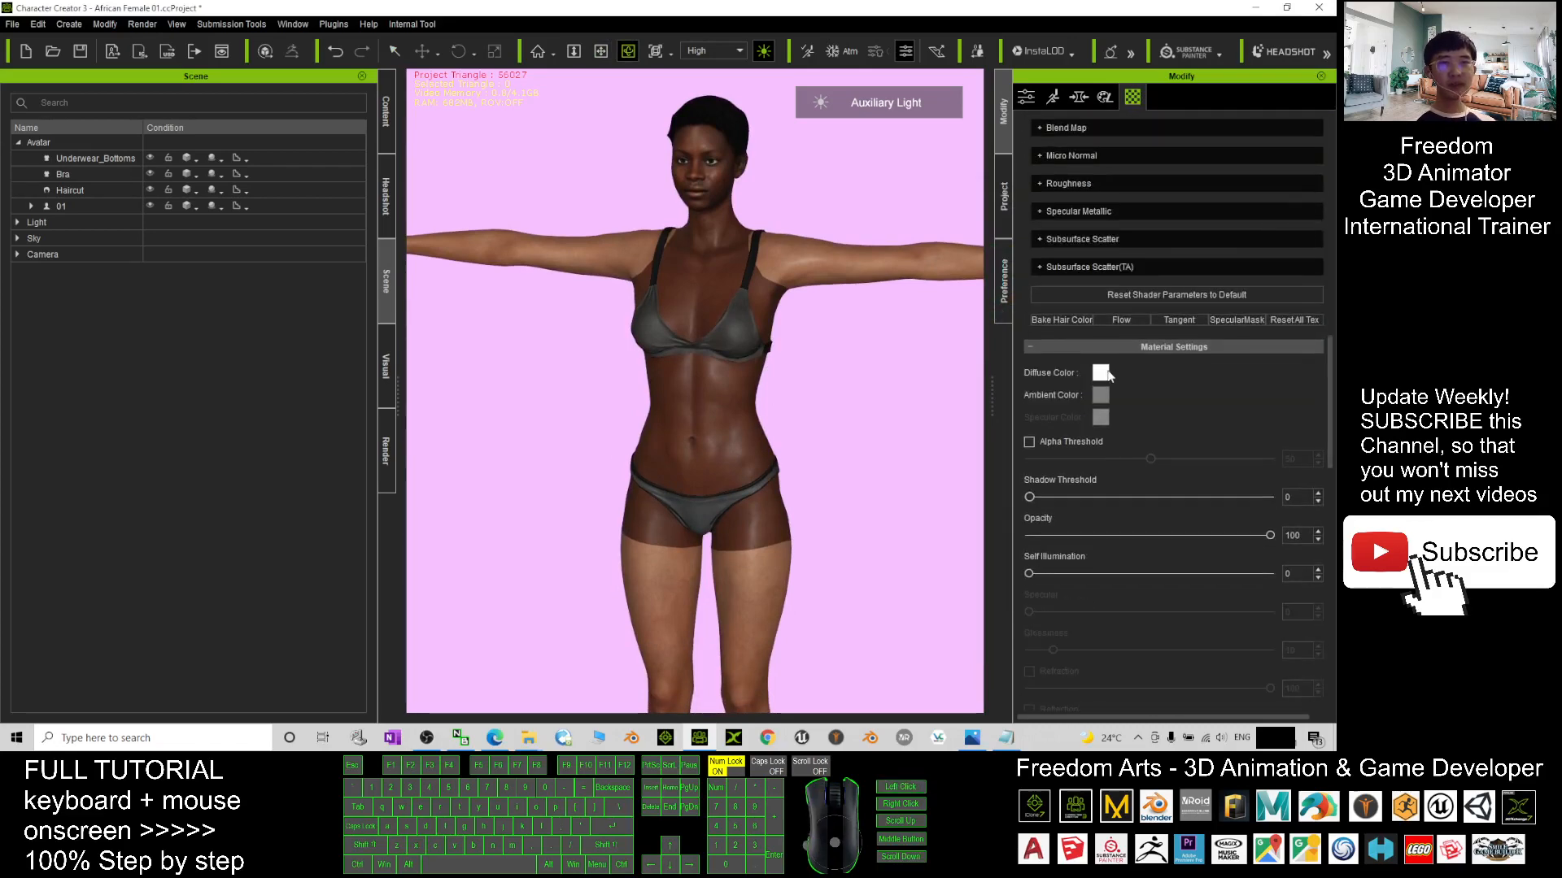
click(1102, 371)
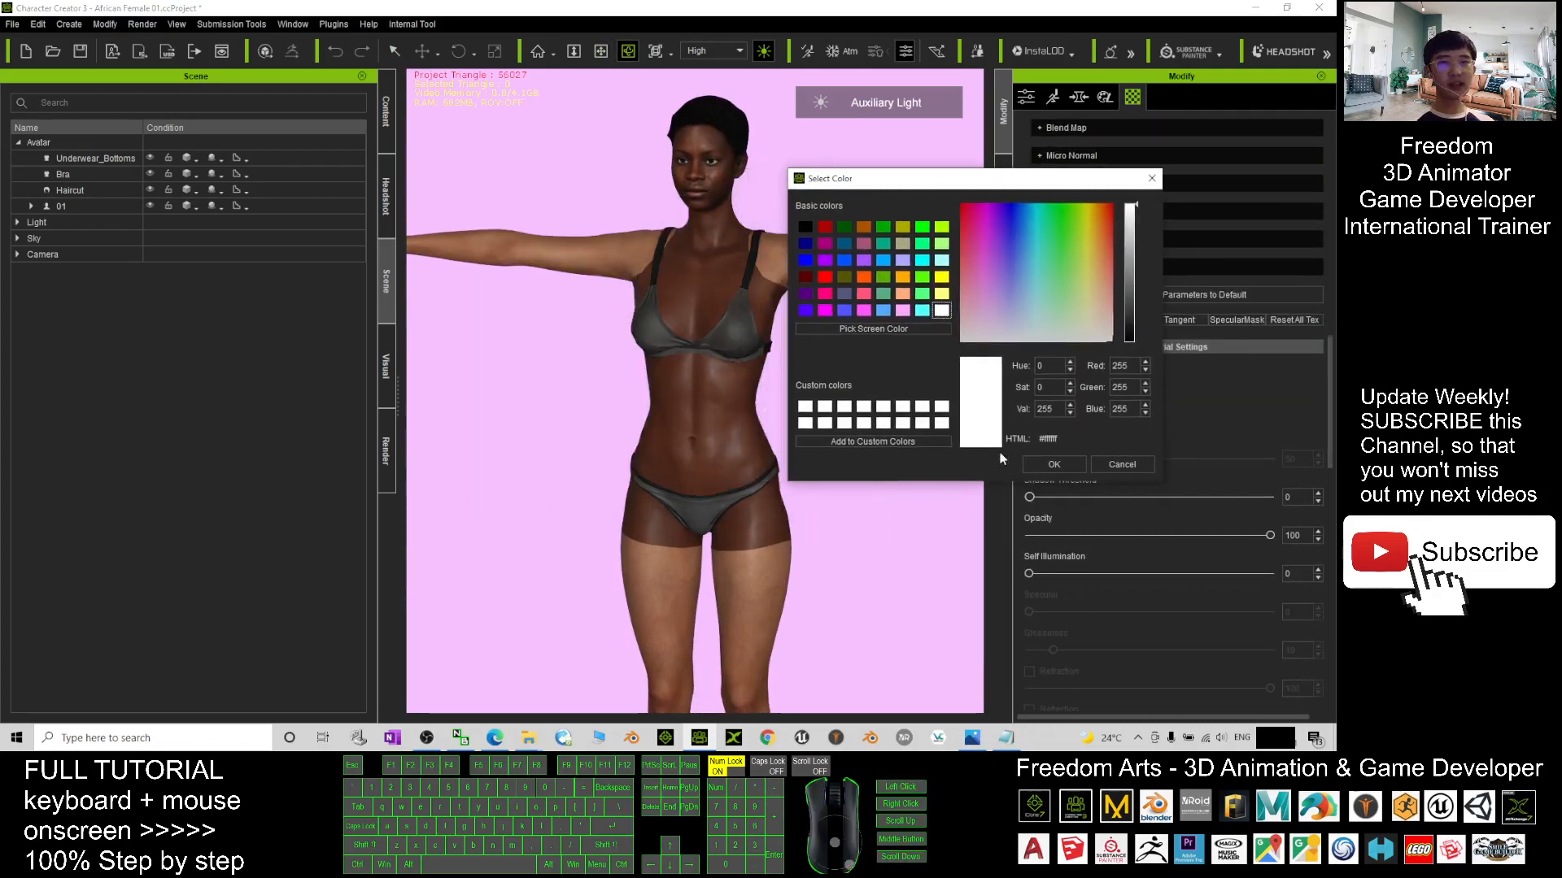
triple_click(1048, 438)
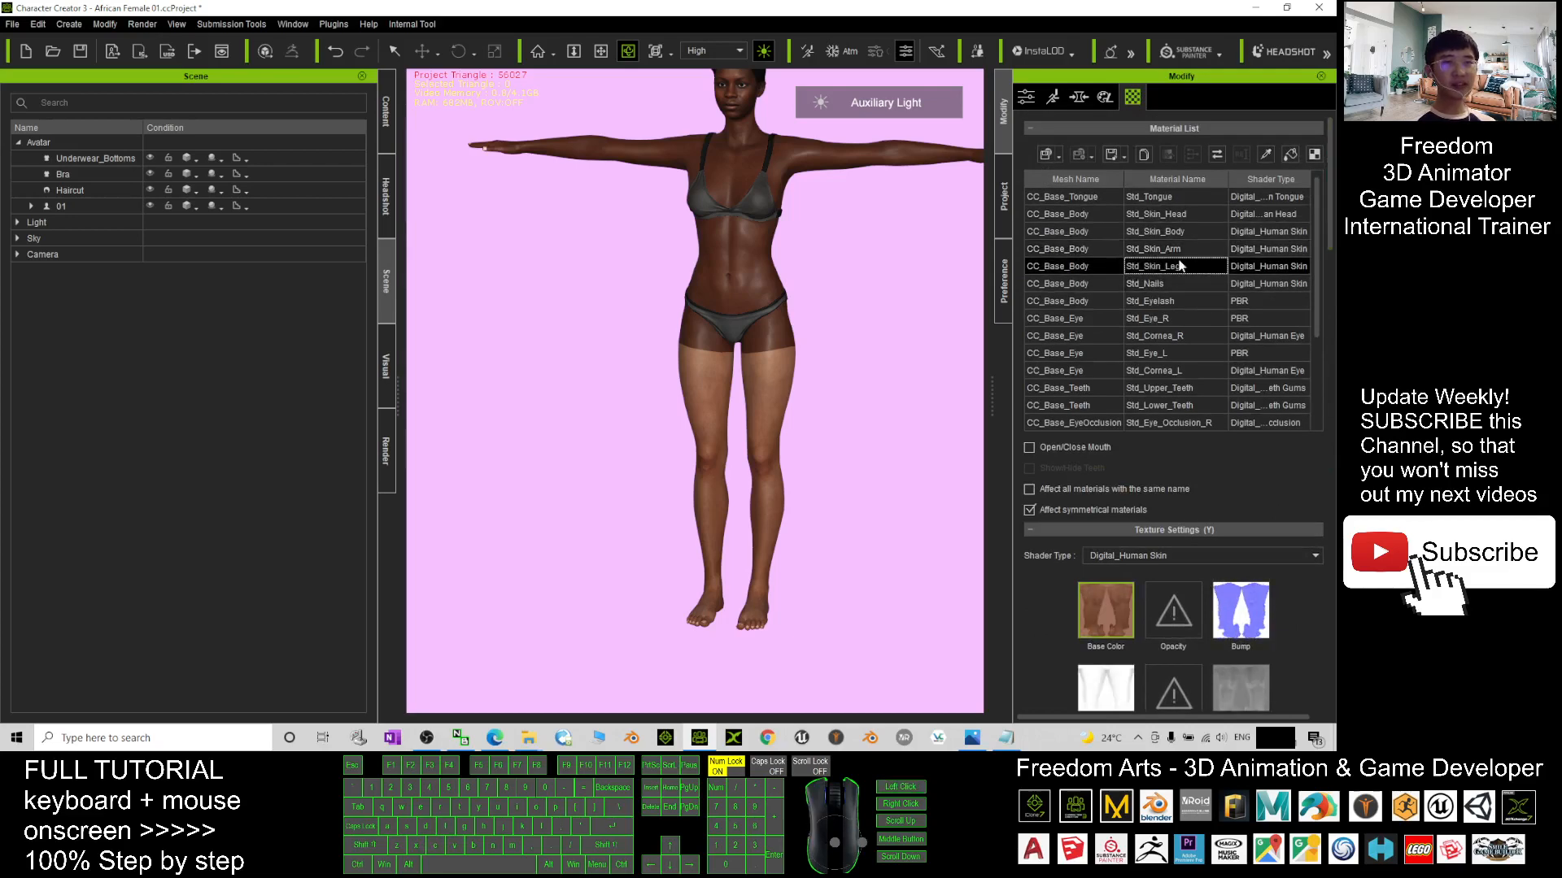
Set the leg skin material's diffuse colour to the same dark brown
scroll(down, 3)
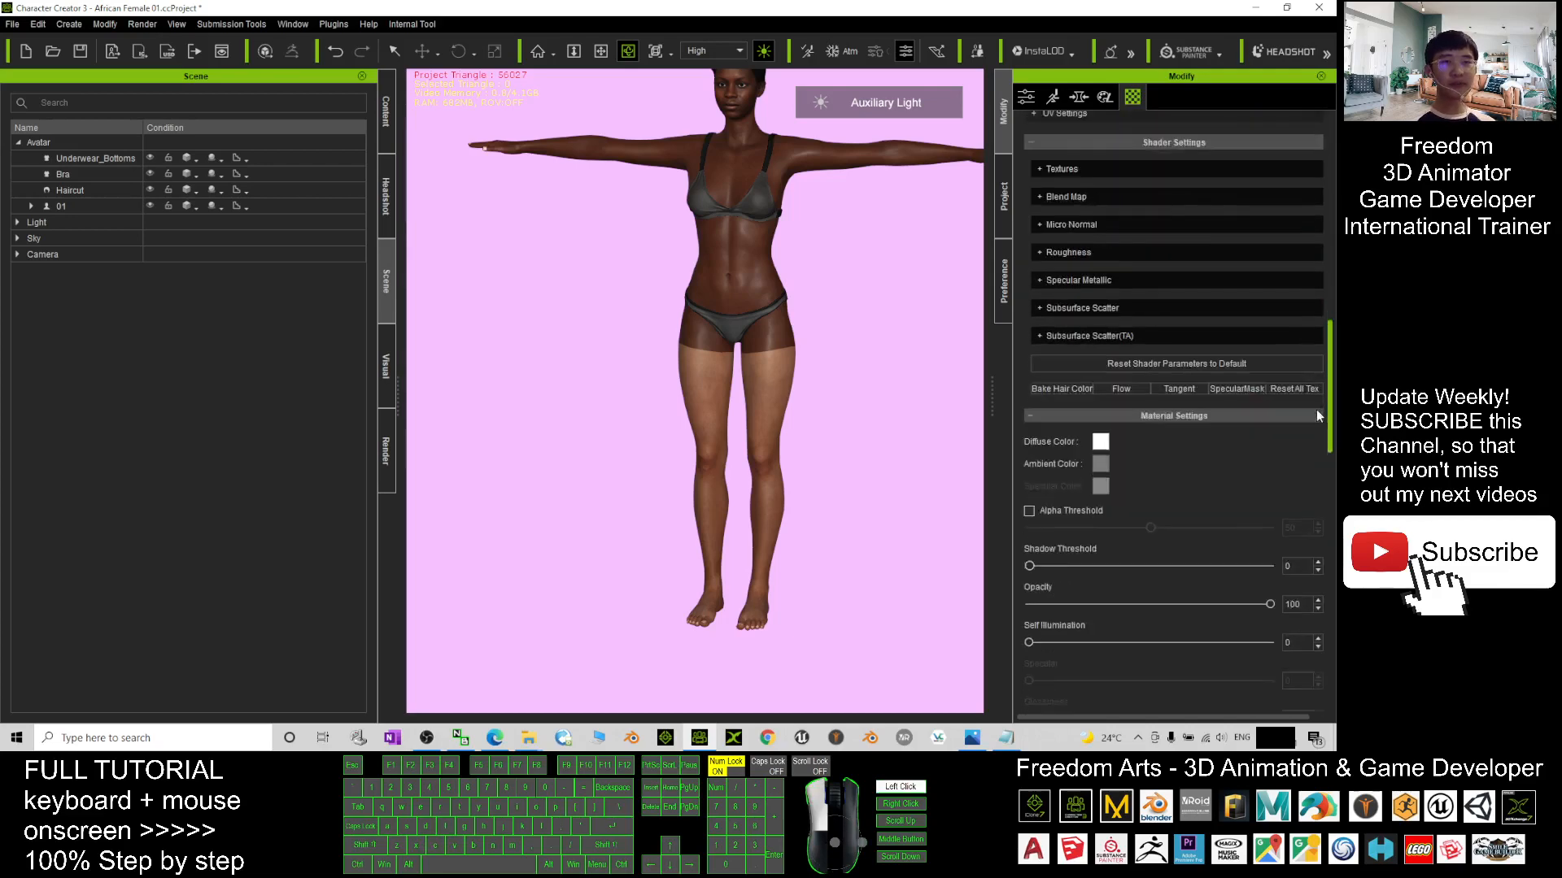
click(1101, 441)
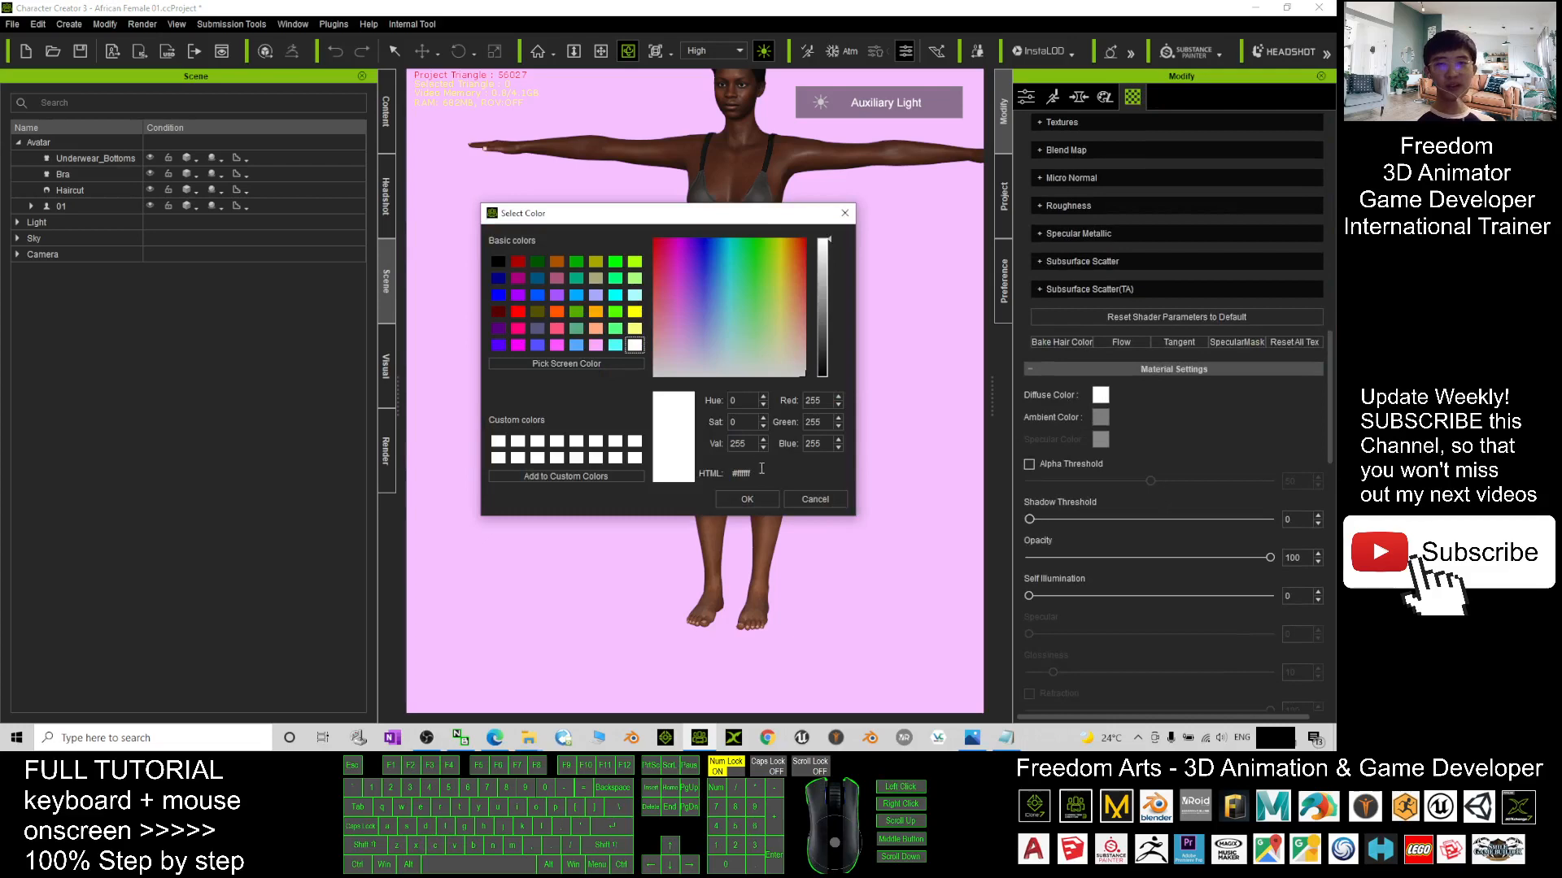
click(796, 308)
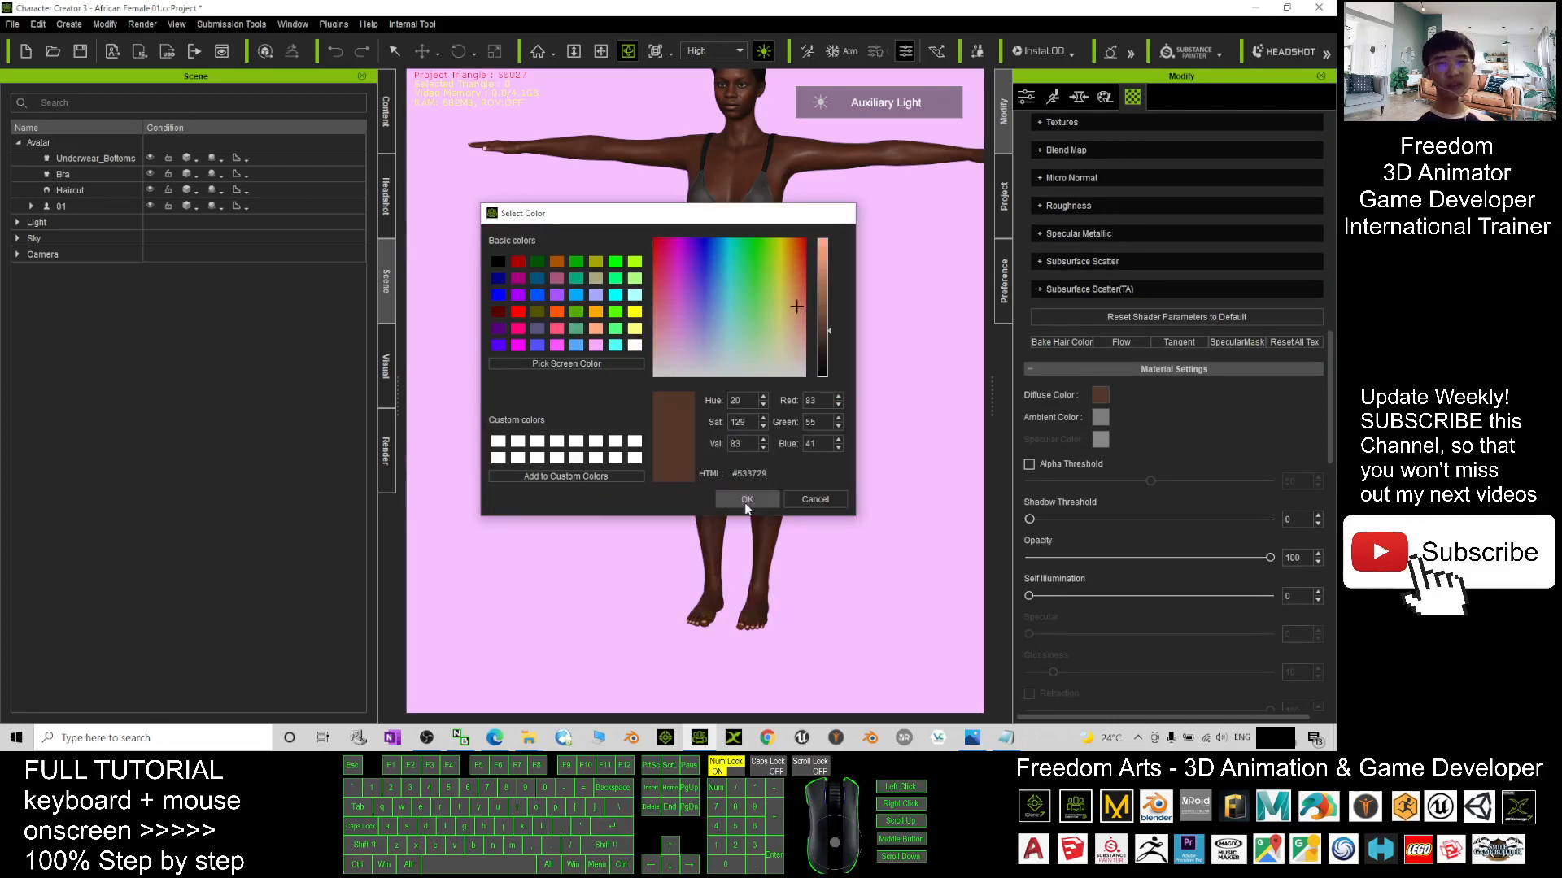
click(745, 499)
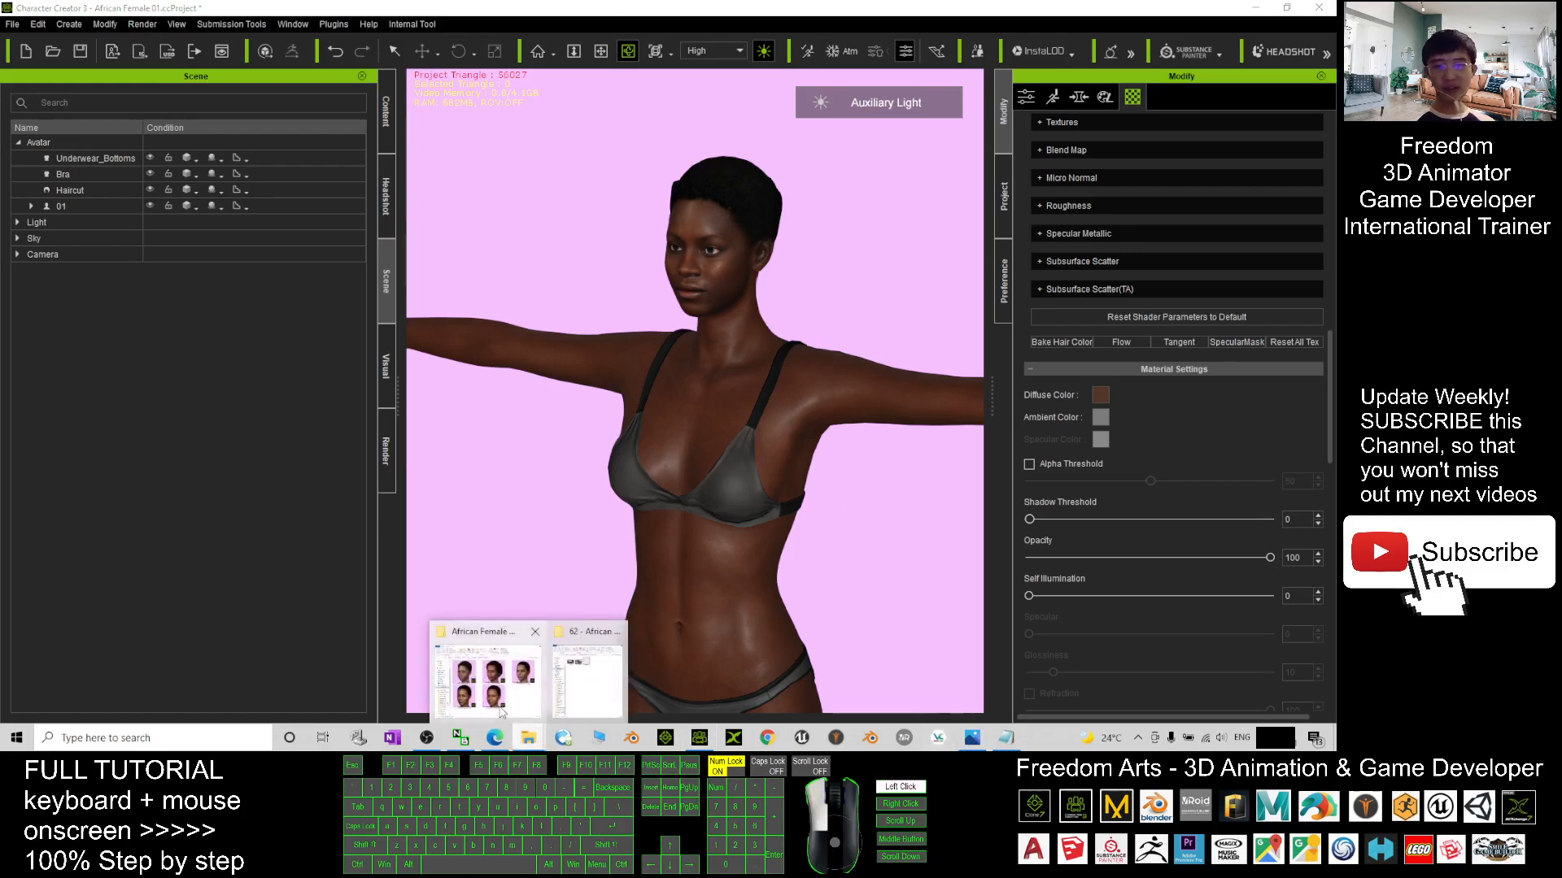
Glance at the pack folder and skin colour picker, then show the body morph sliders
click(484, 672)
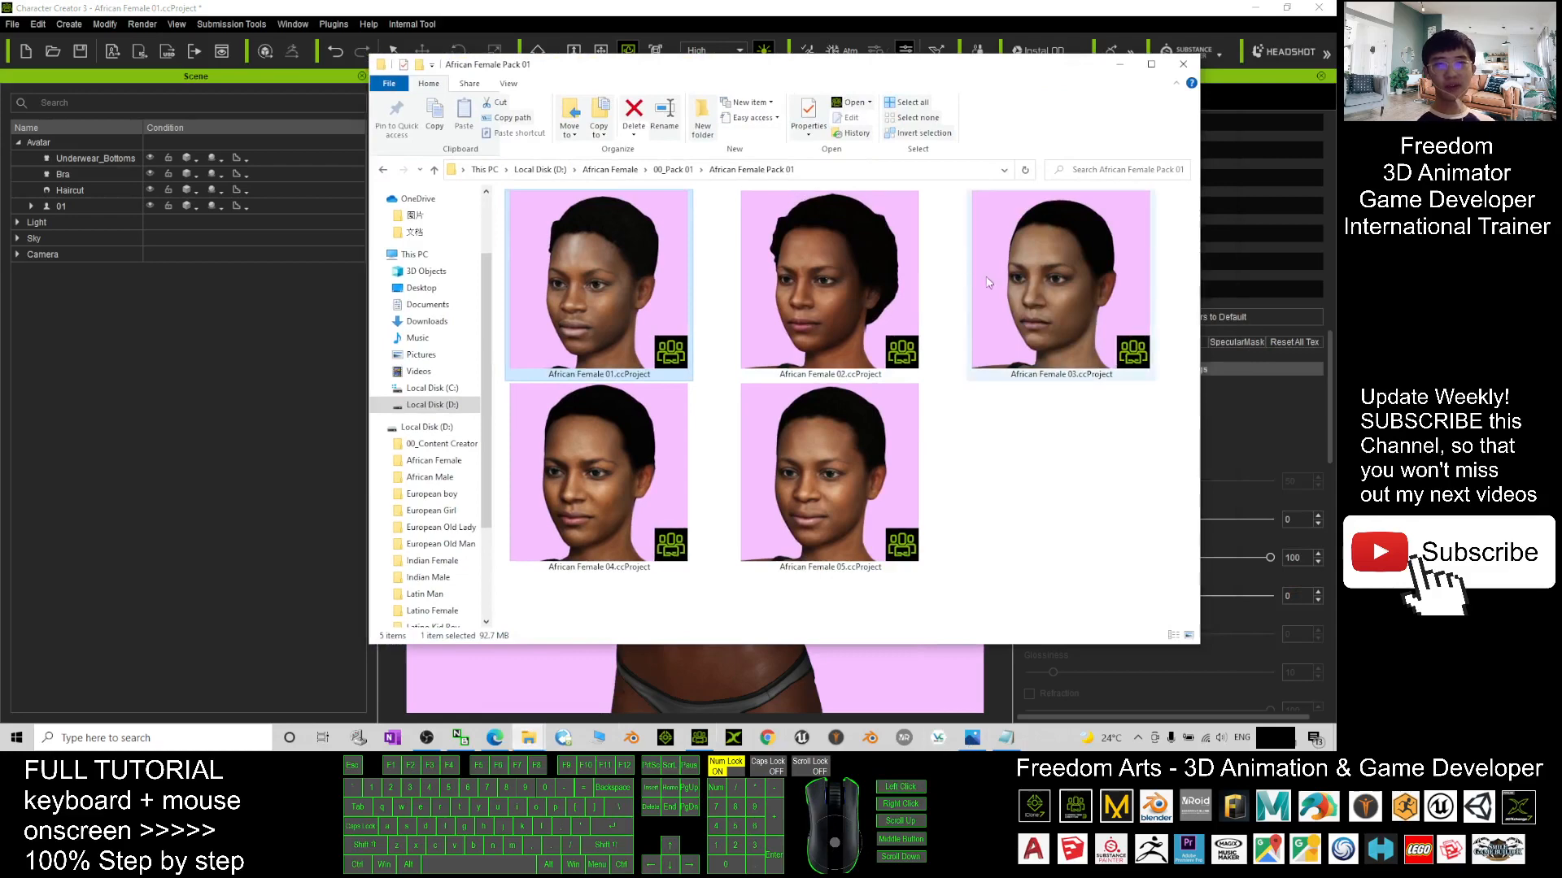
click(1183, 64)
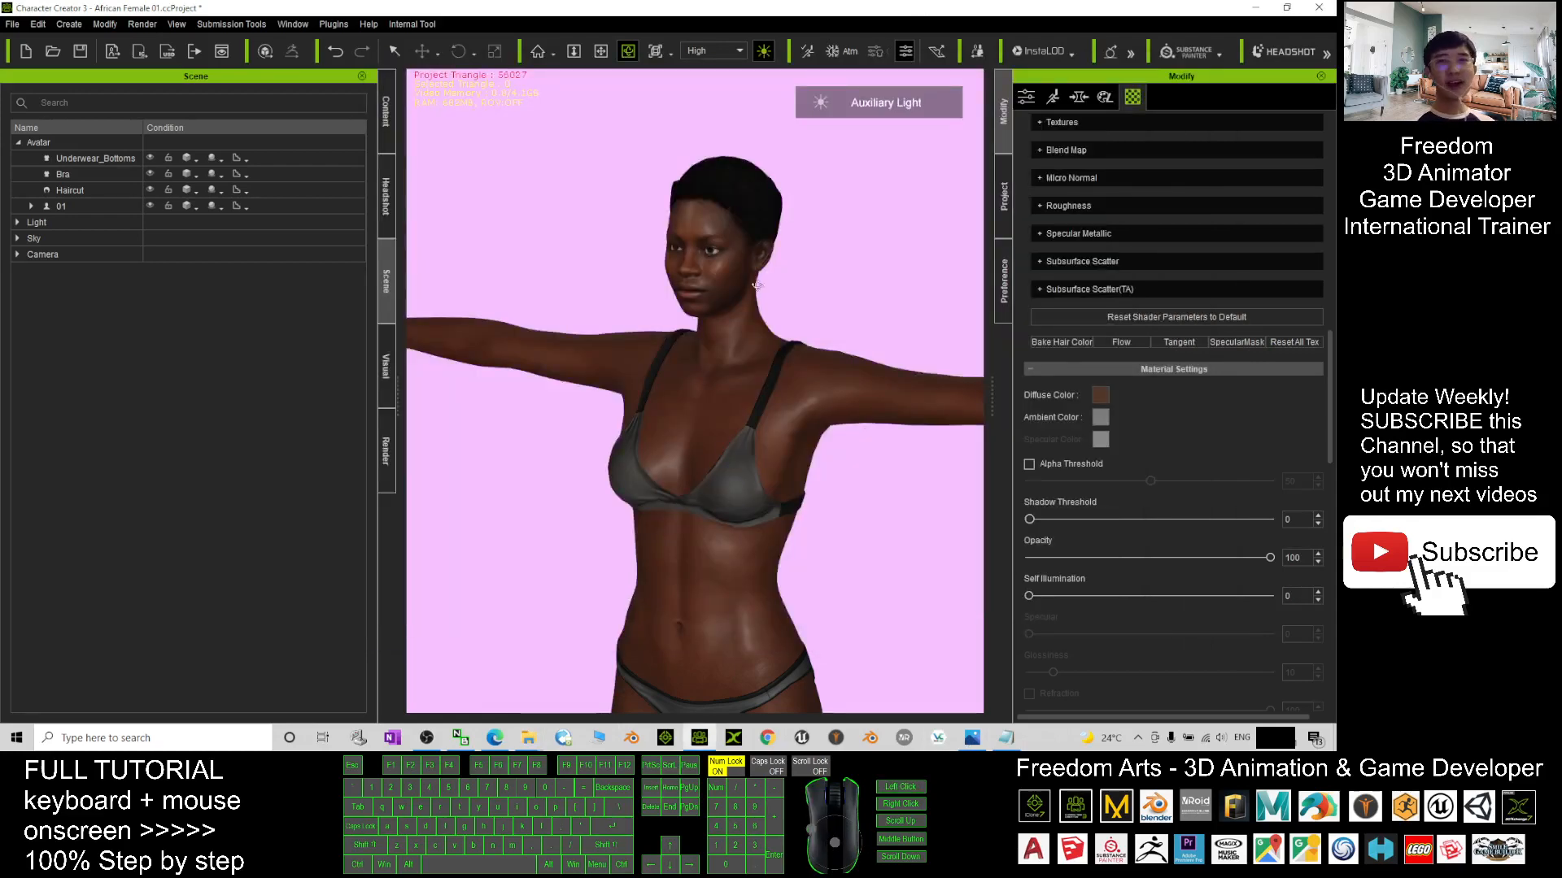
click(1101, 393)
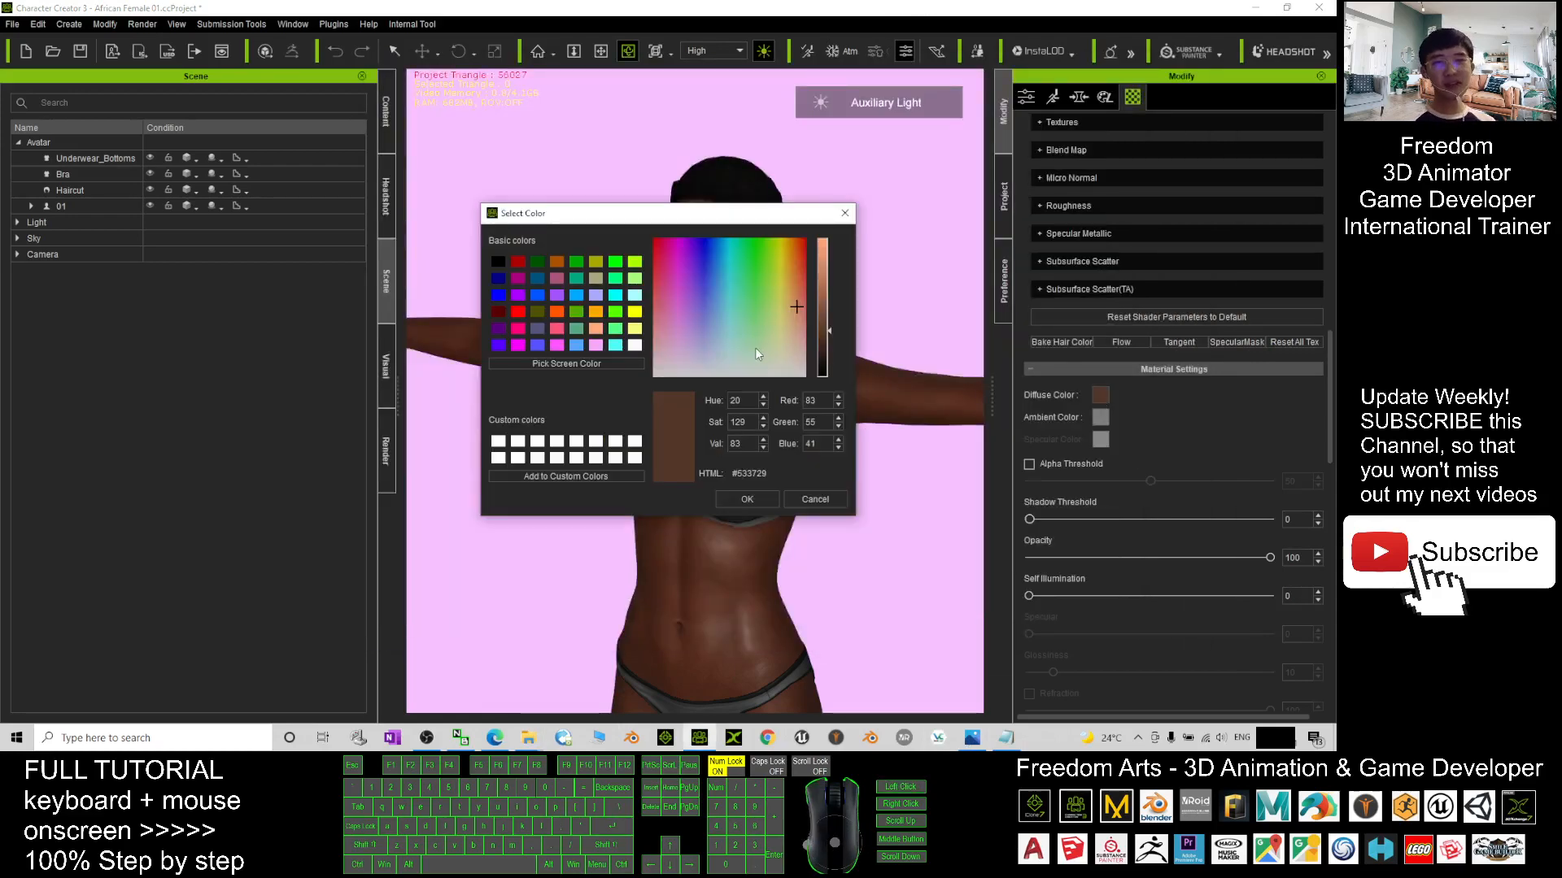
mouse_move(839, 253)
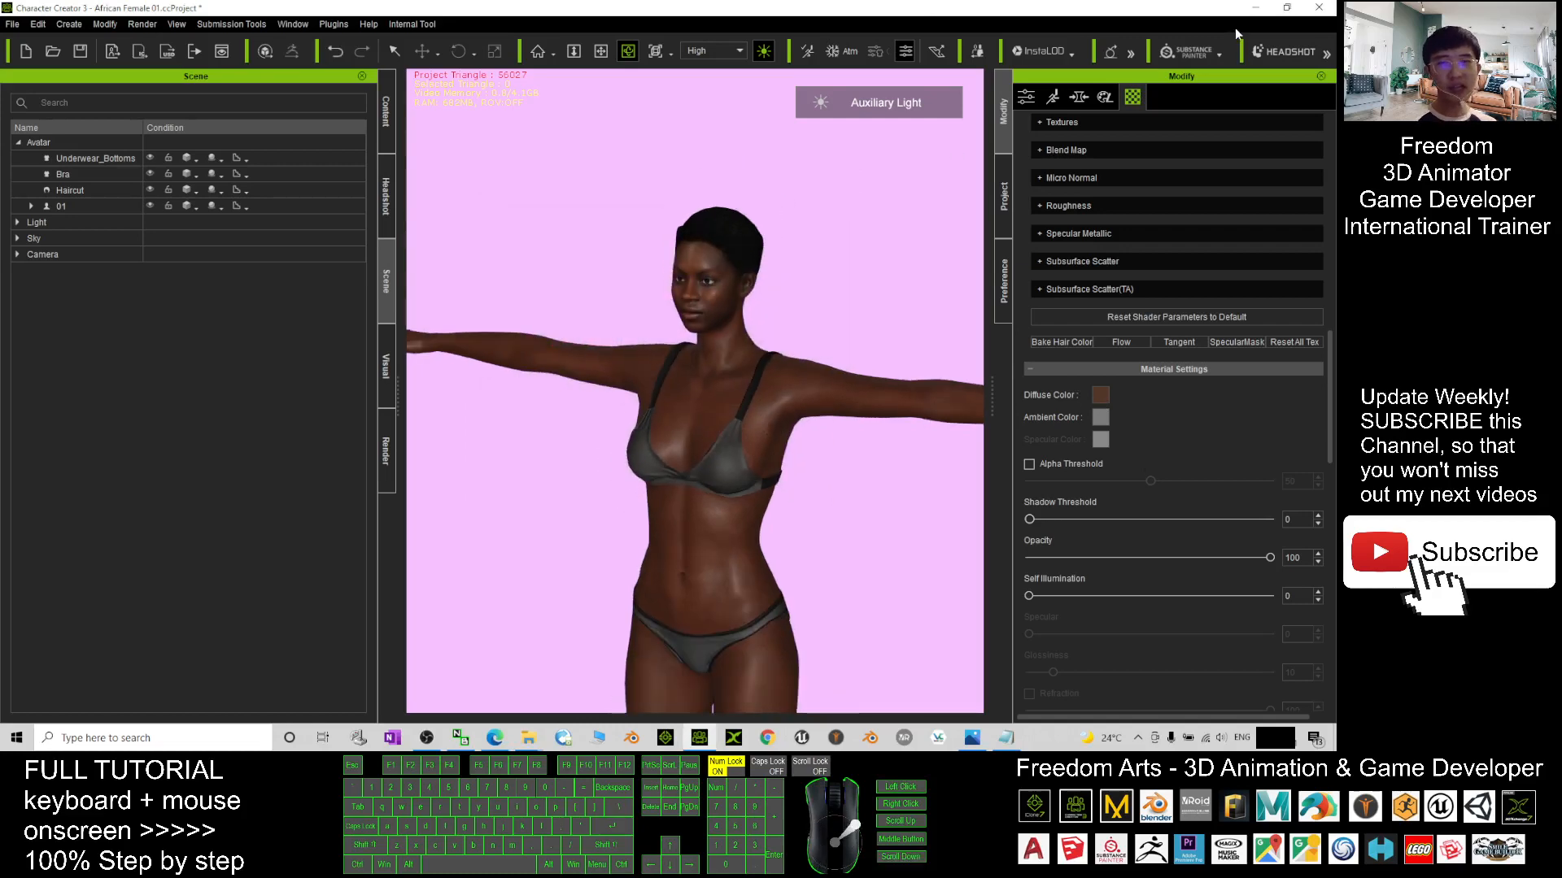
click(1079, 96)
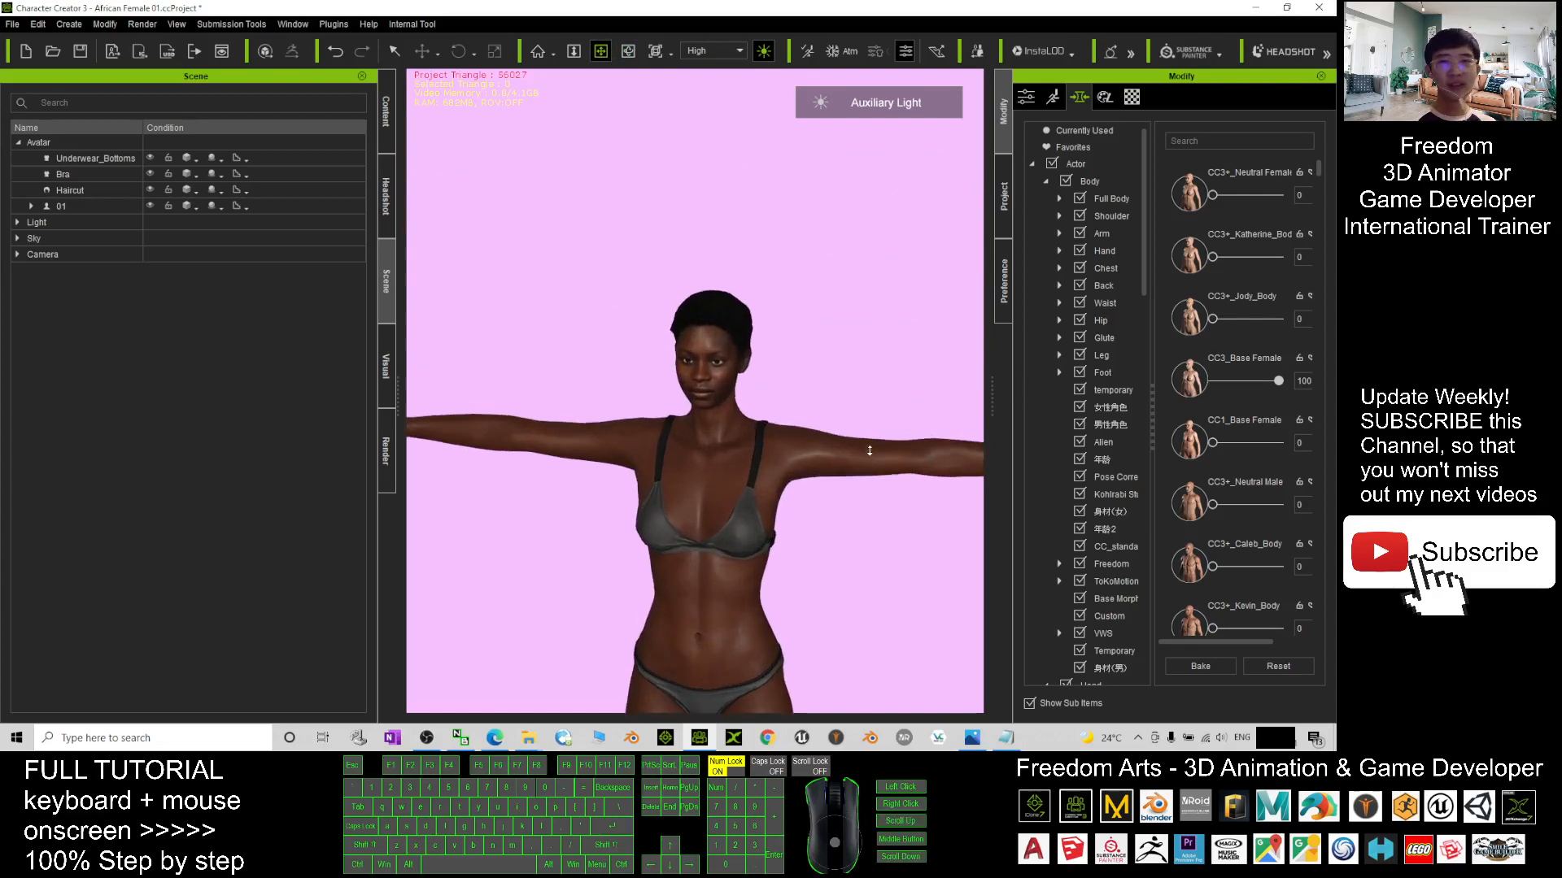
Dress the character in the Tank Top and Low-rise Denim Shorts cloth templates
click(386, 114)
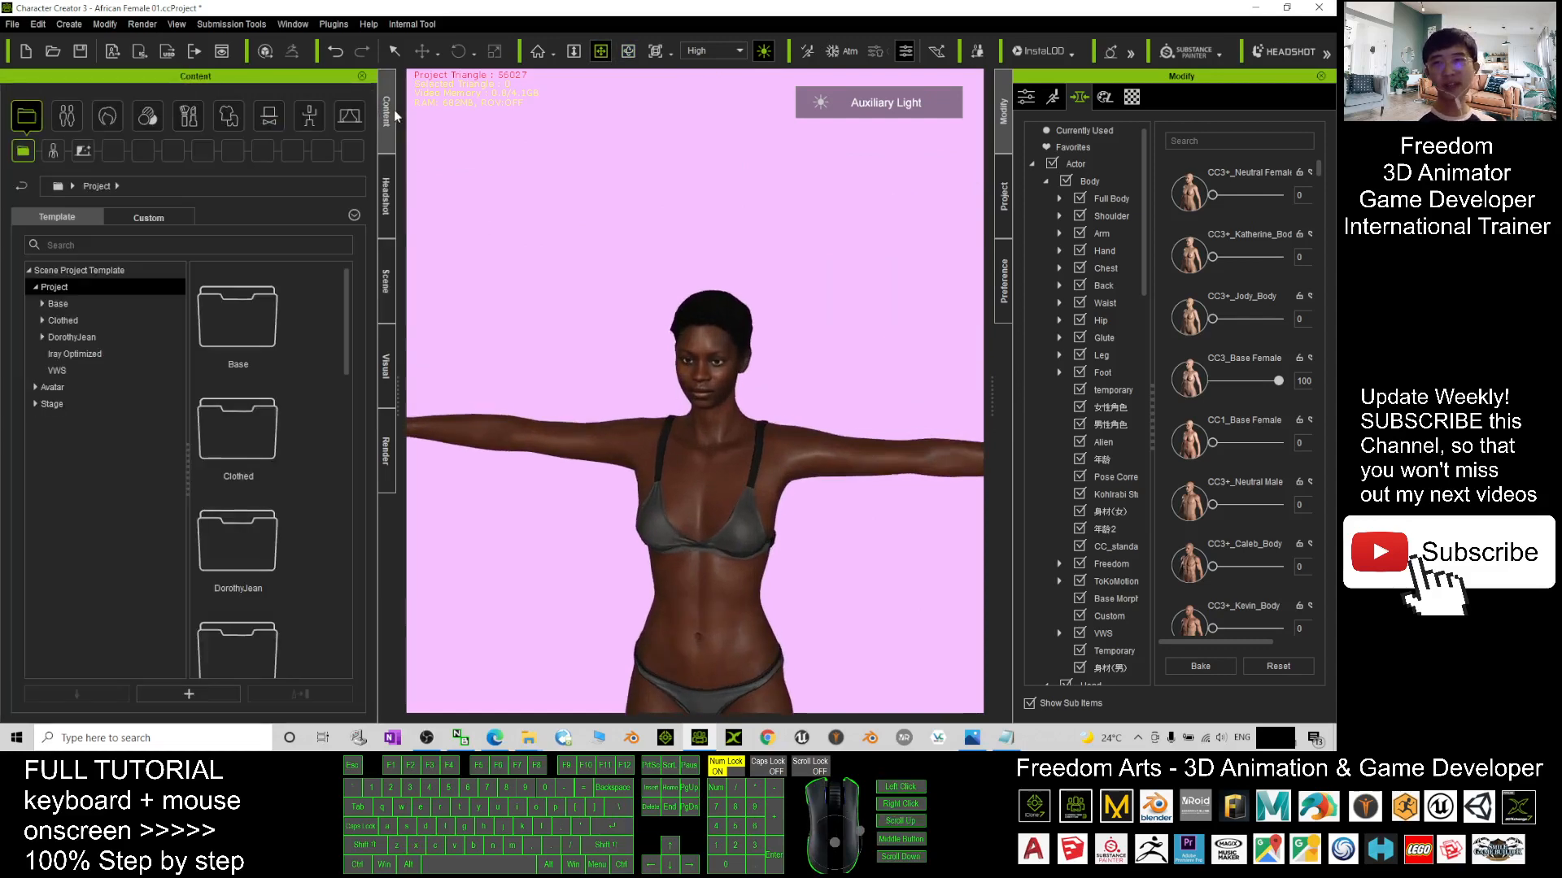
click(228, 113)
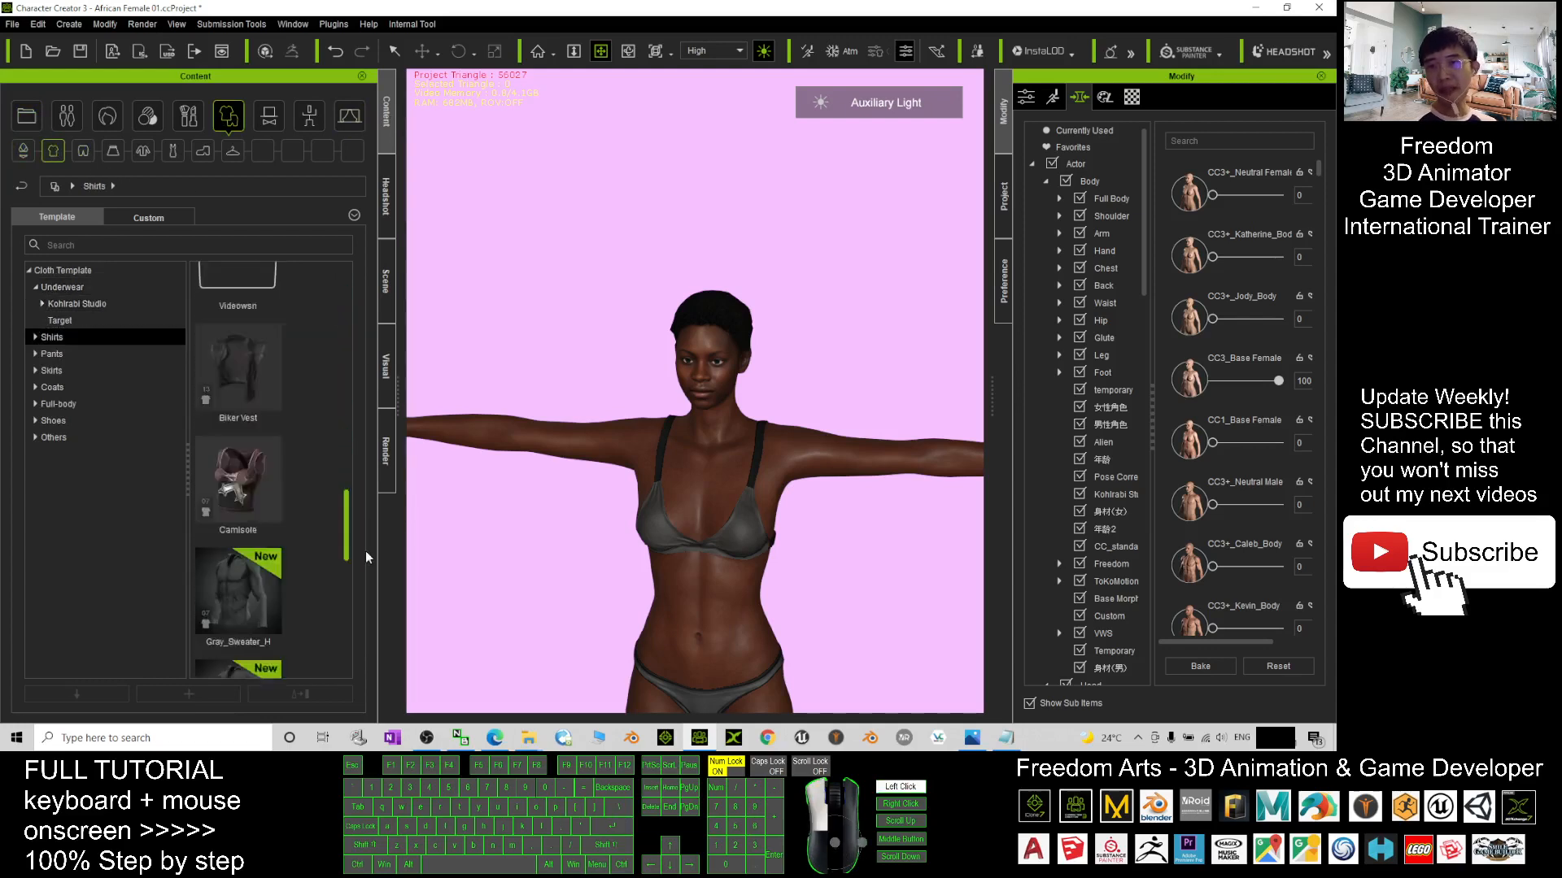
double_click(238, 618)
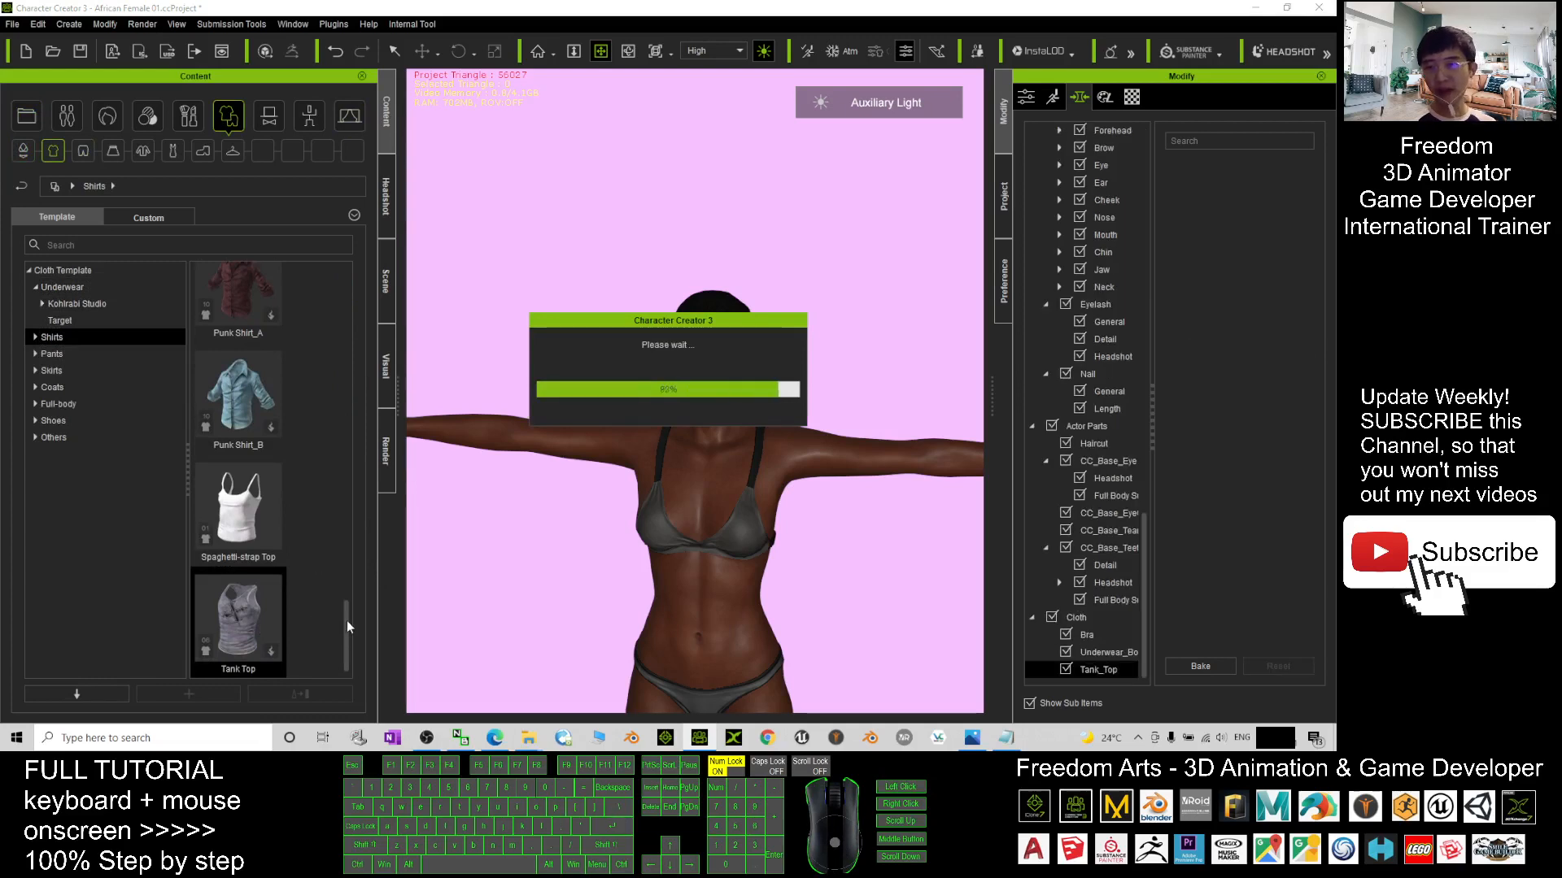
double_click(237, 615)
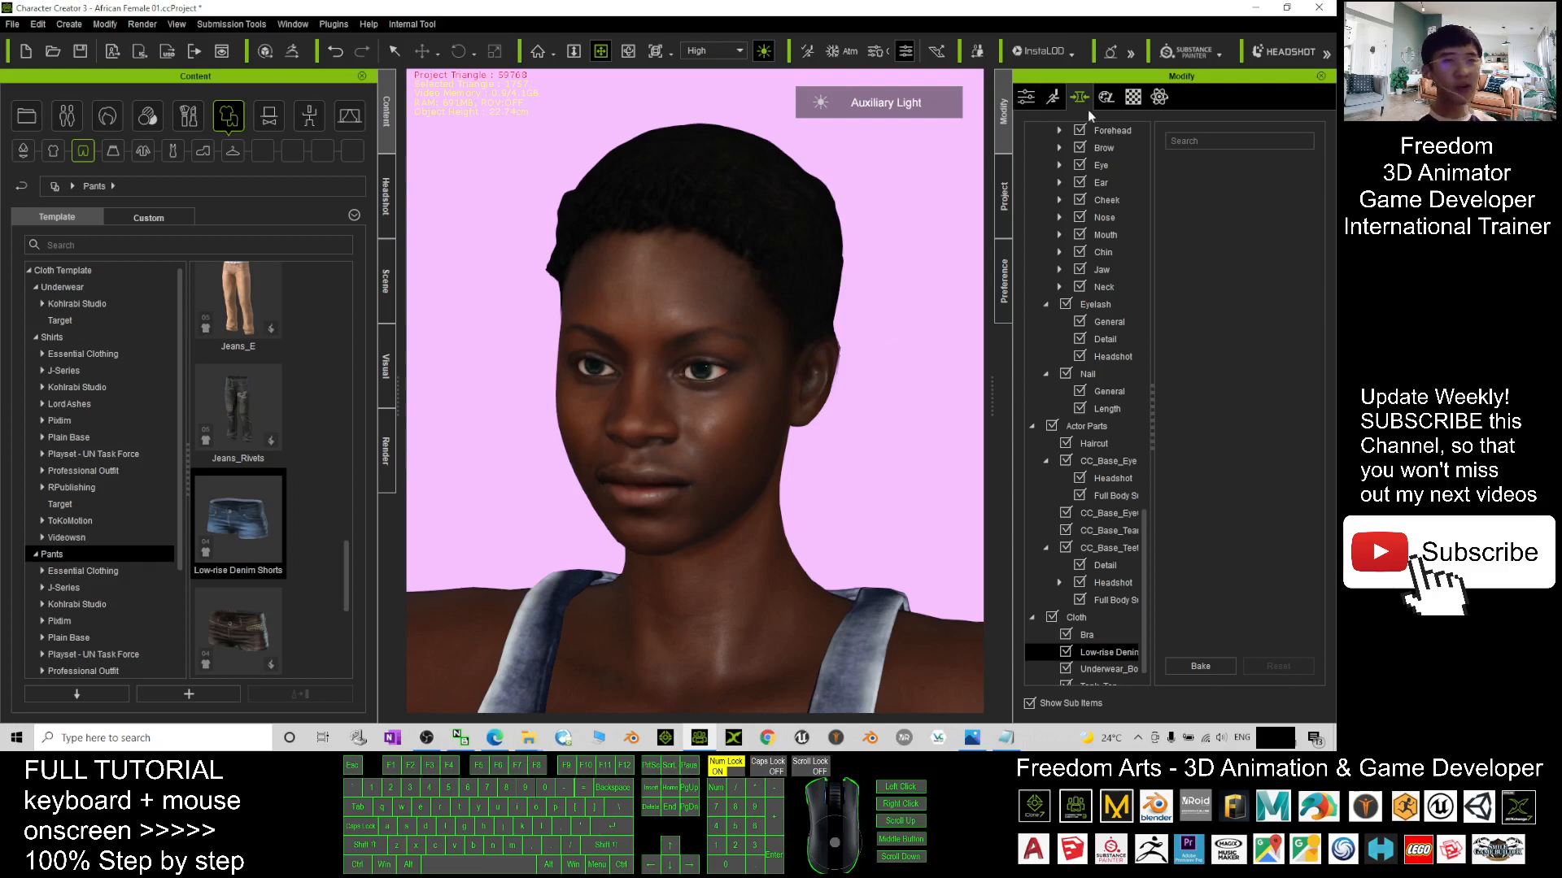
mouse_move(689, 412)
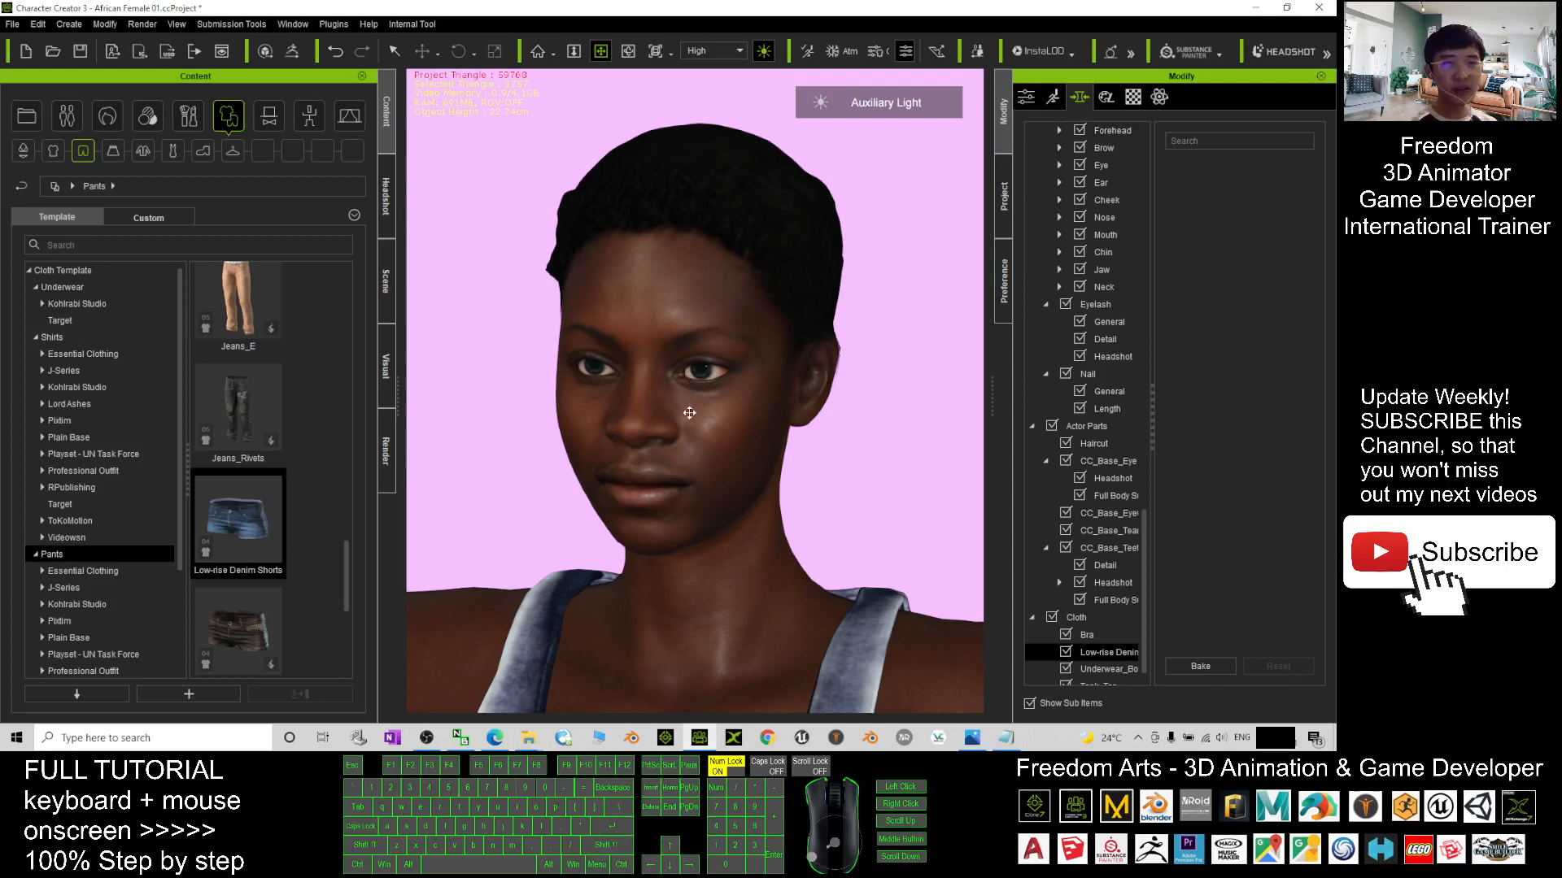
Bring up the facial expression editor and try two Happy expressions on her face
click(1053, 96)
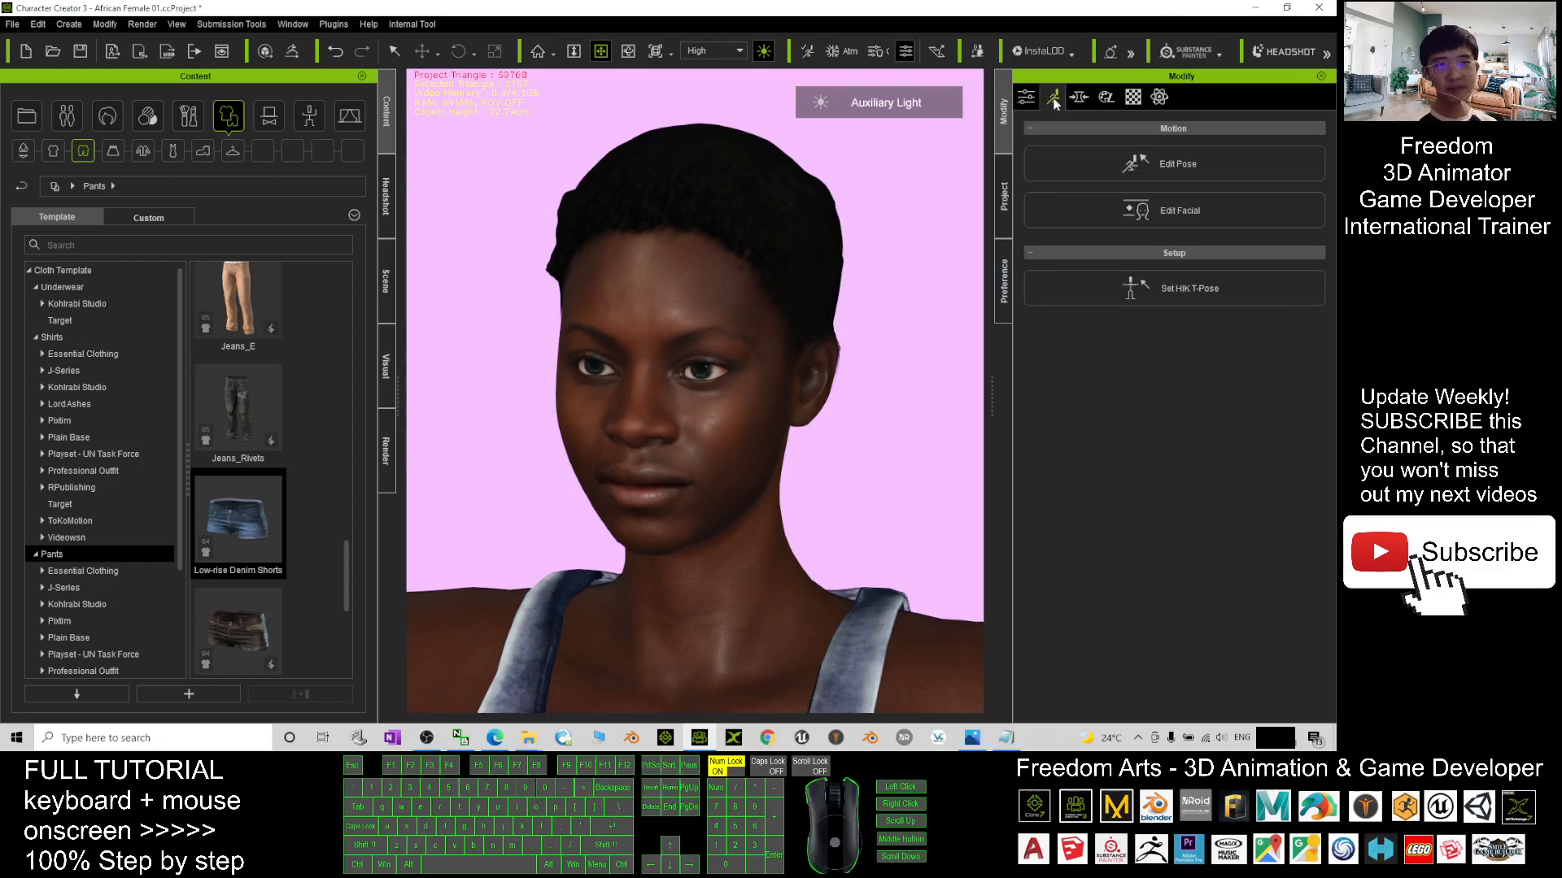
mouse_move(1173, 210)
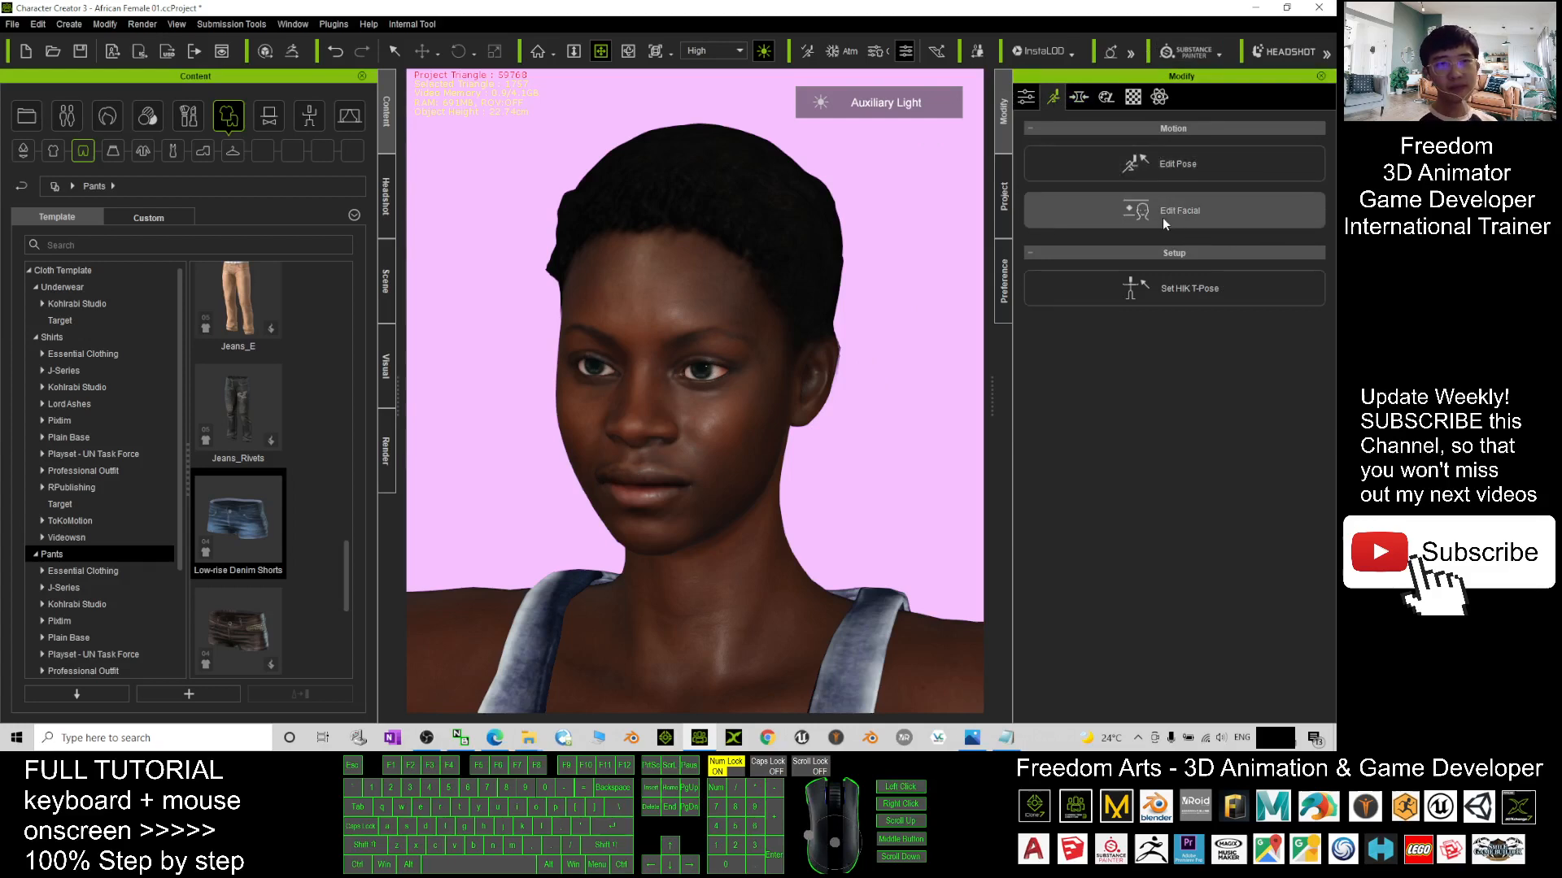
mouse_move(656, 254)
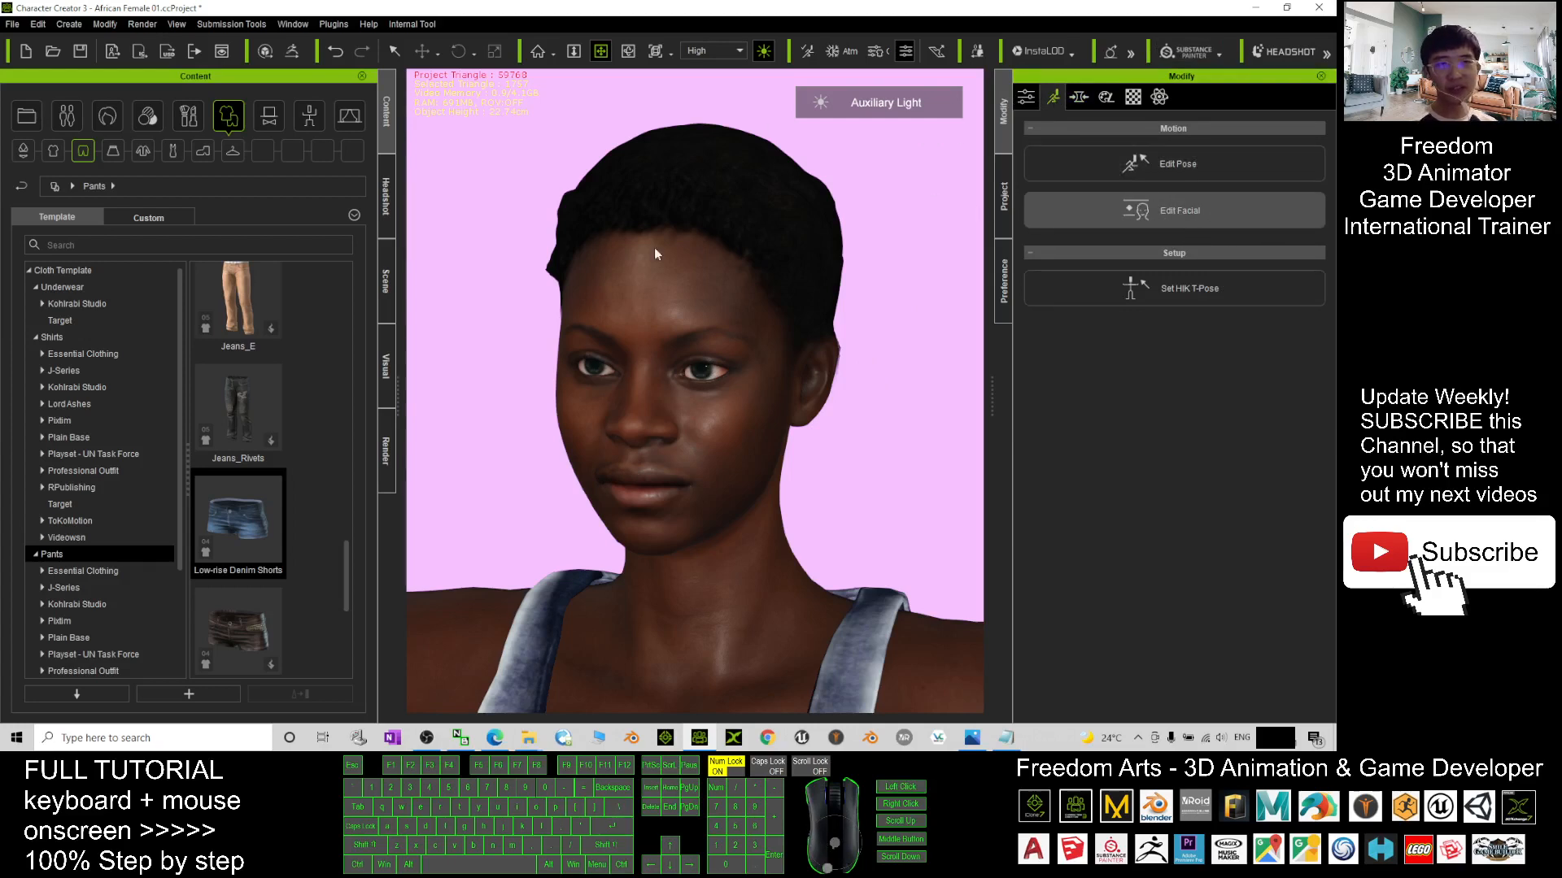
click(1178, 210)
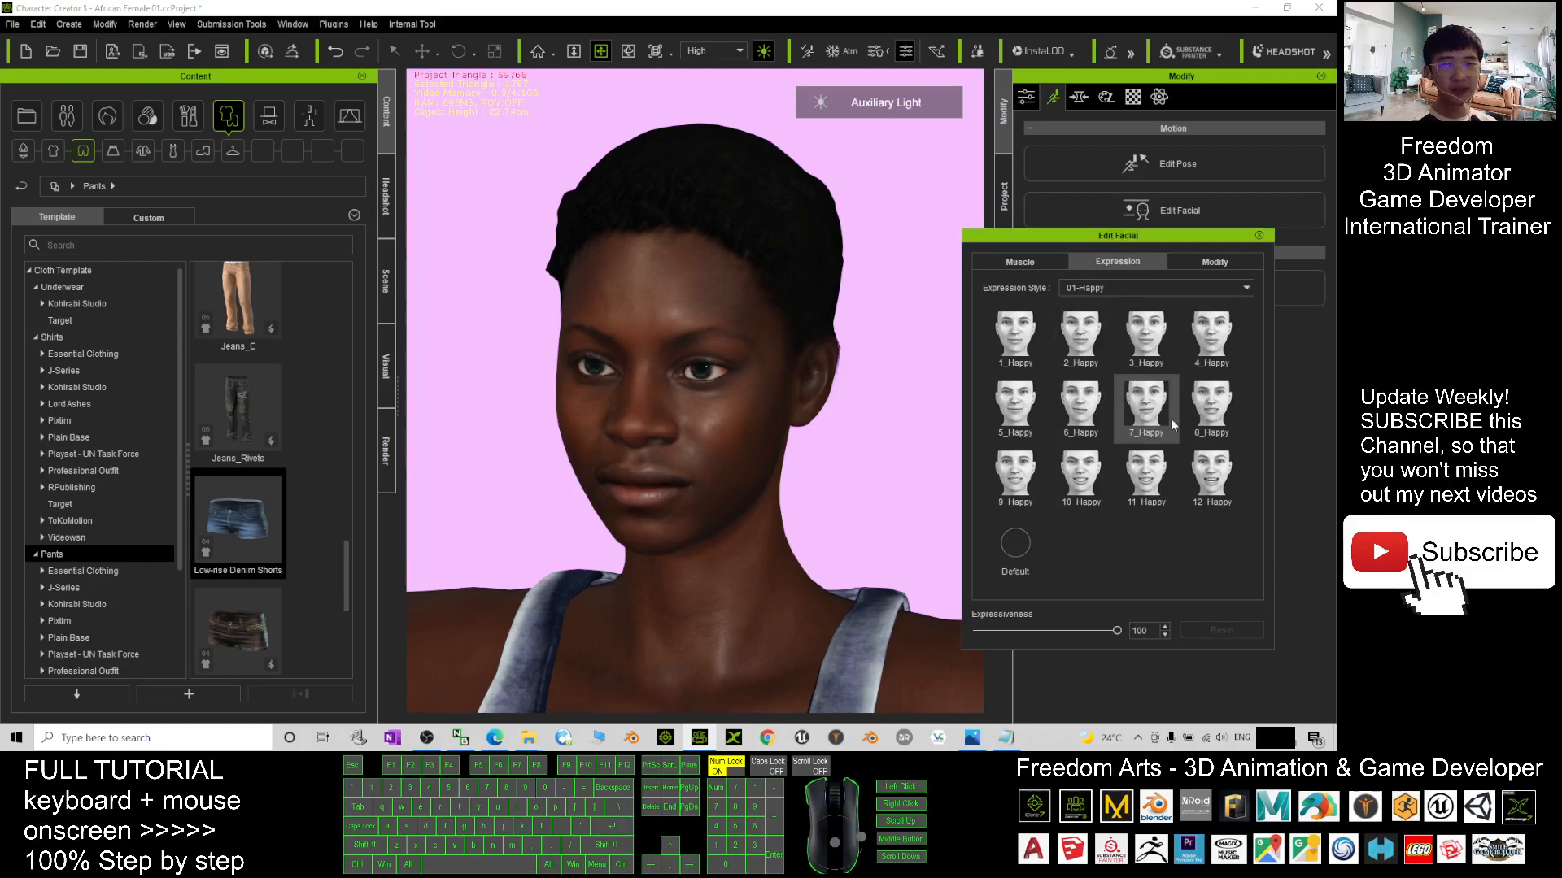
click(1145, 339)
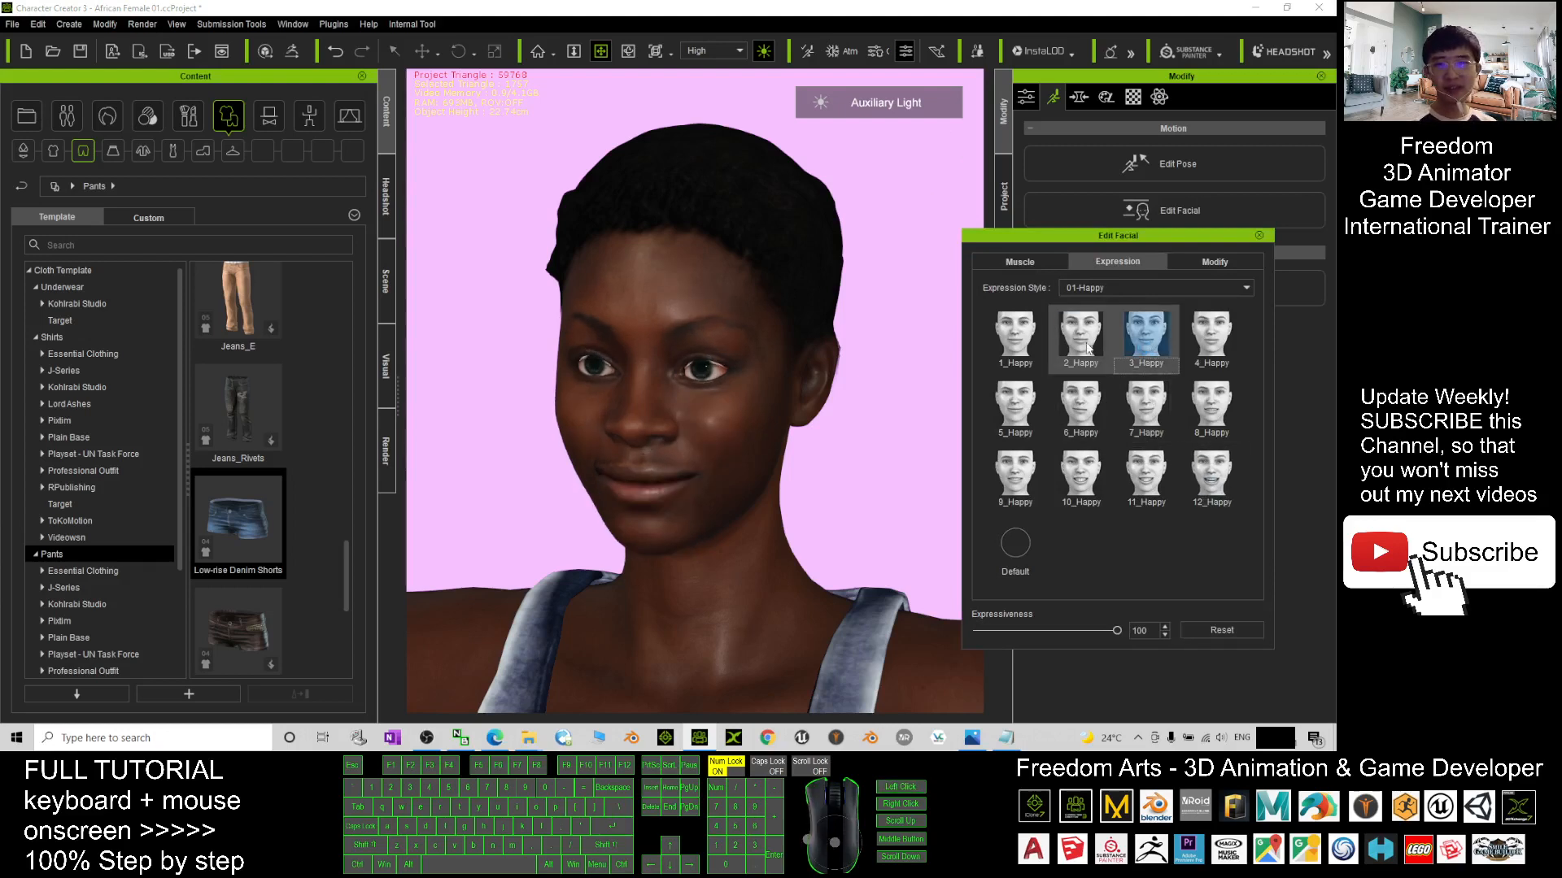
click(1015, 479)
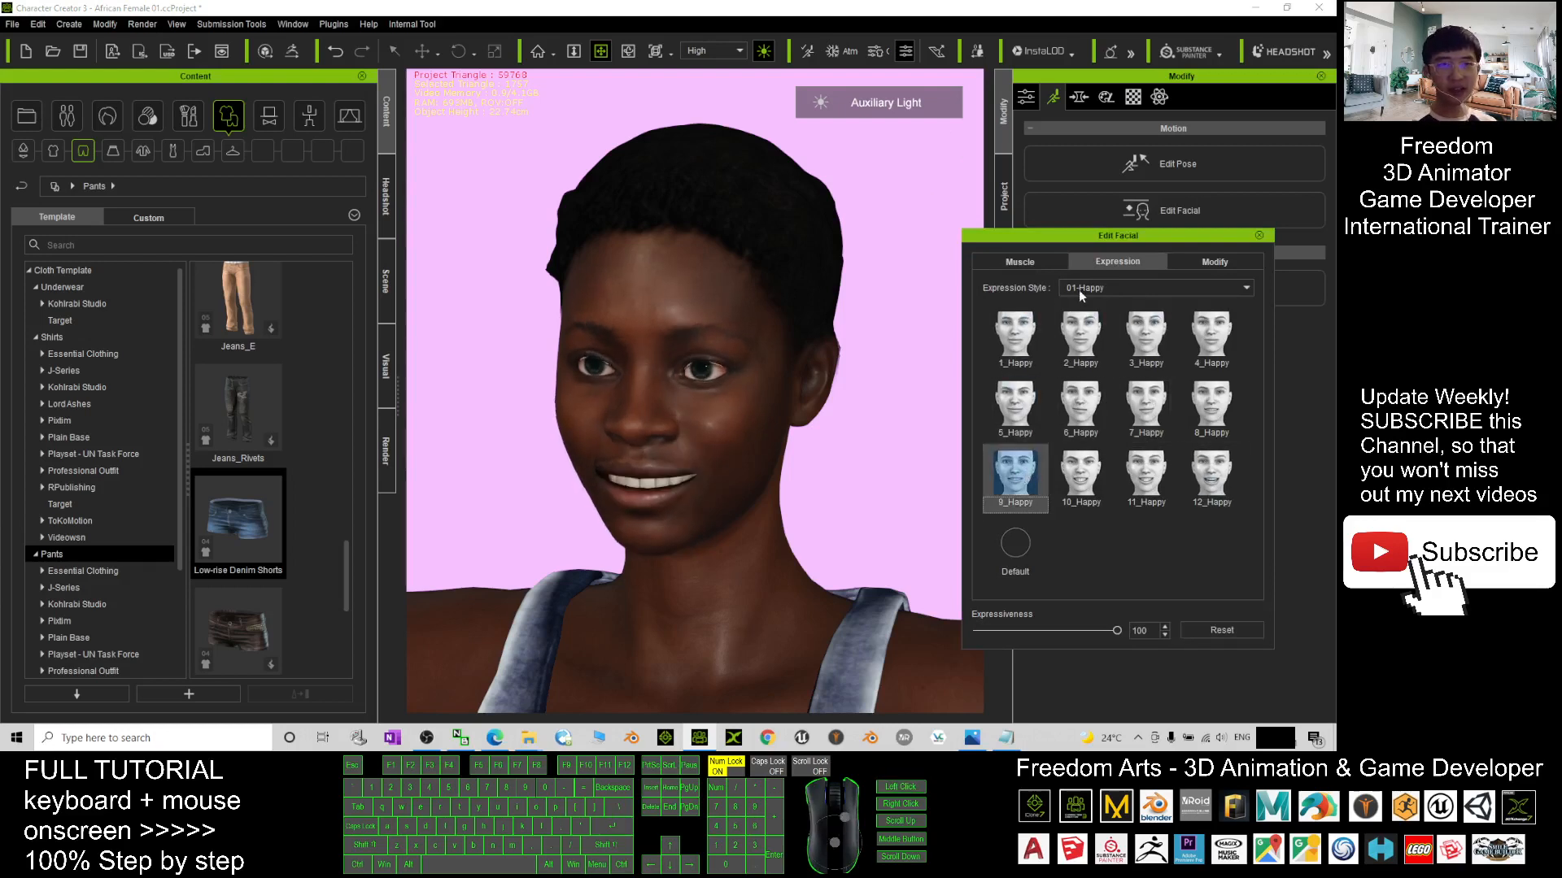
Switch the expression style to Angry and back to Happy, reset the face to Default and close the editor
click(1243, 288)
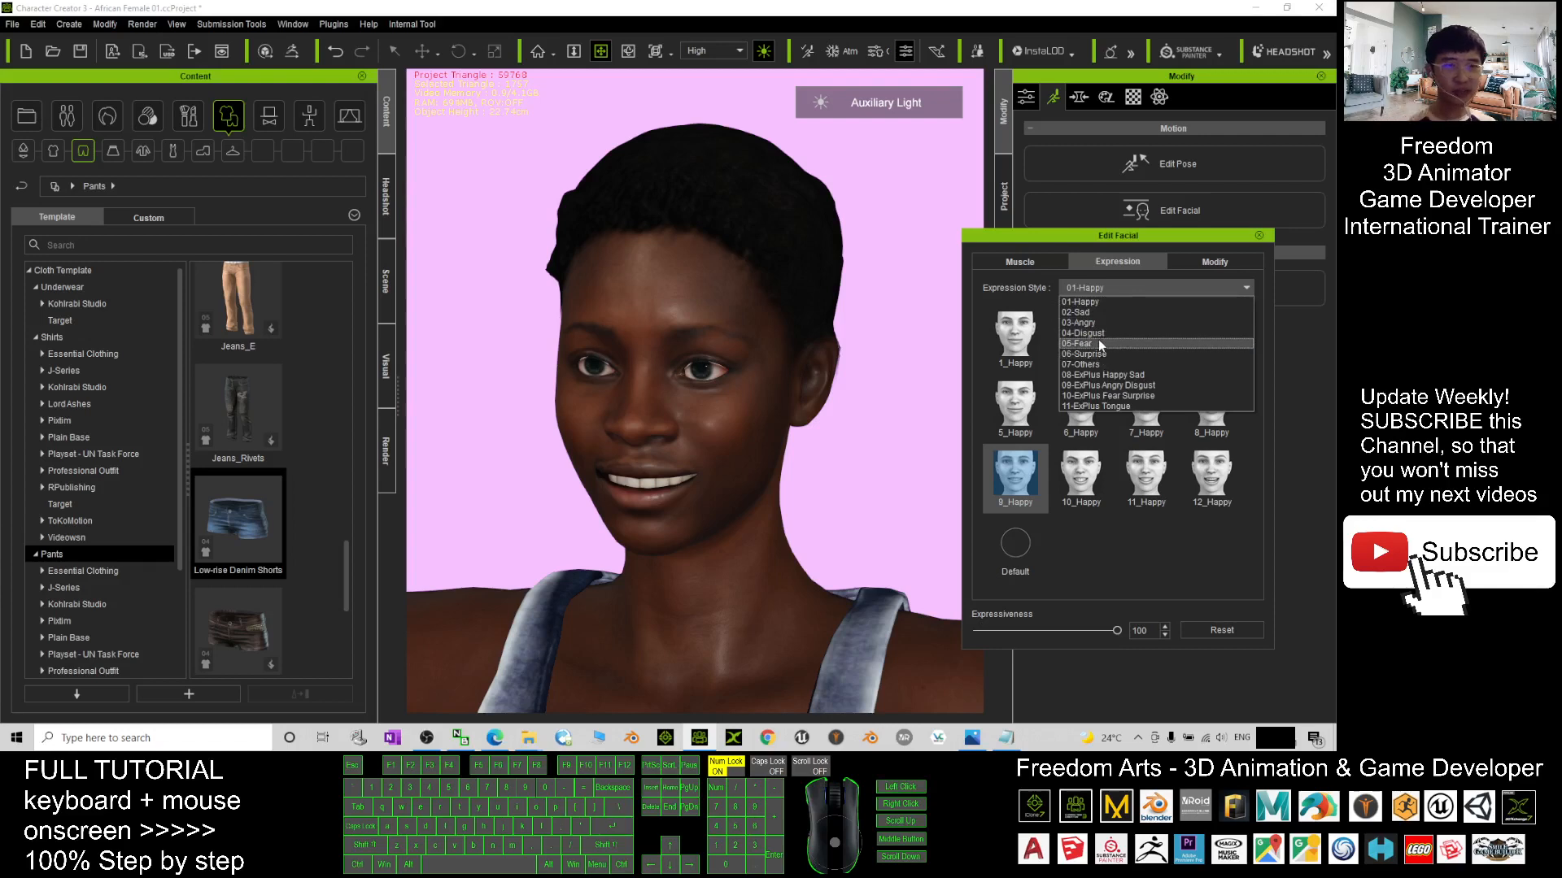
click(1082, 322)
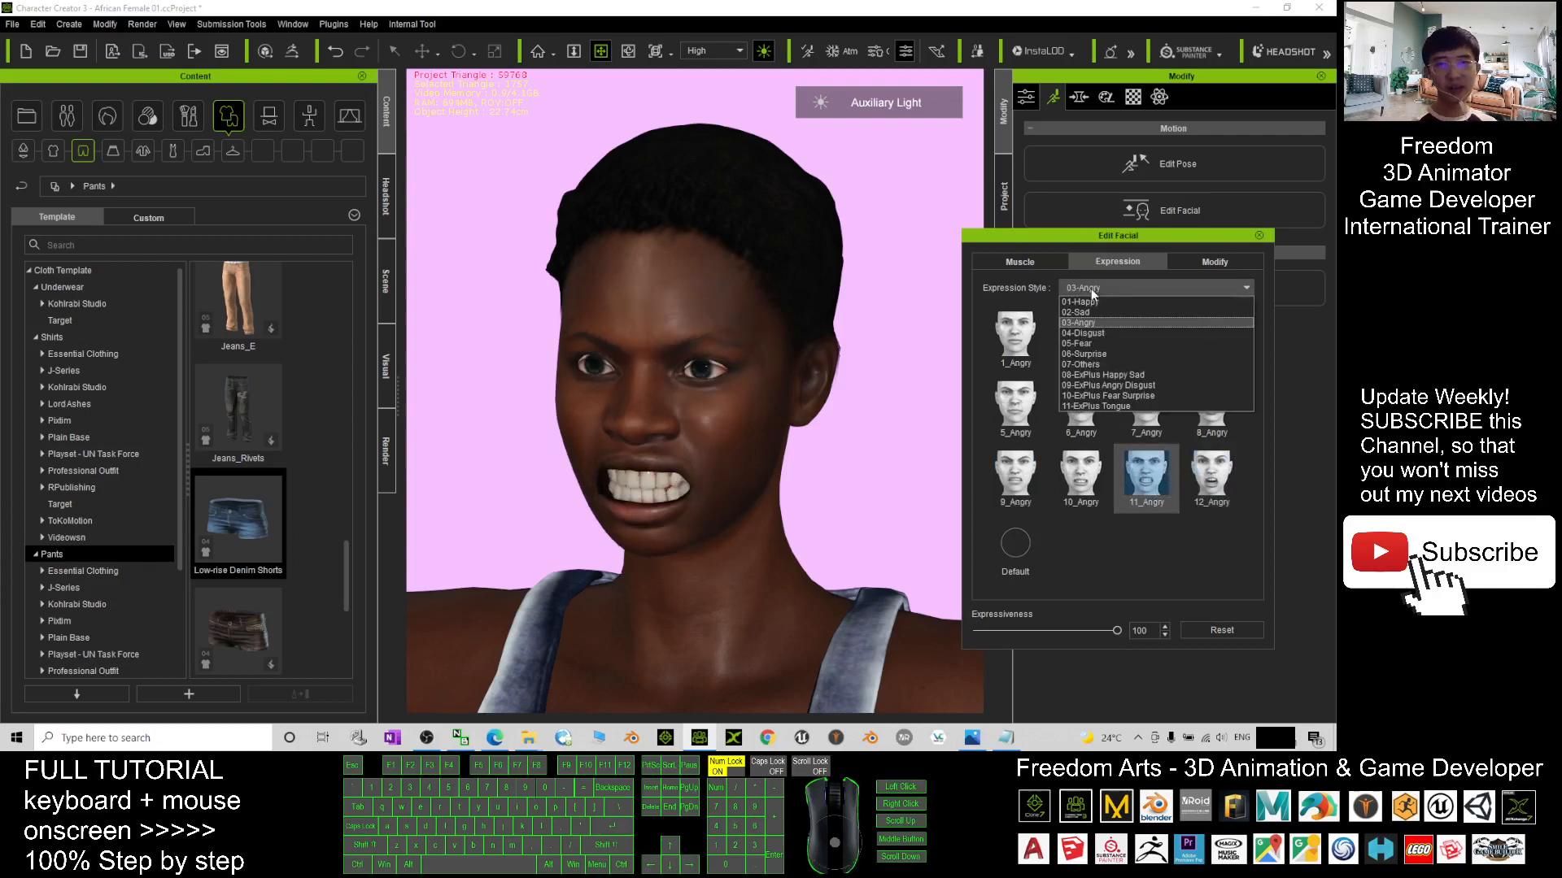
click(1080, 301)
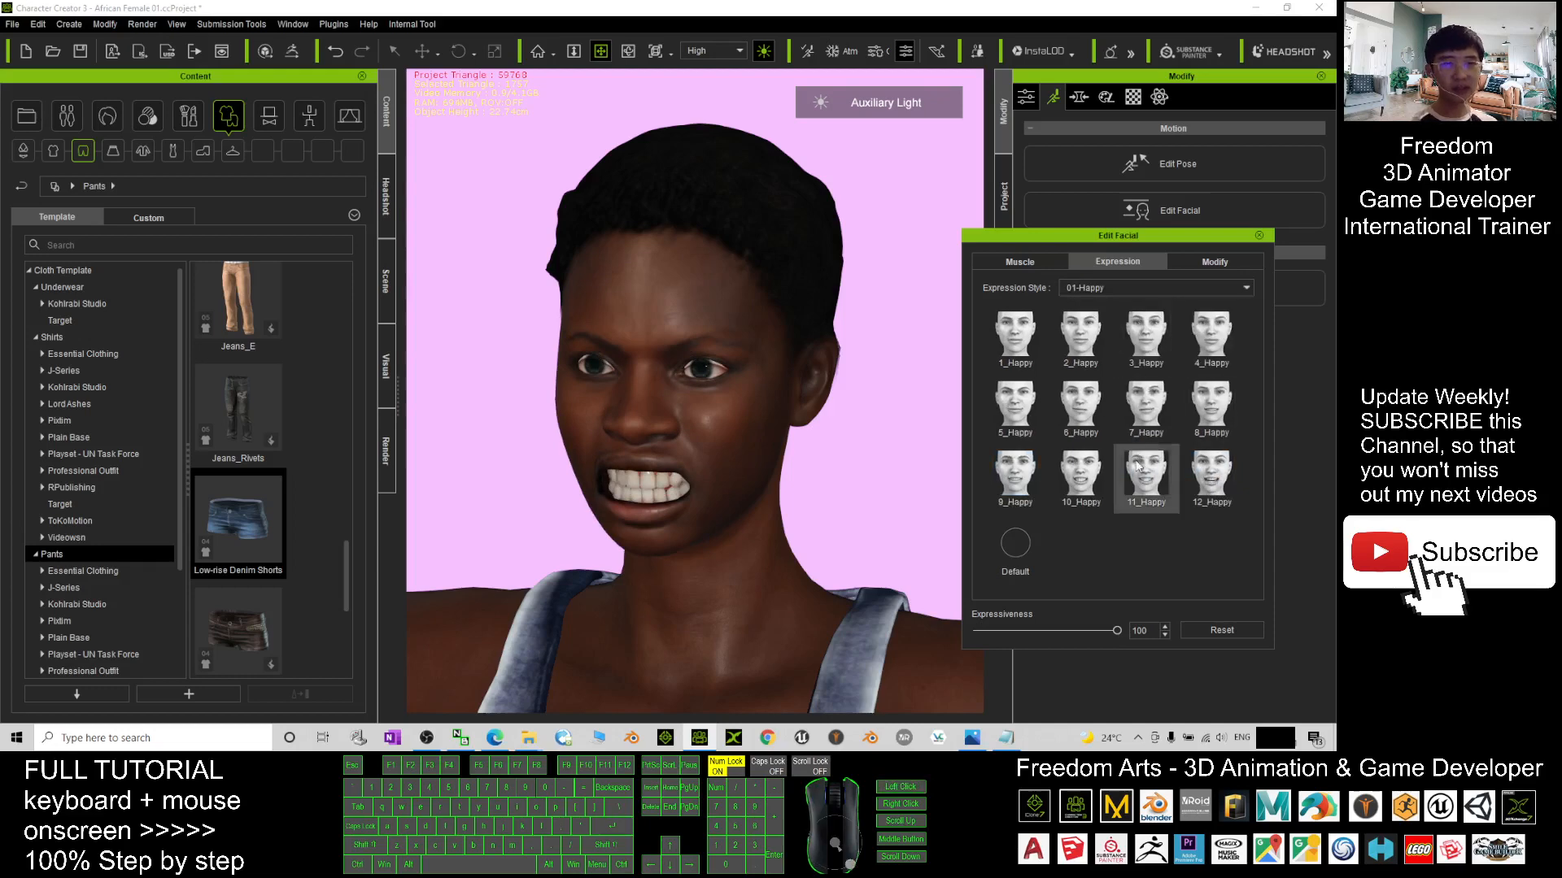
click(1014, 545)
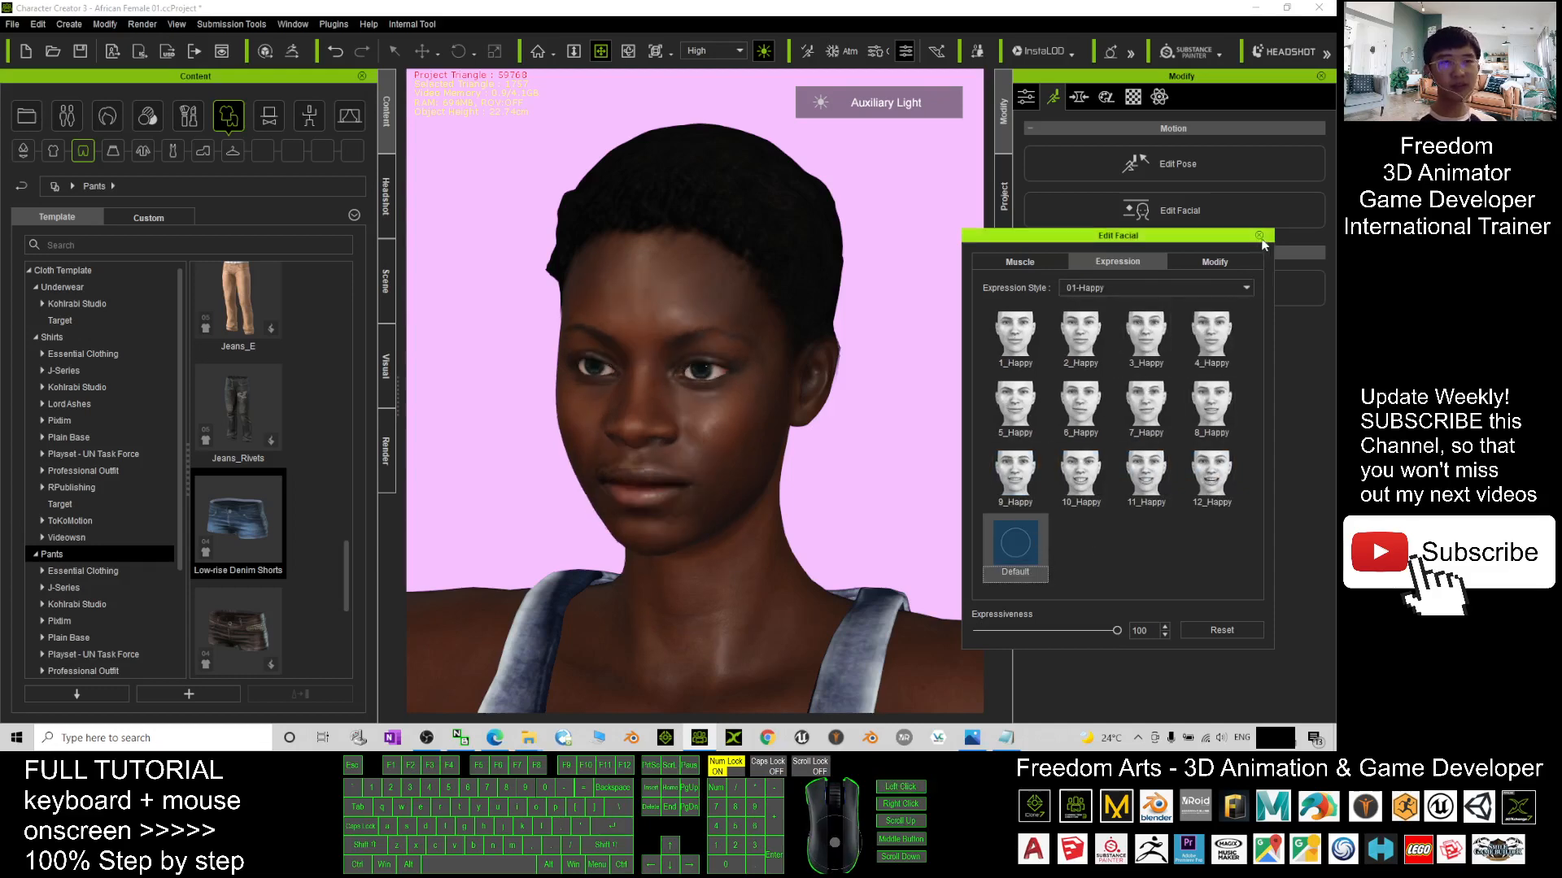
click(1262, 236)
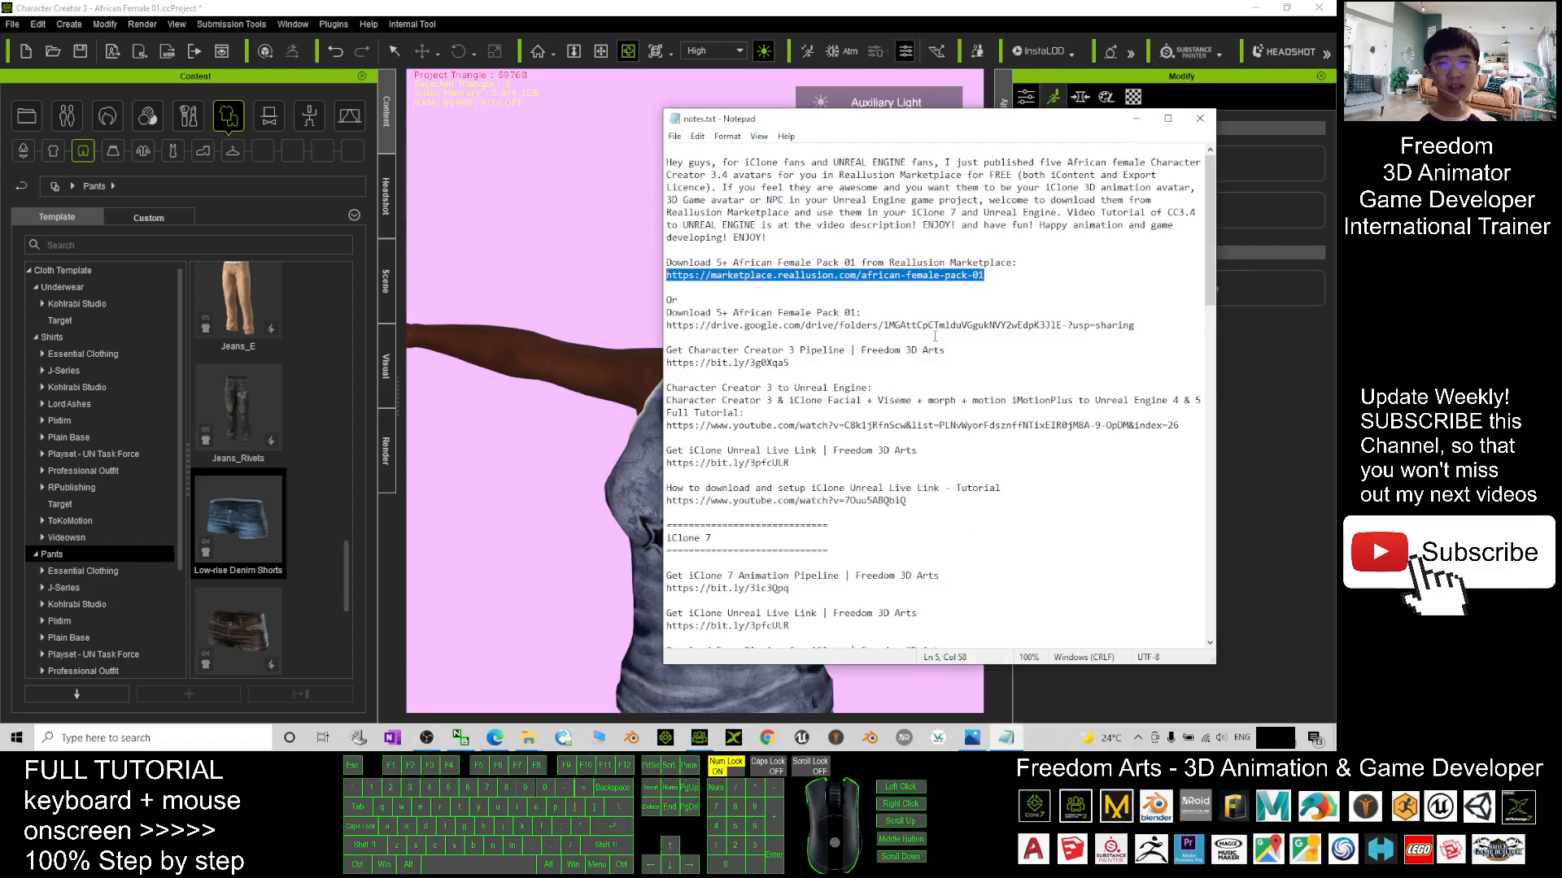
Scroll down the notes to the African Female Pack 01 download links
scroll(down, 3)
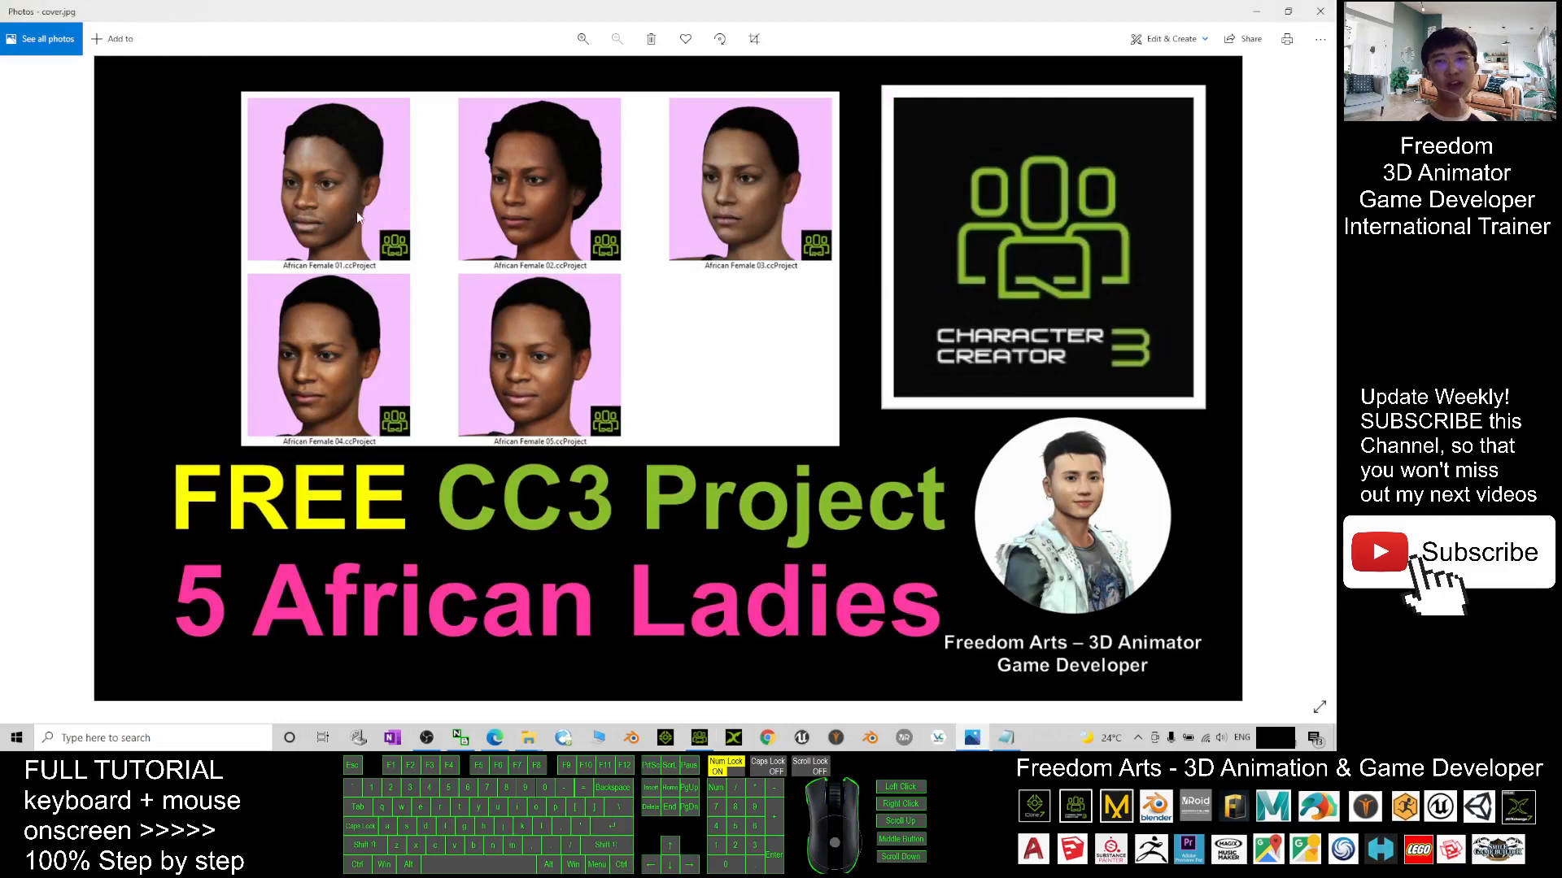
mouse_move(766, 184)
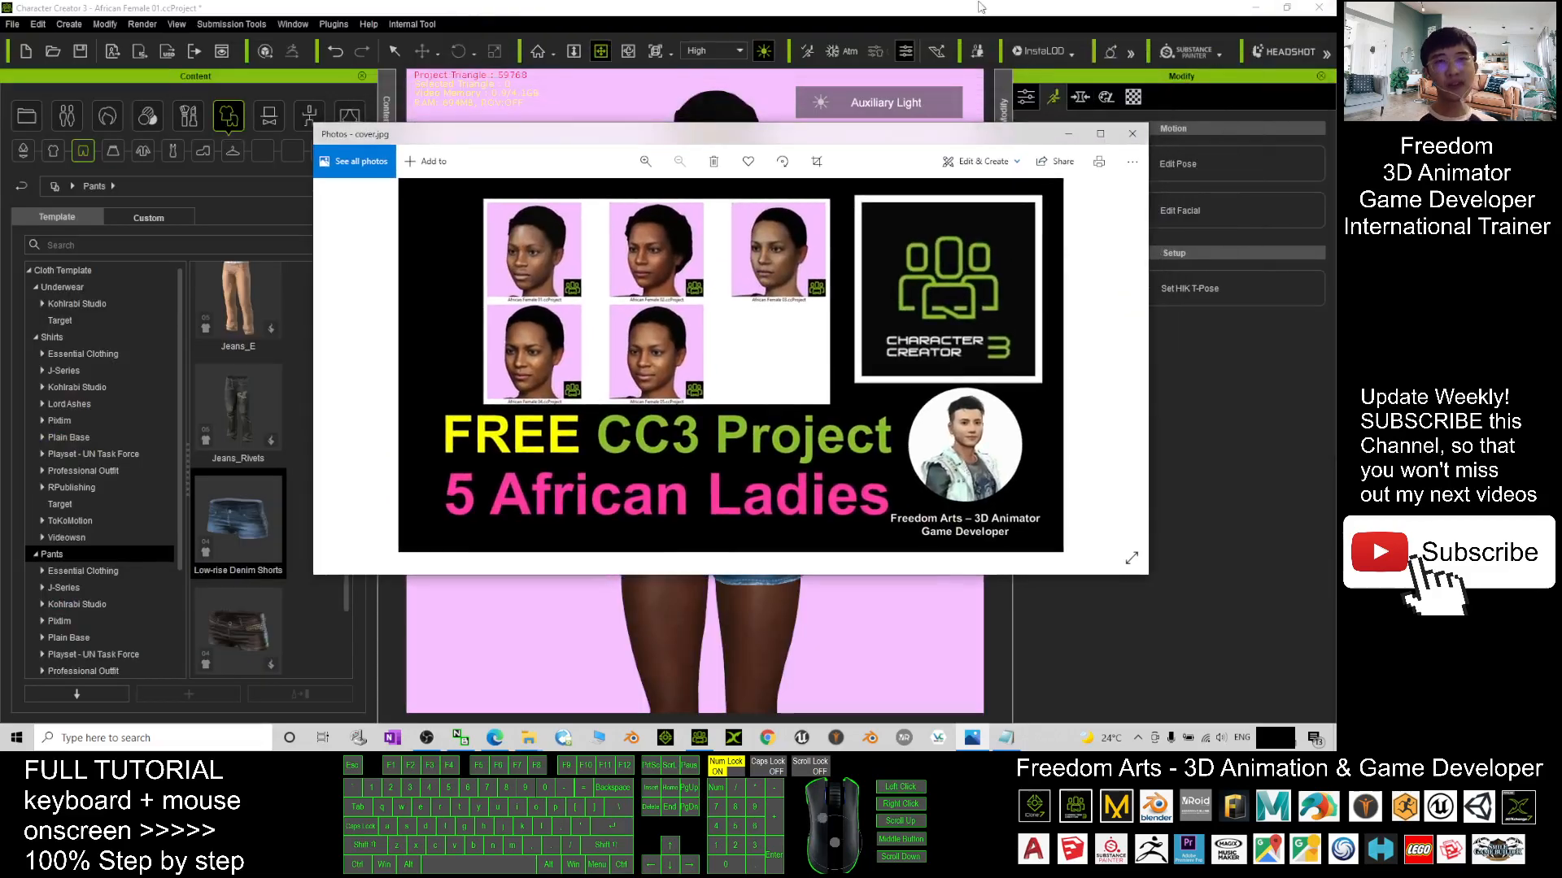
Close the cover.jpg image to return to the dressed character in Character Creator 3
click(1130, 134)
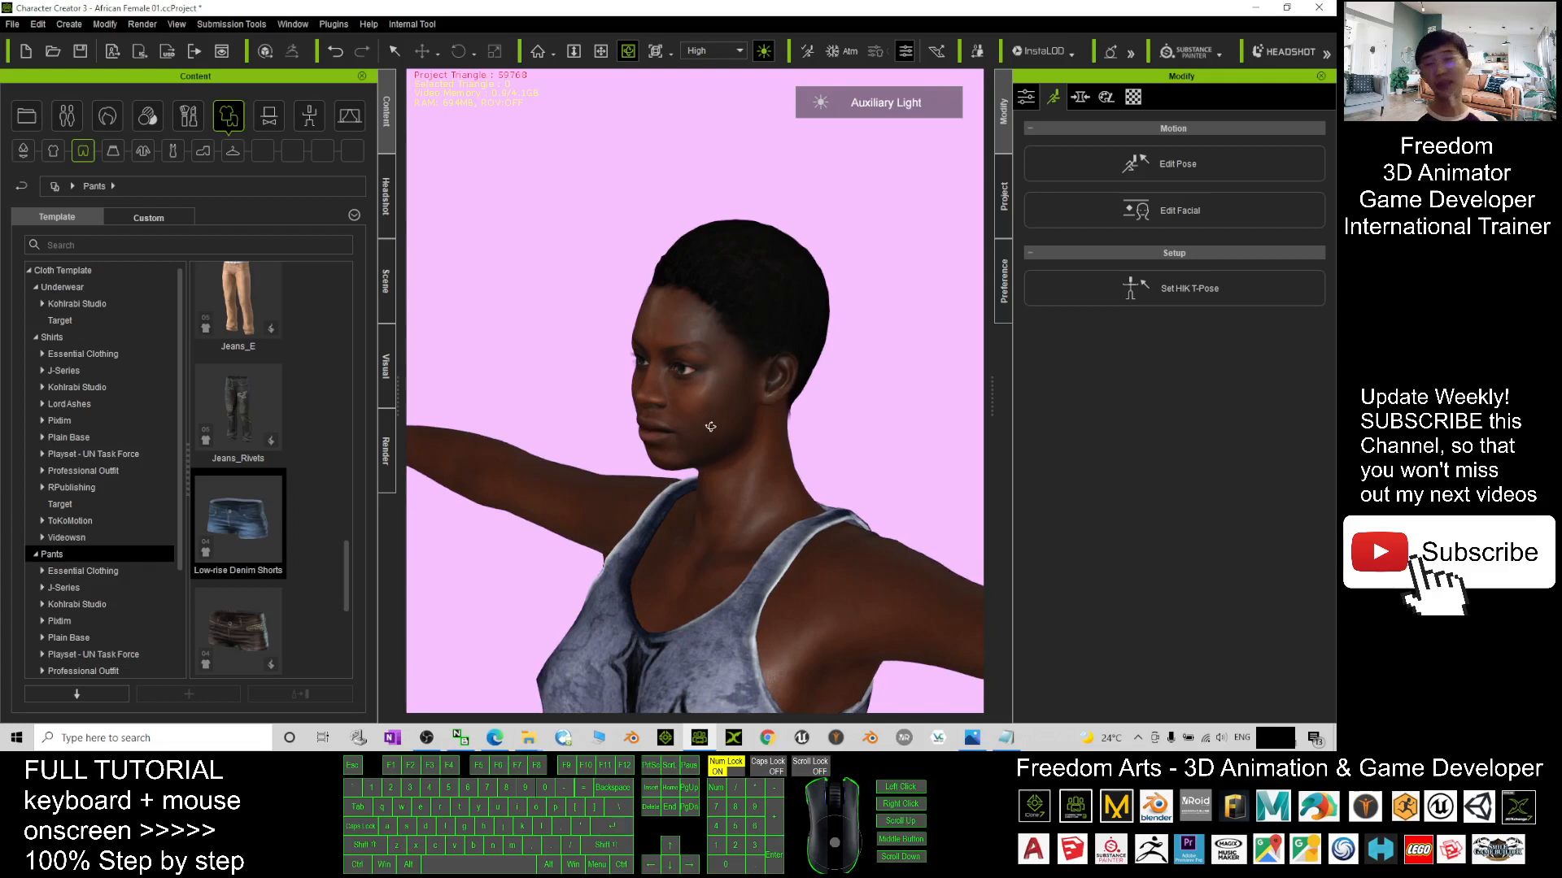
mouse_move(810, 432)
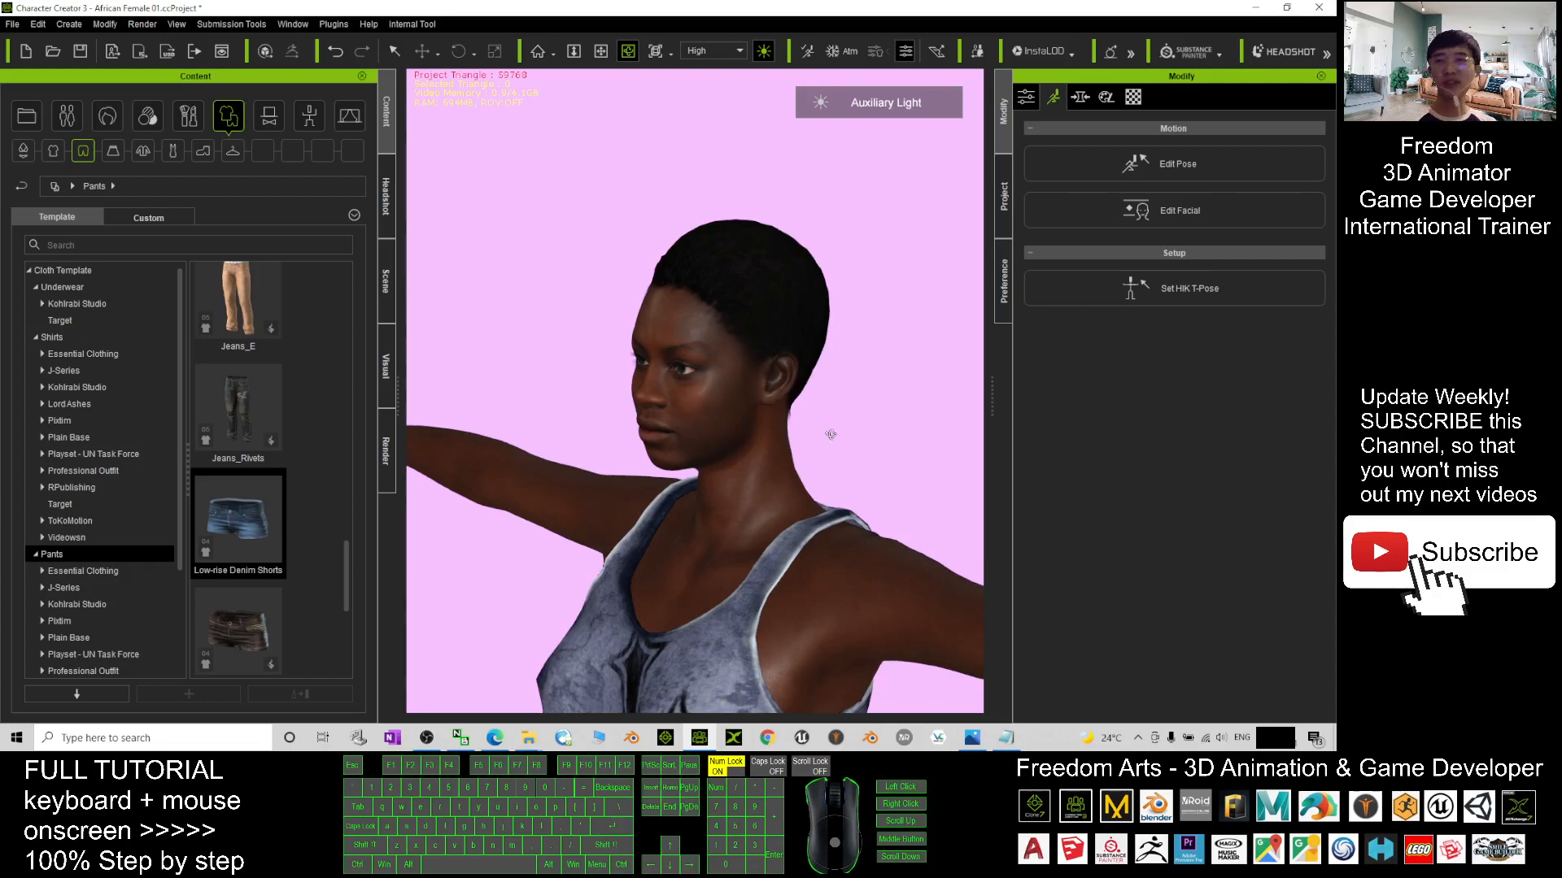
mouse_move(721, 522)
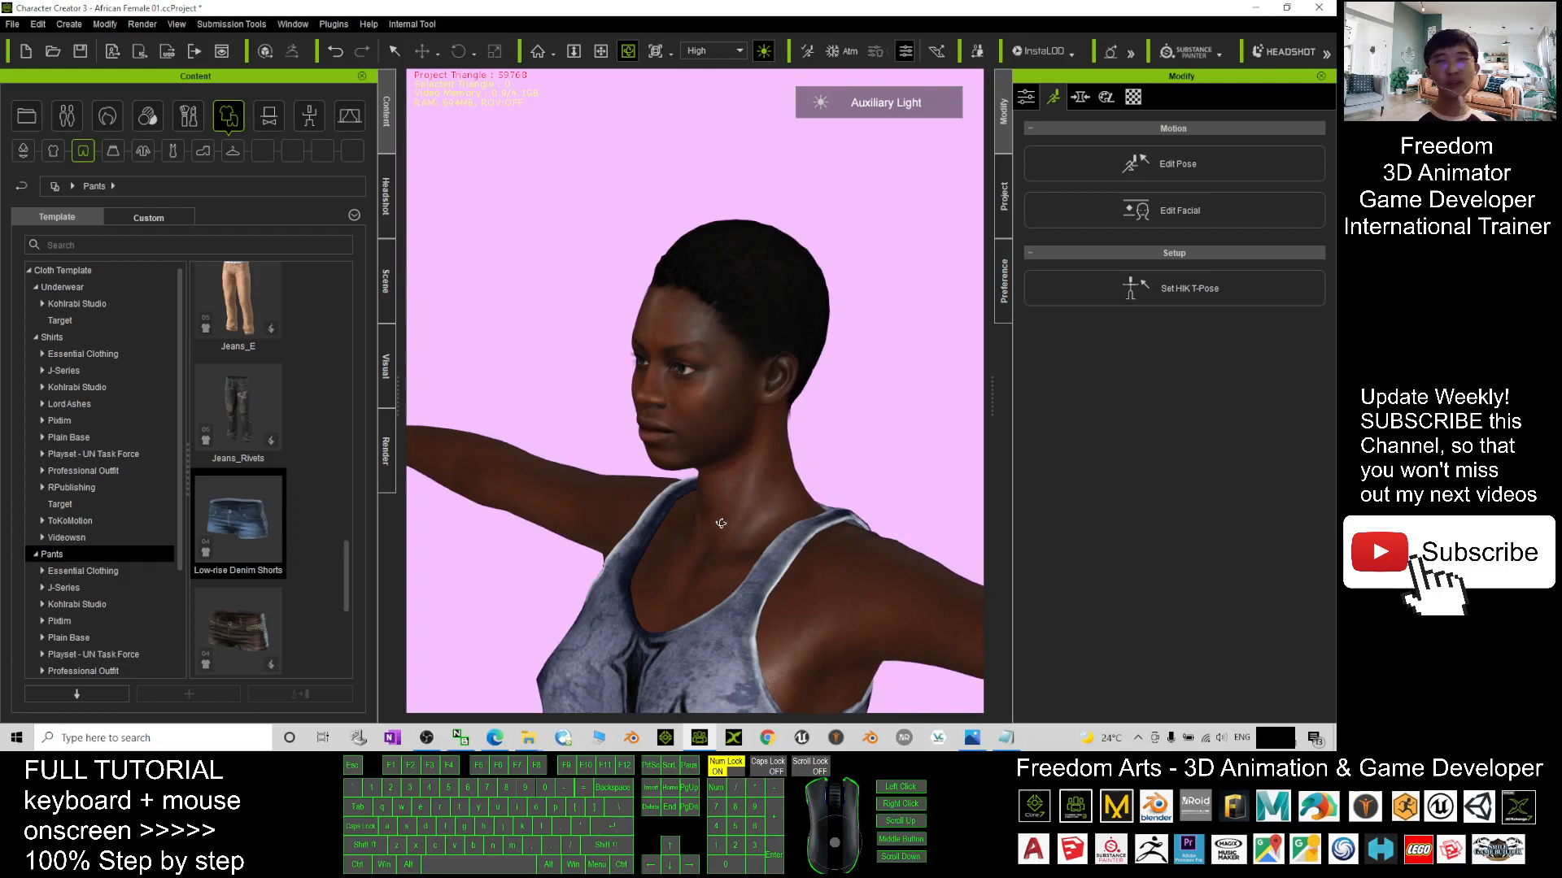